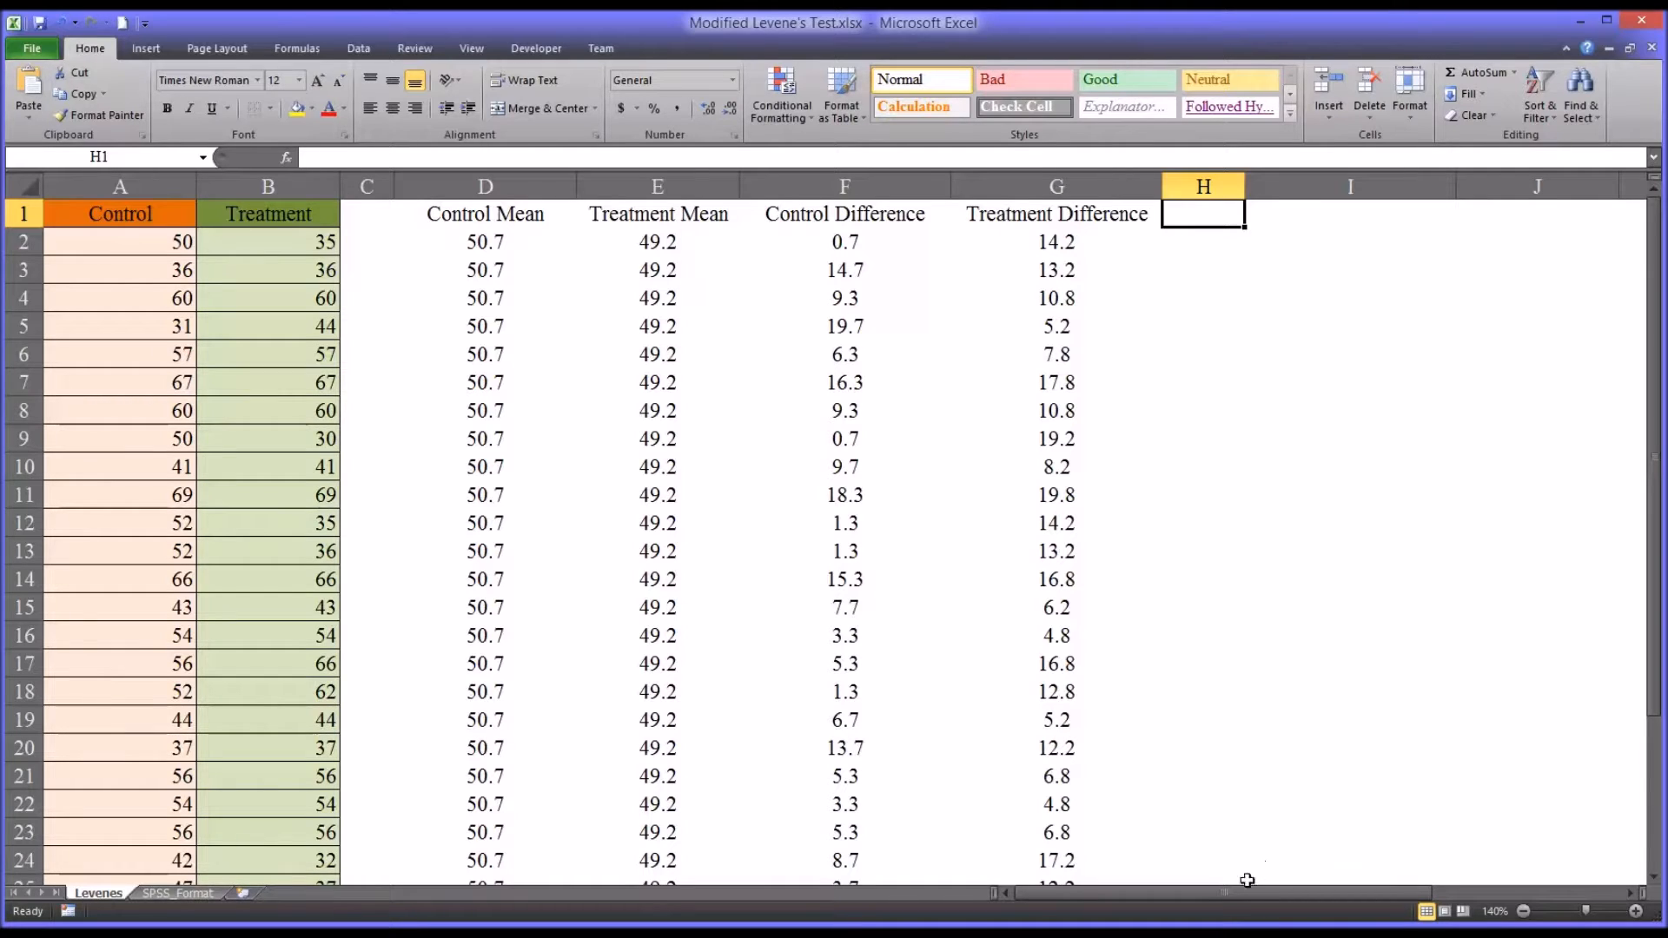
mouse_move(1228, 921)
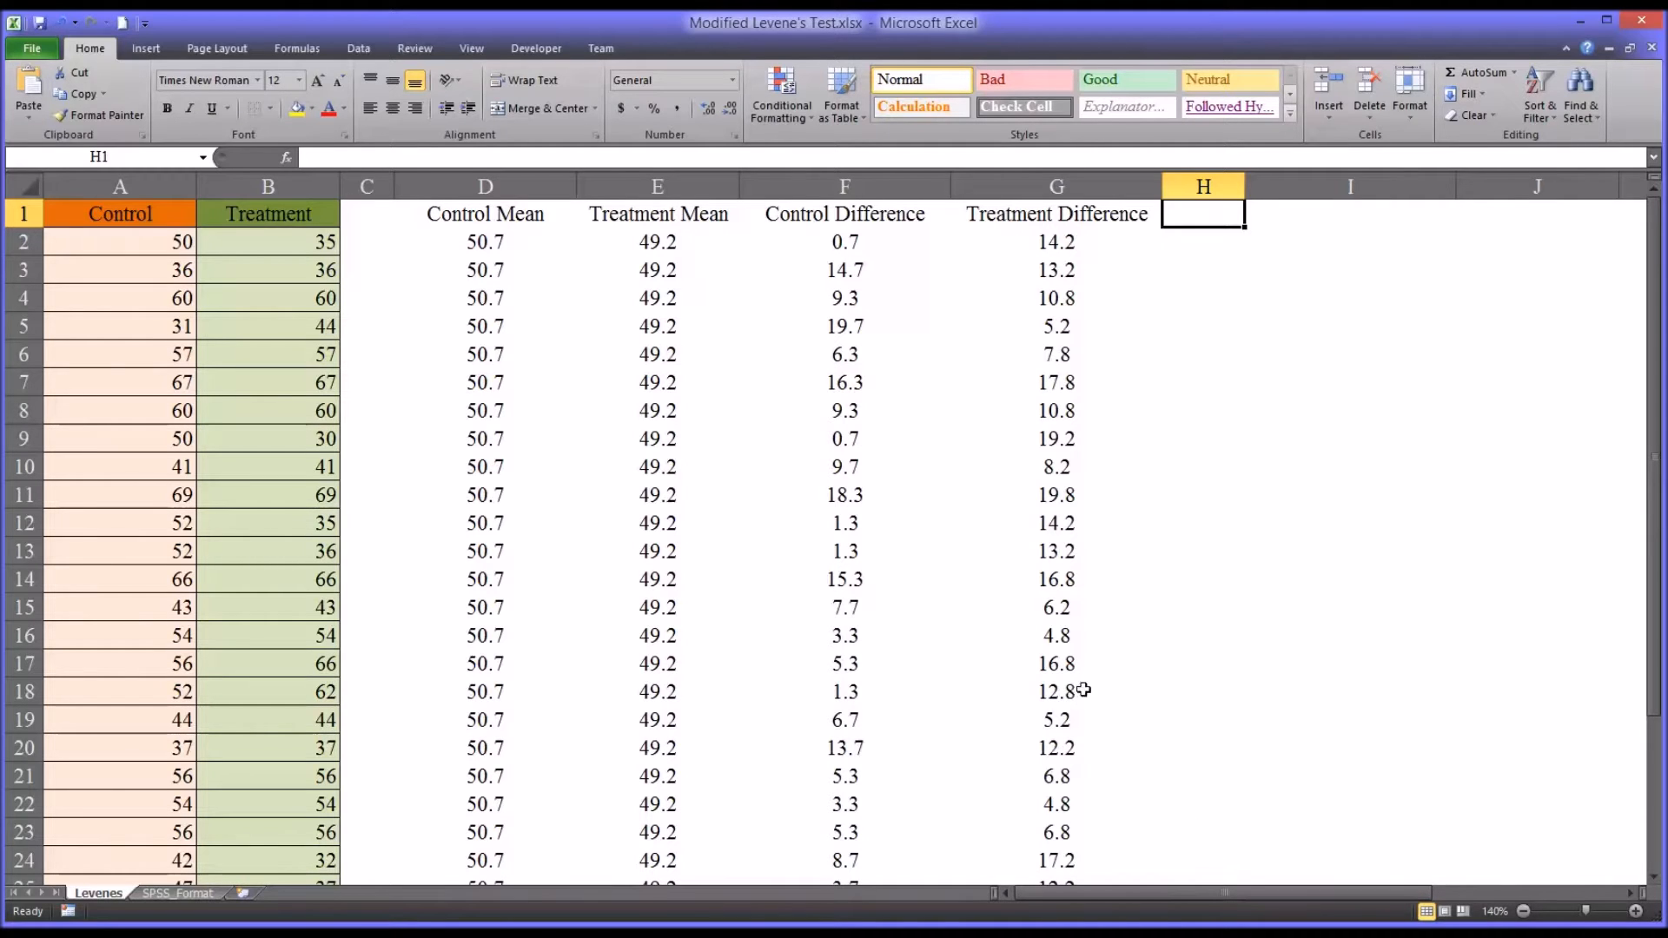
mouse_move(898, 619)
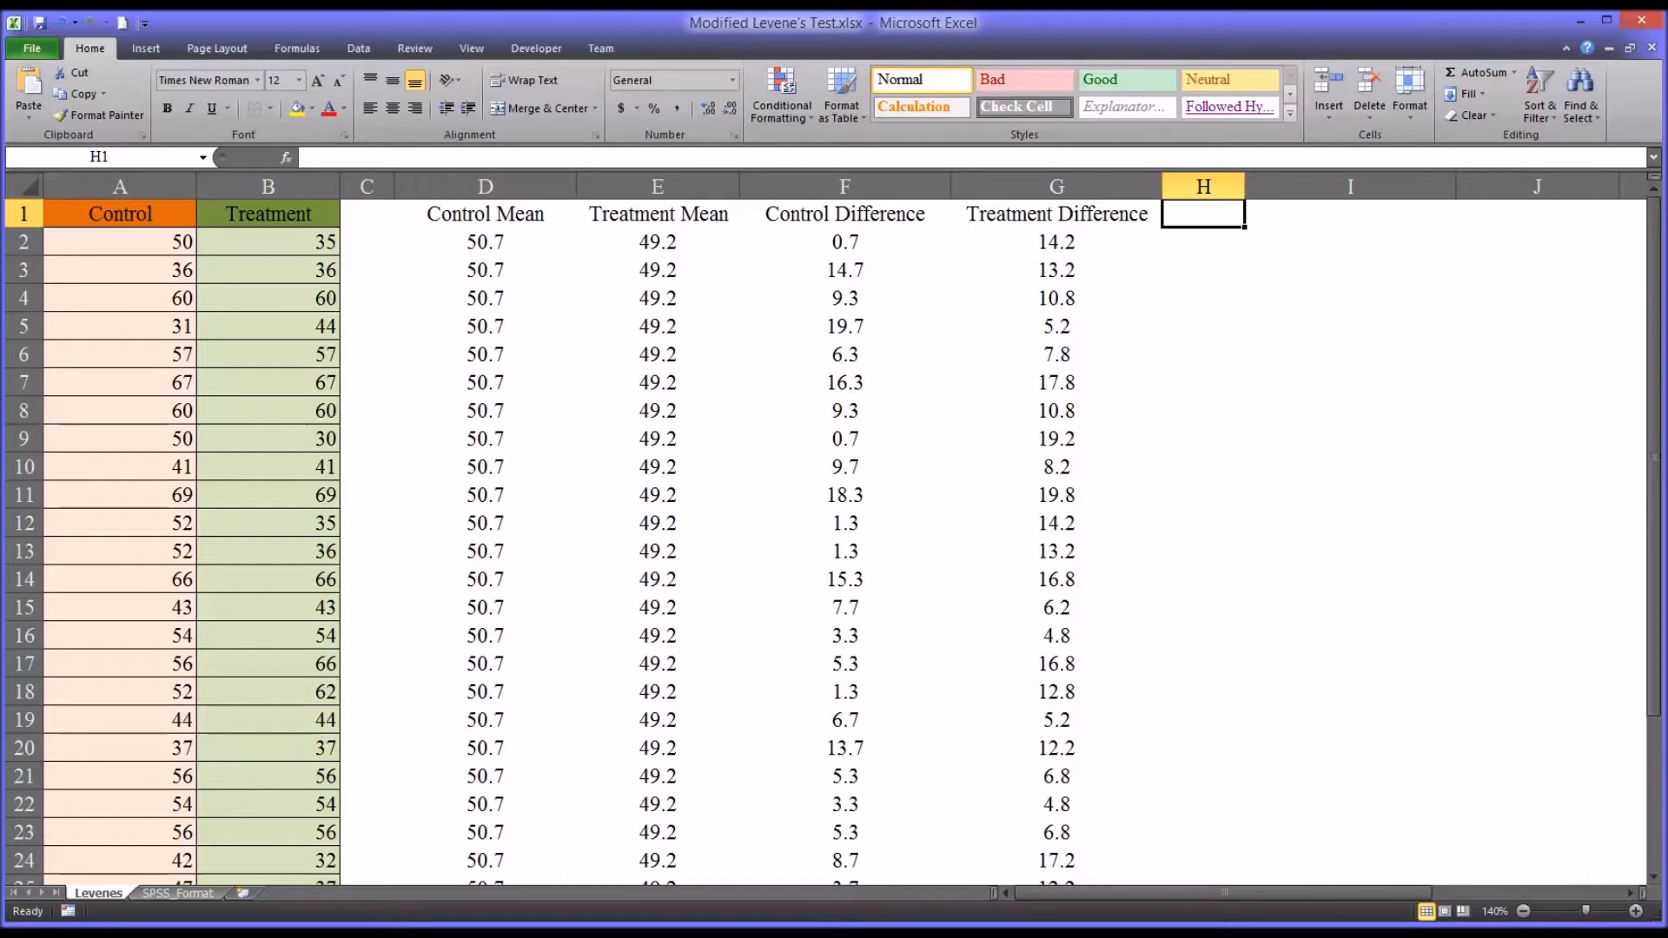
mouse_move(1060, 858)
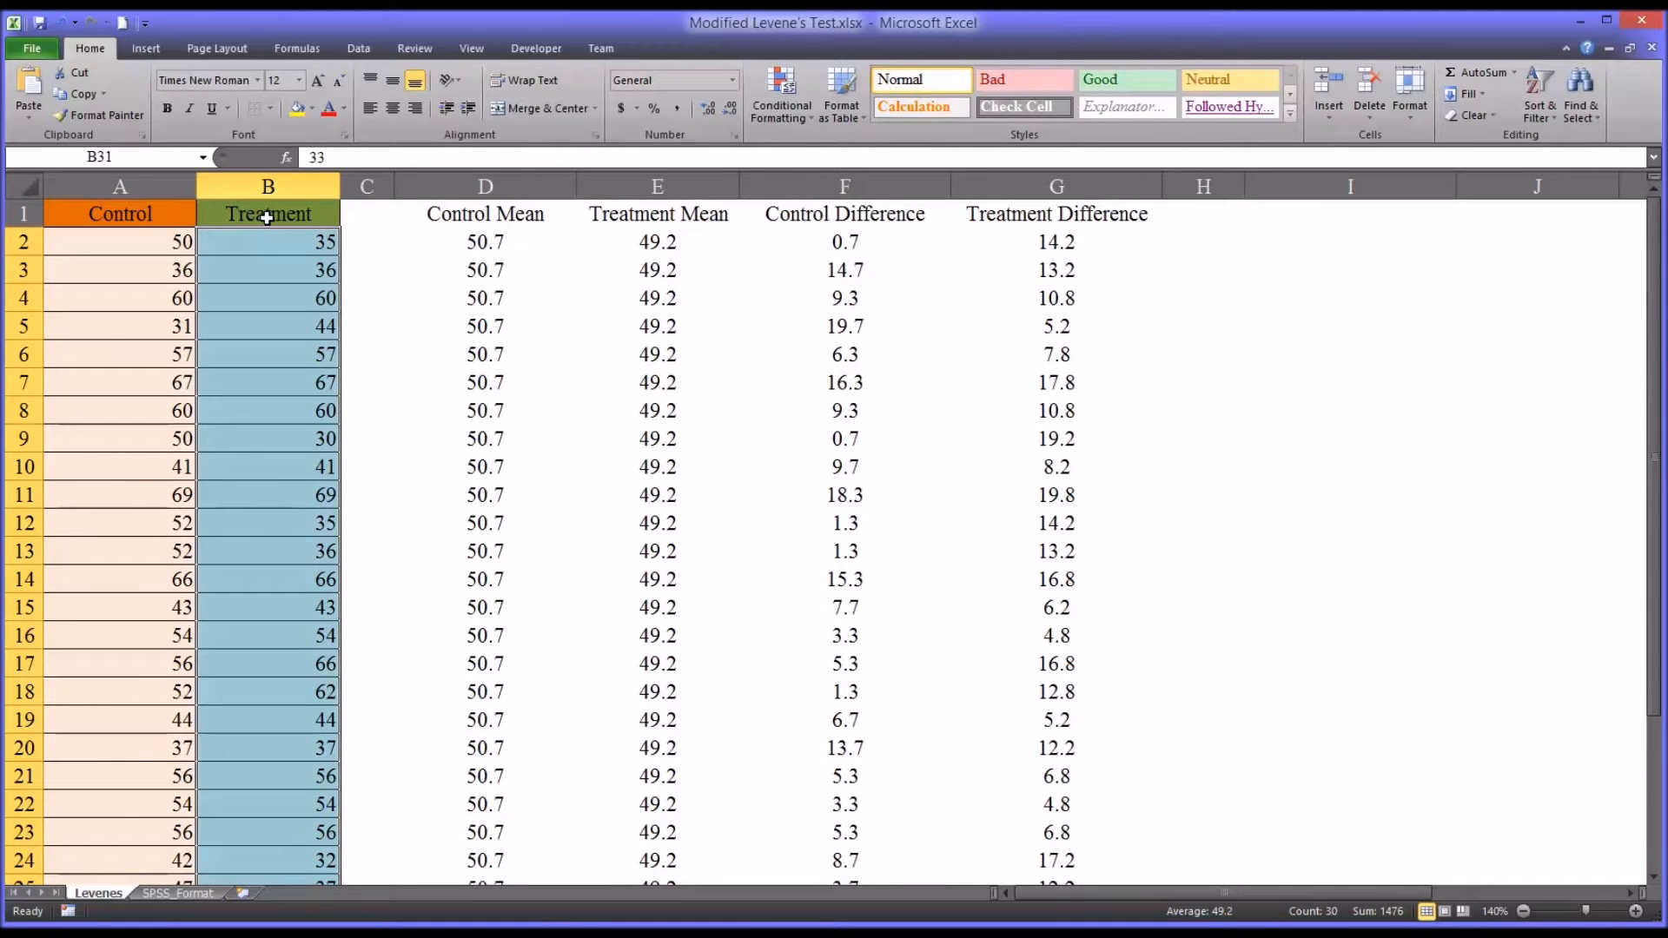
- Review the Control Mean and Treatment Mean formulas in row 2 without changing them
left_click(268, 212)
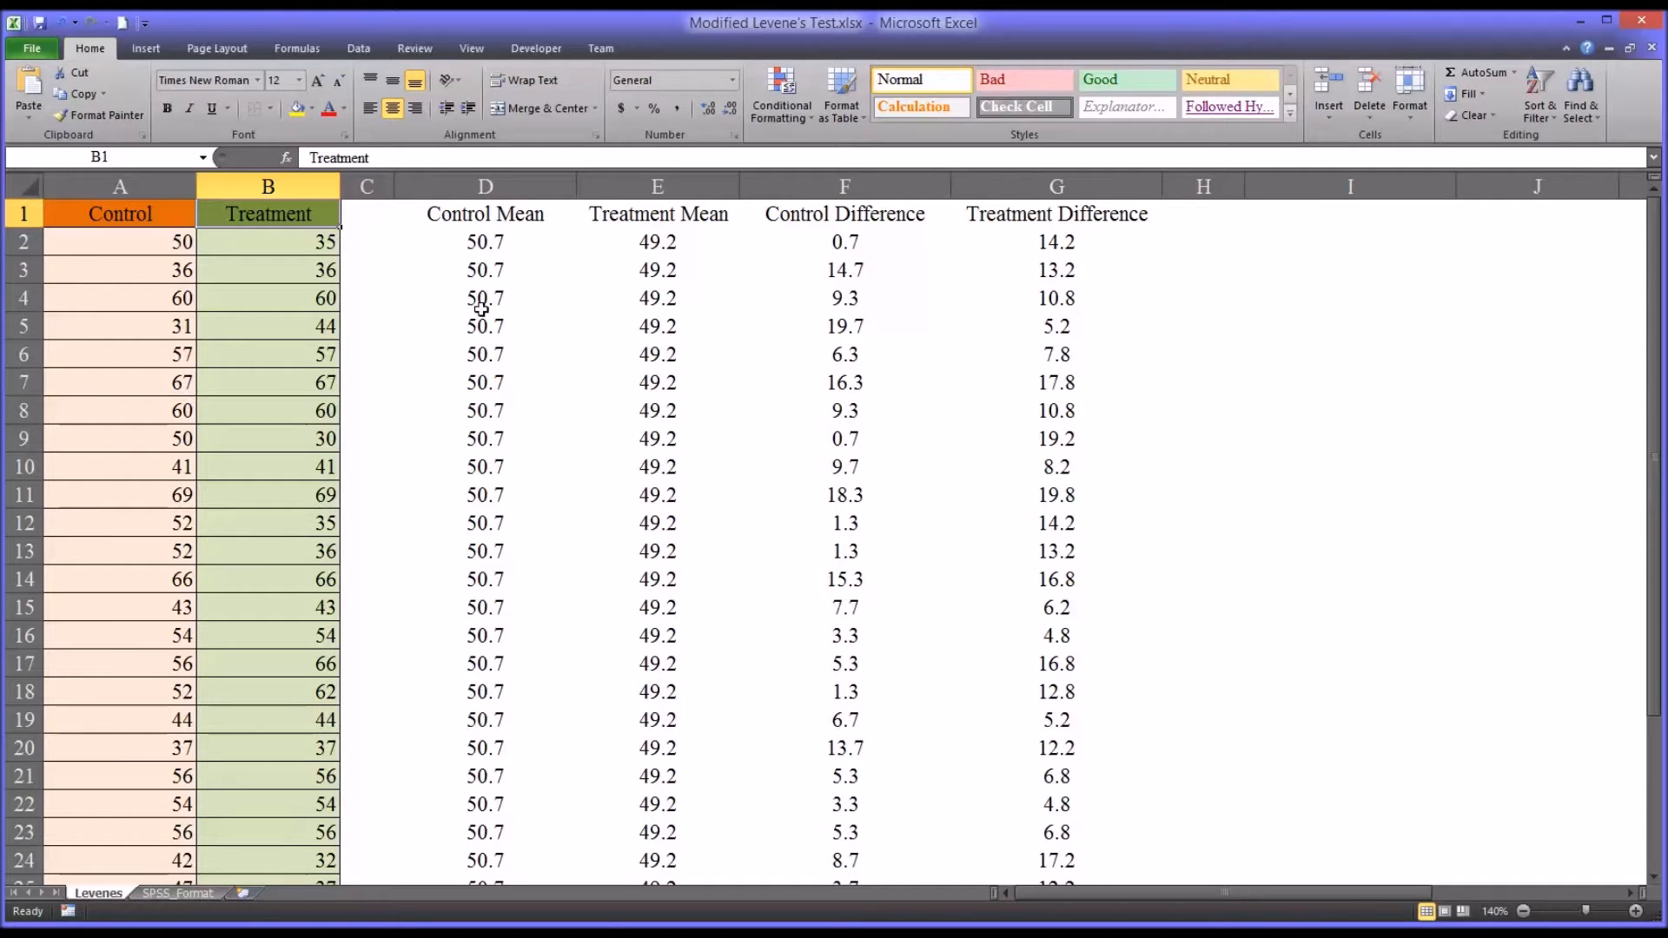
mouse_move(452, 246)
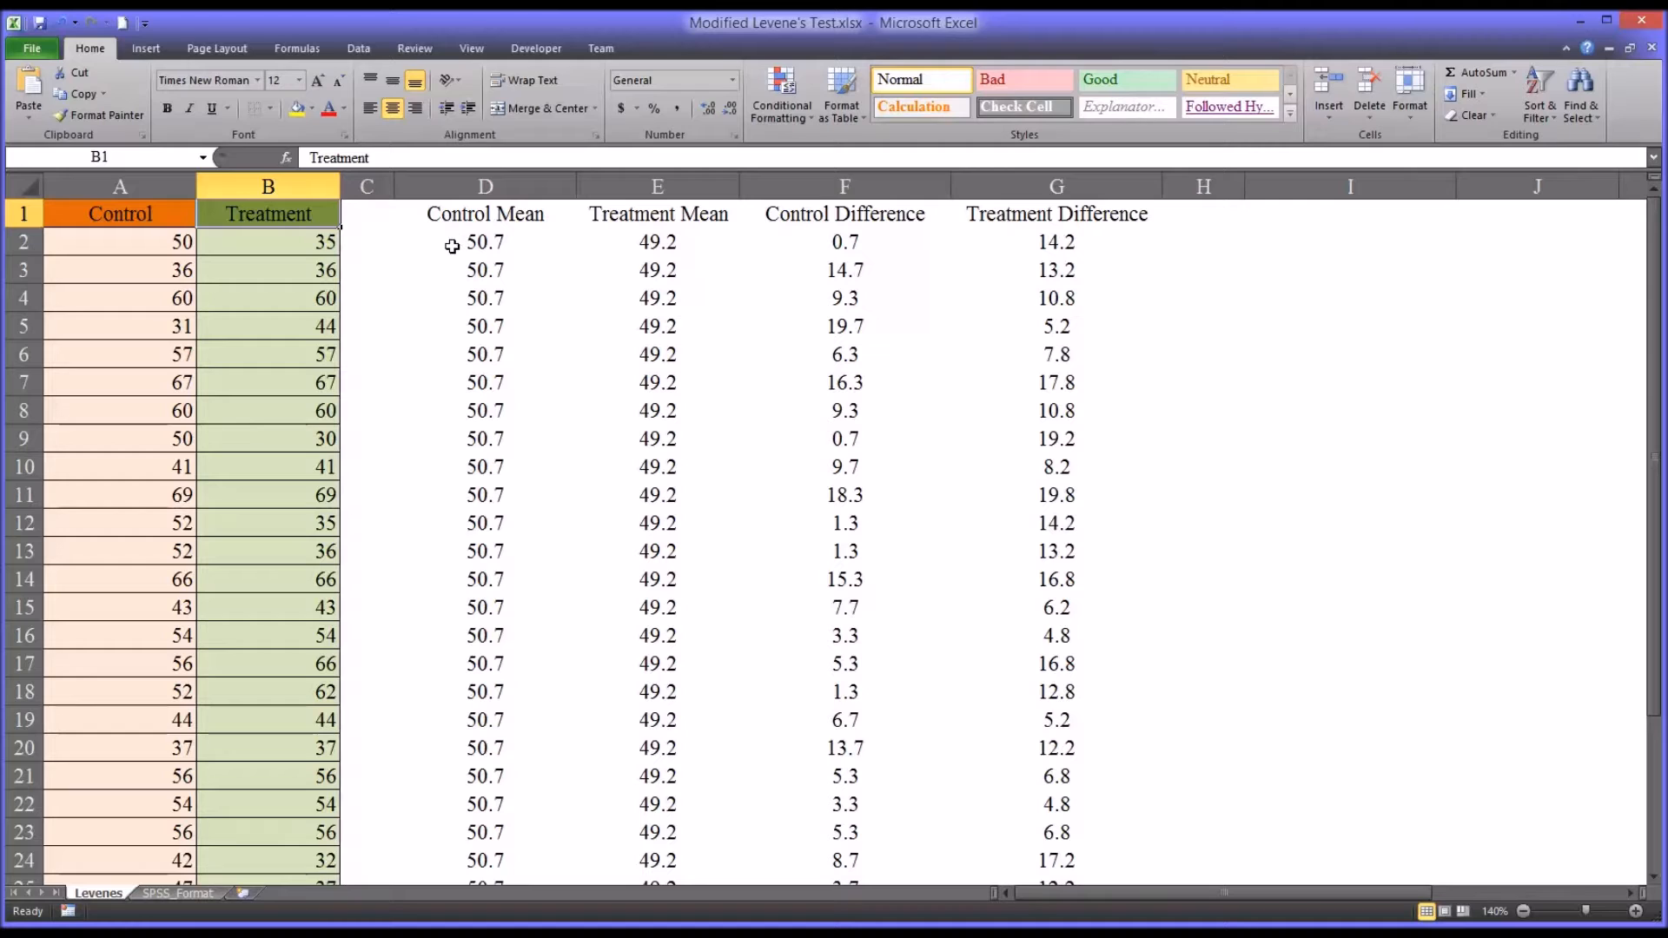
left_click(484, 241)
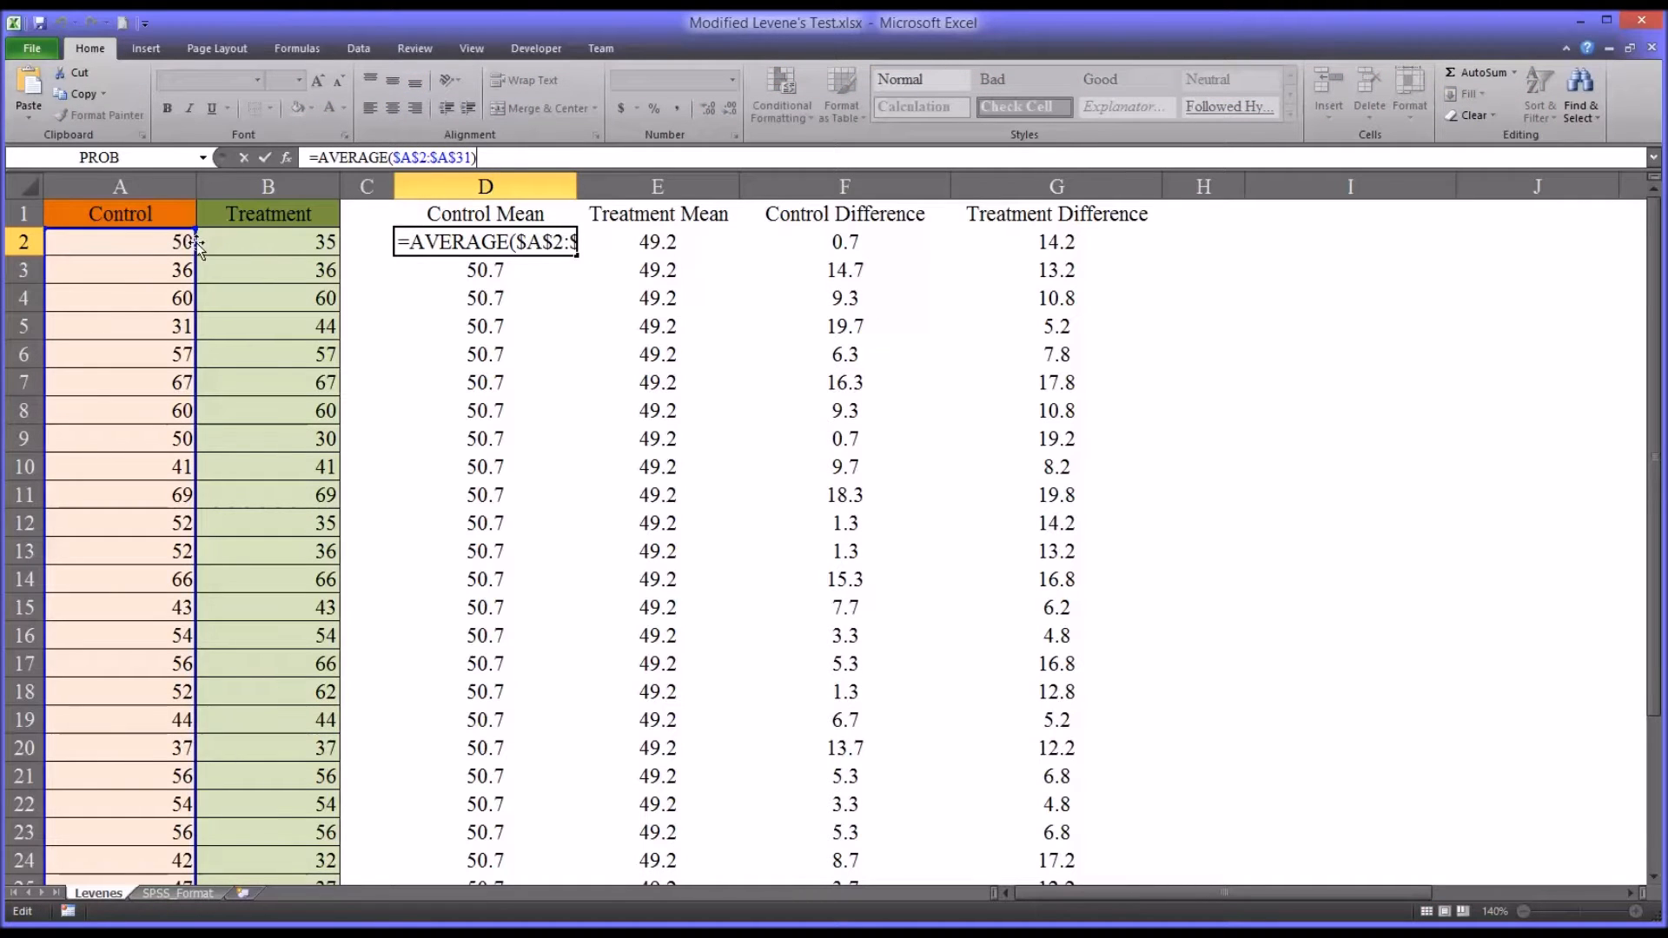
key("Enter")
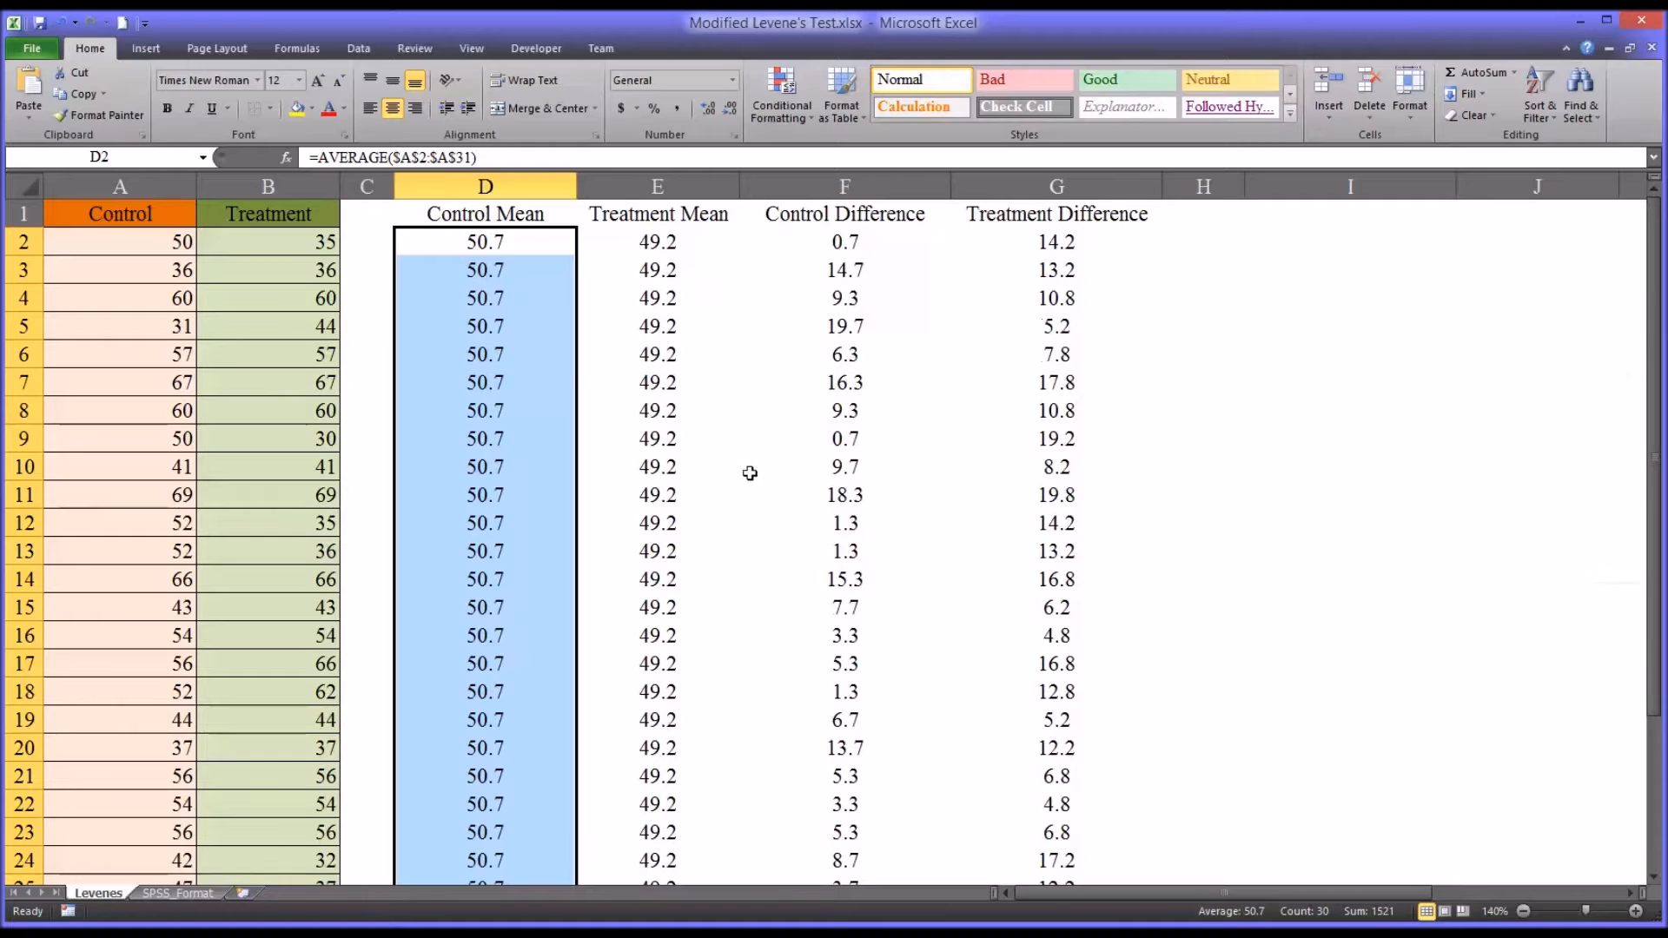
left_click(656, 241)
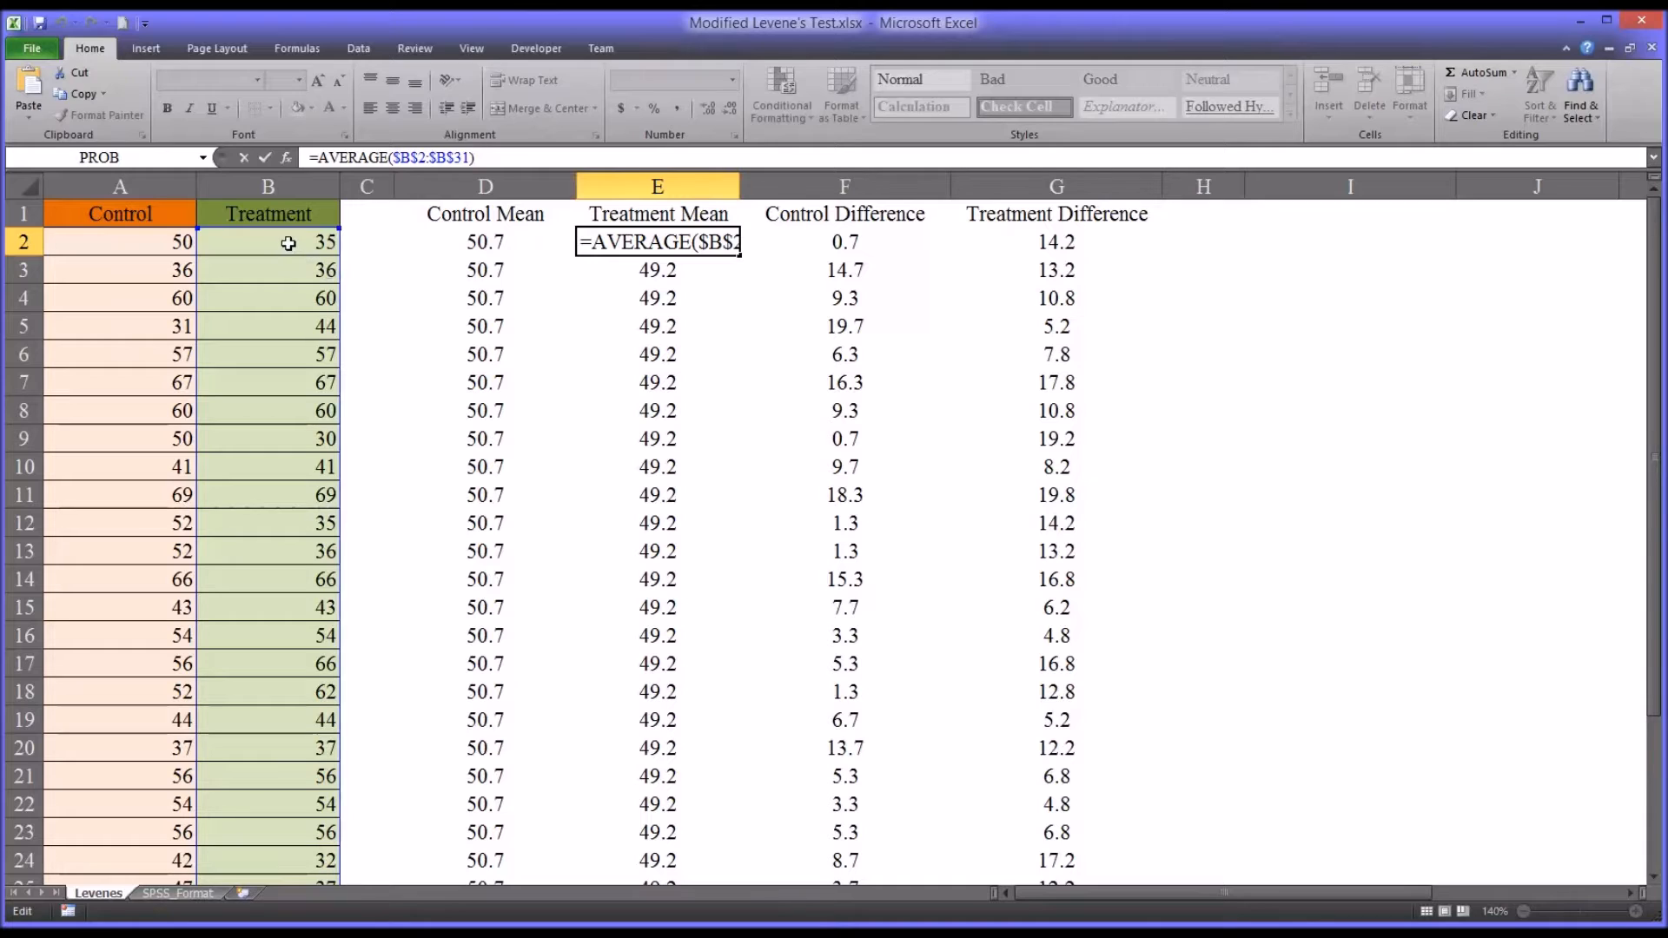
mouse_move(278, 255)
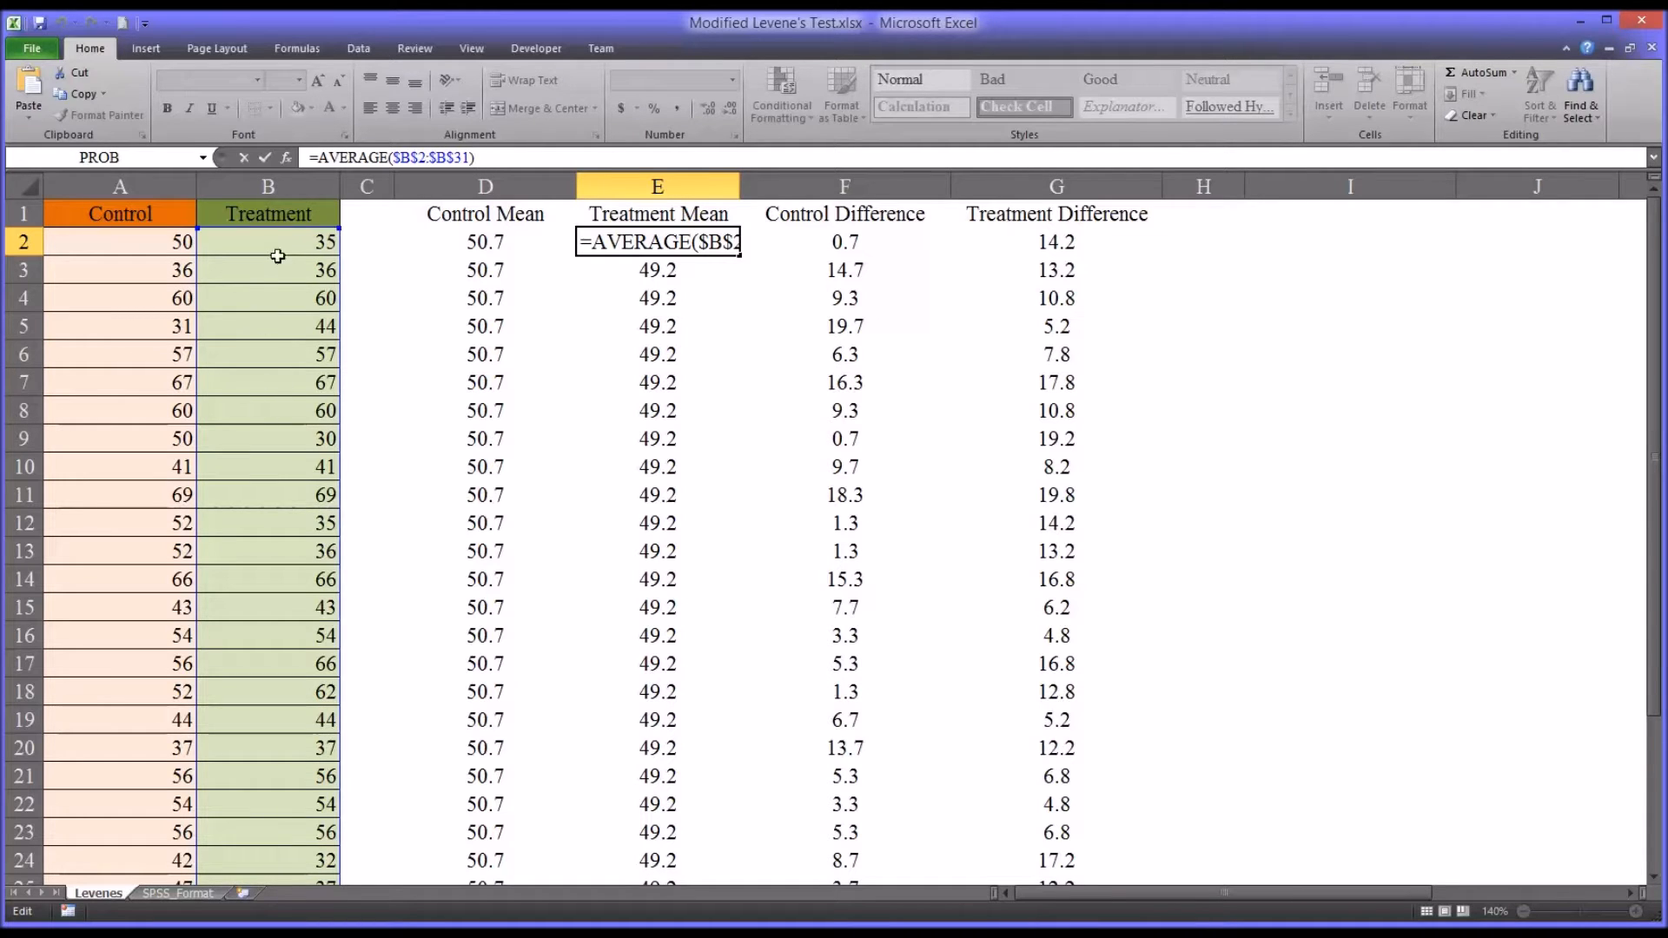
key("Enter")
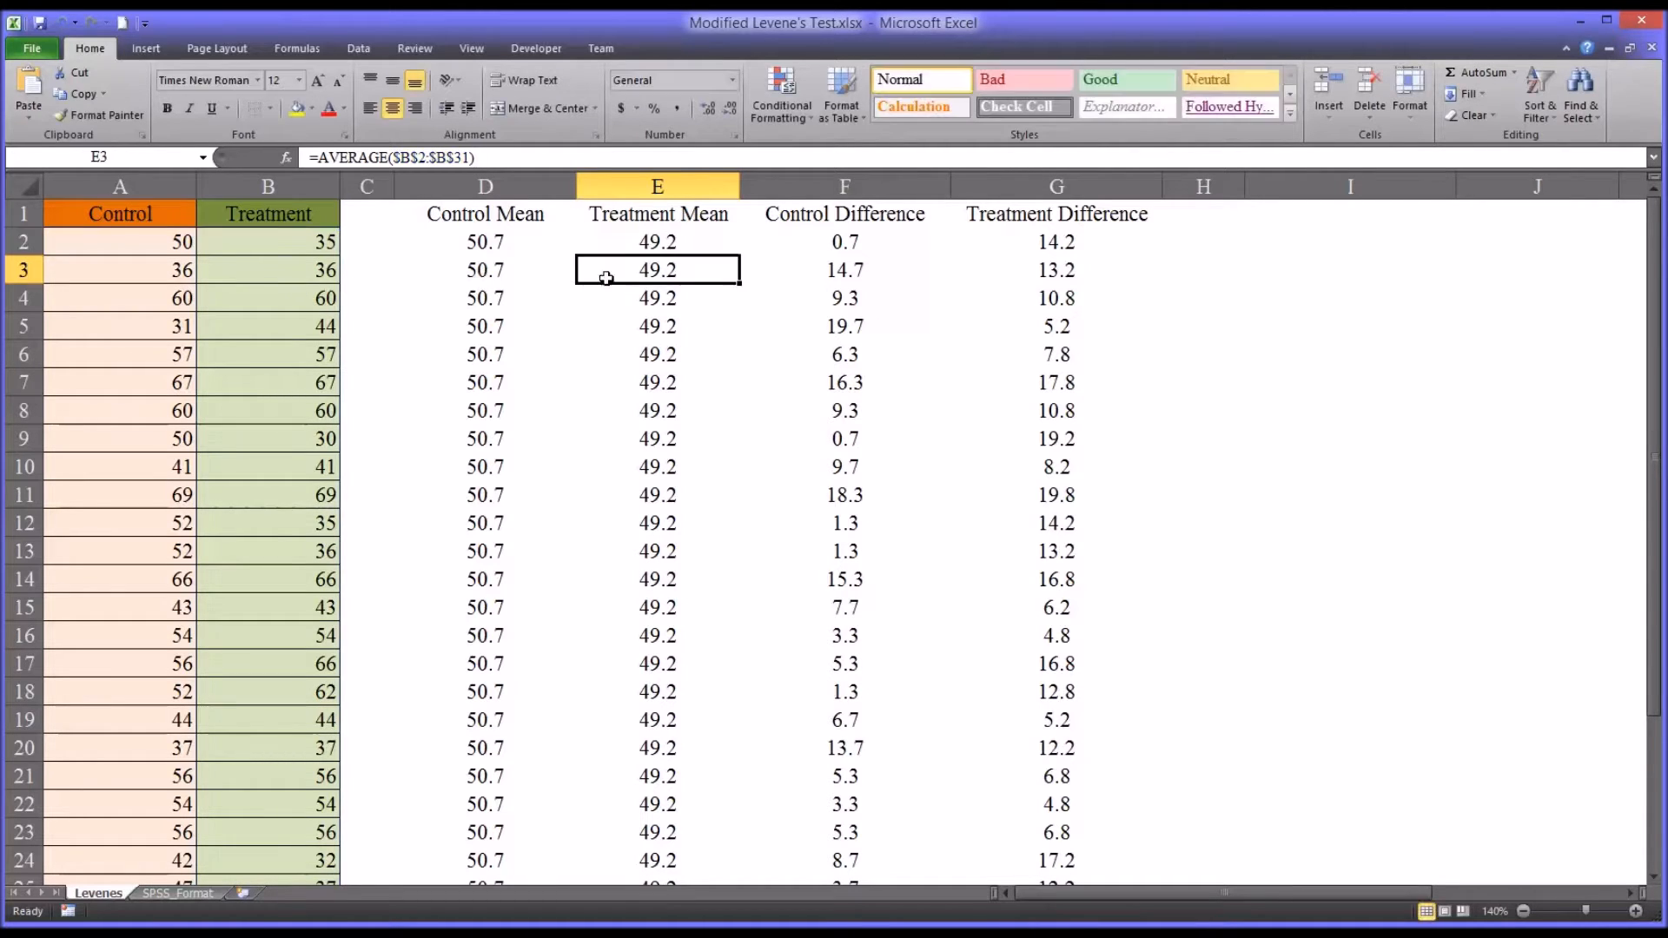
left_click(485, 241)
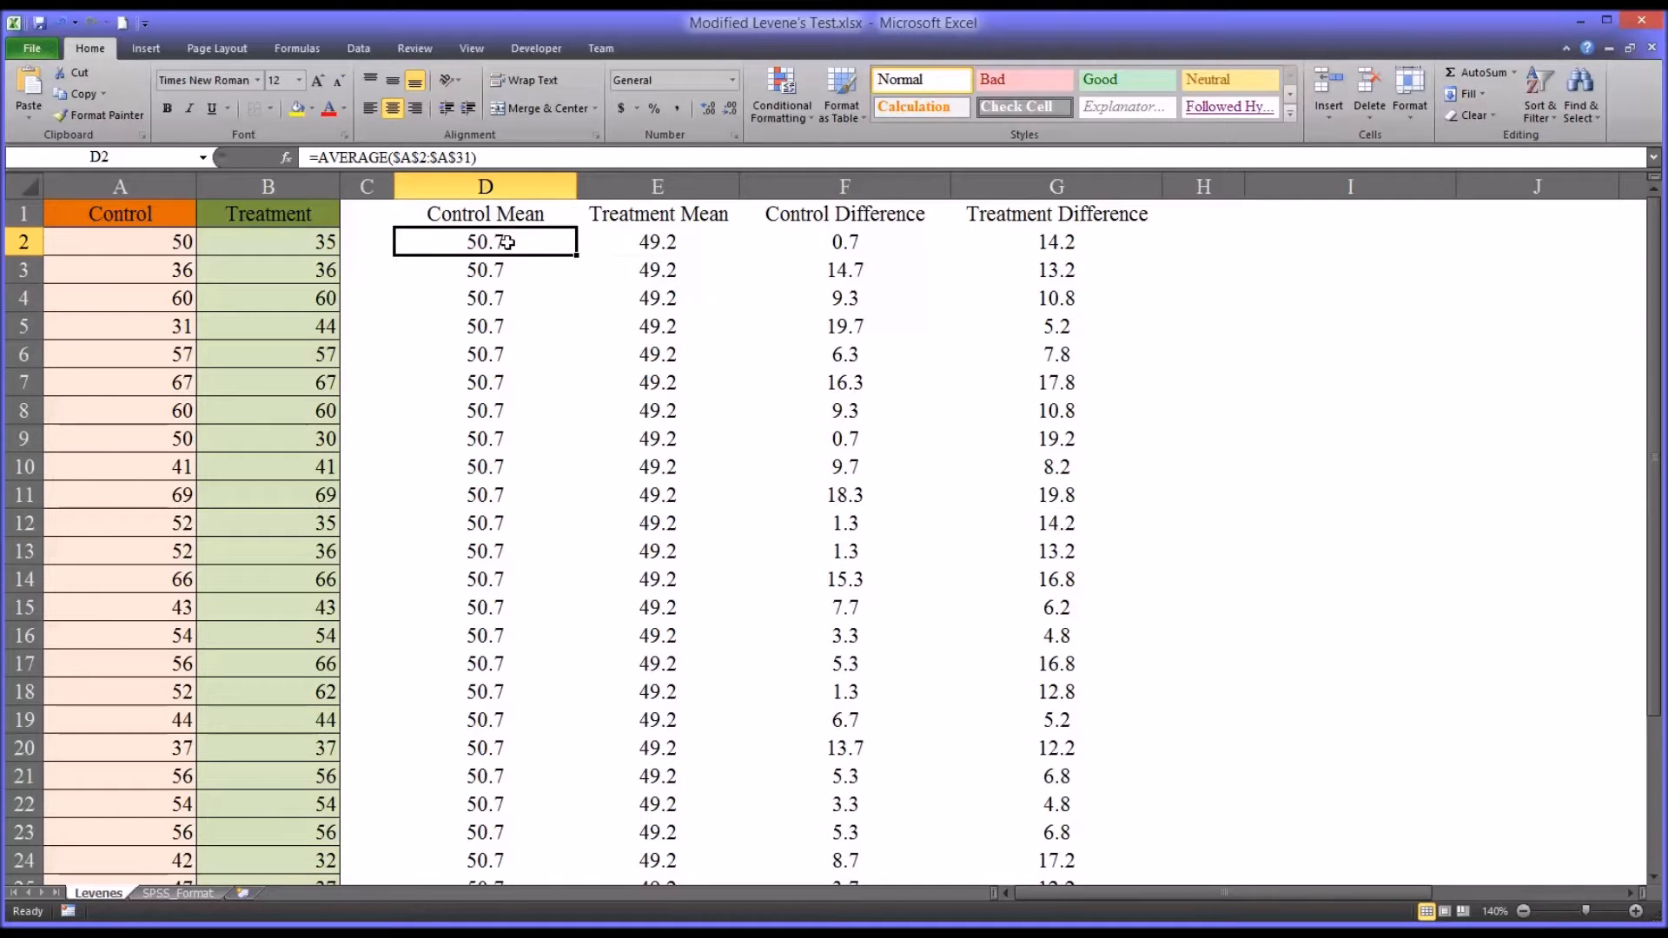
left_click(657, 241)
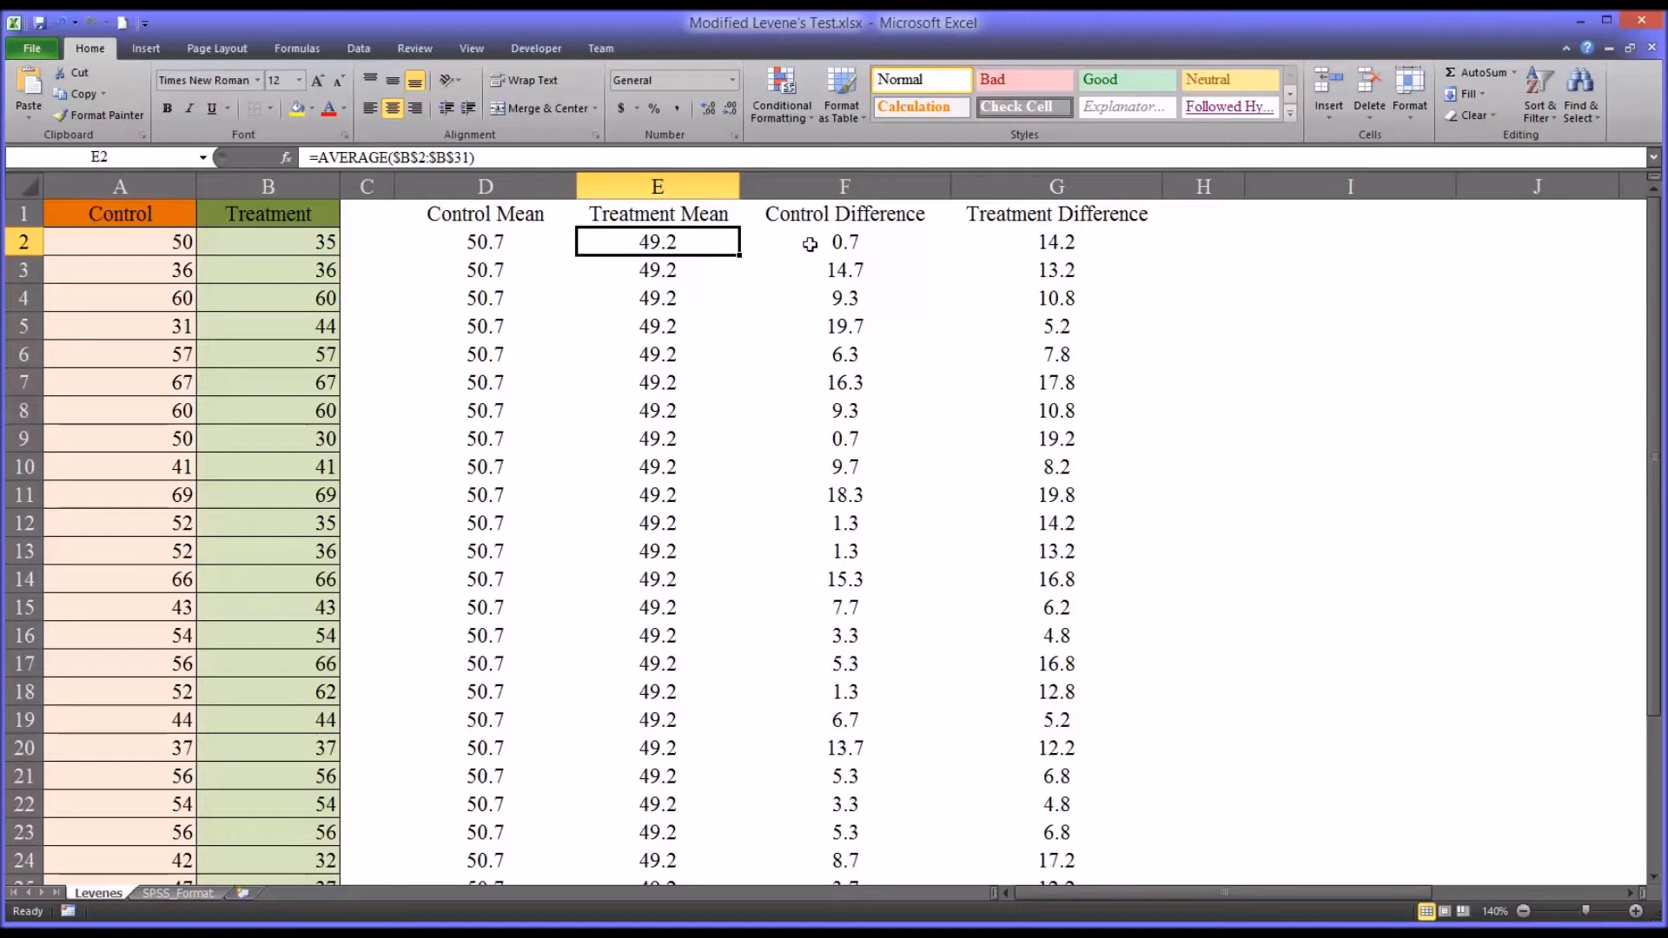
- Check the Control Difference and Treatment Difference absolute-deviation formulas
left_click(844, 242)
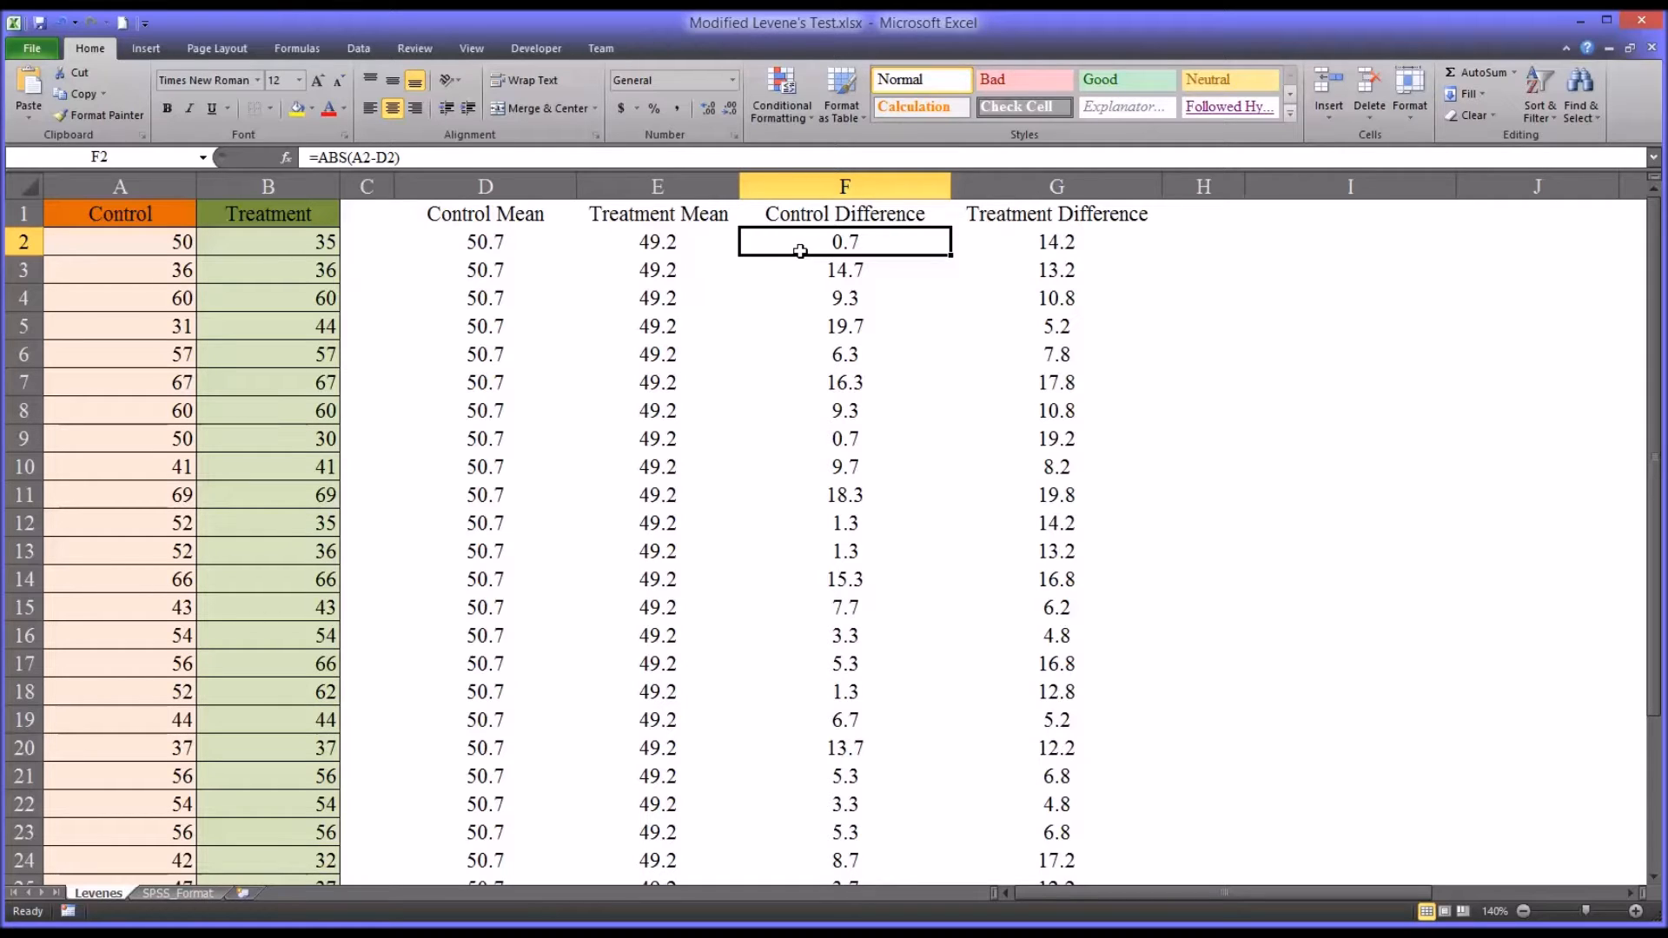
mouse_move(561, 232)
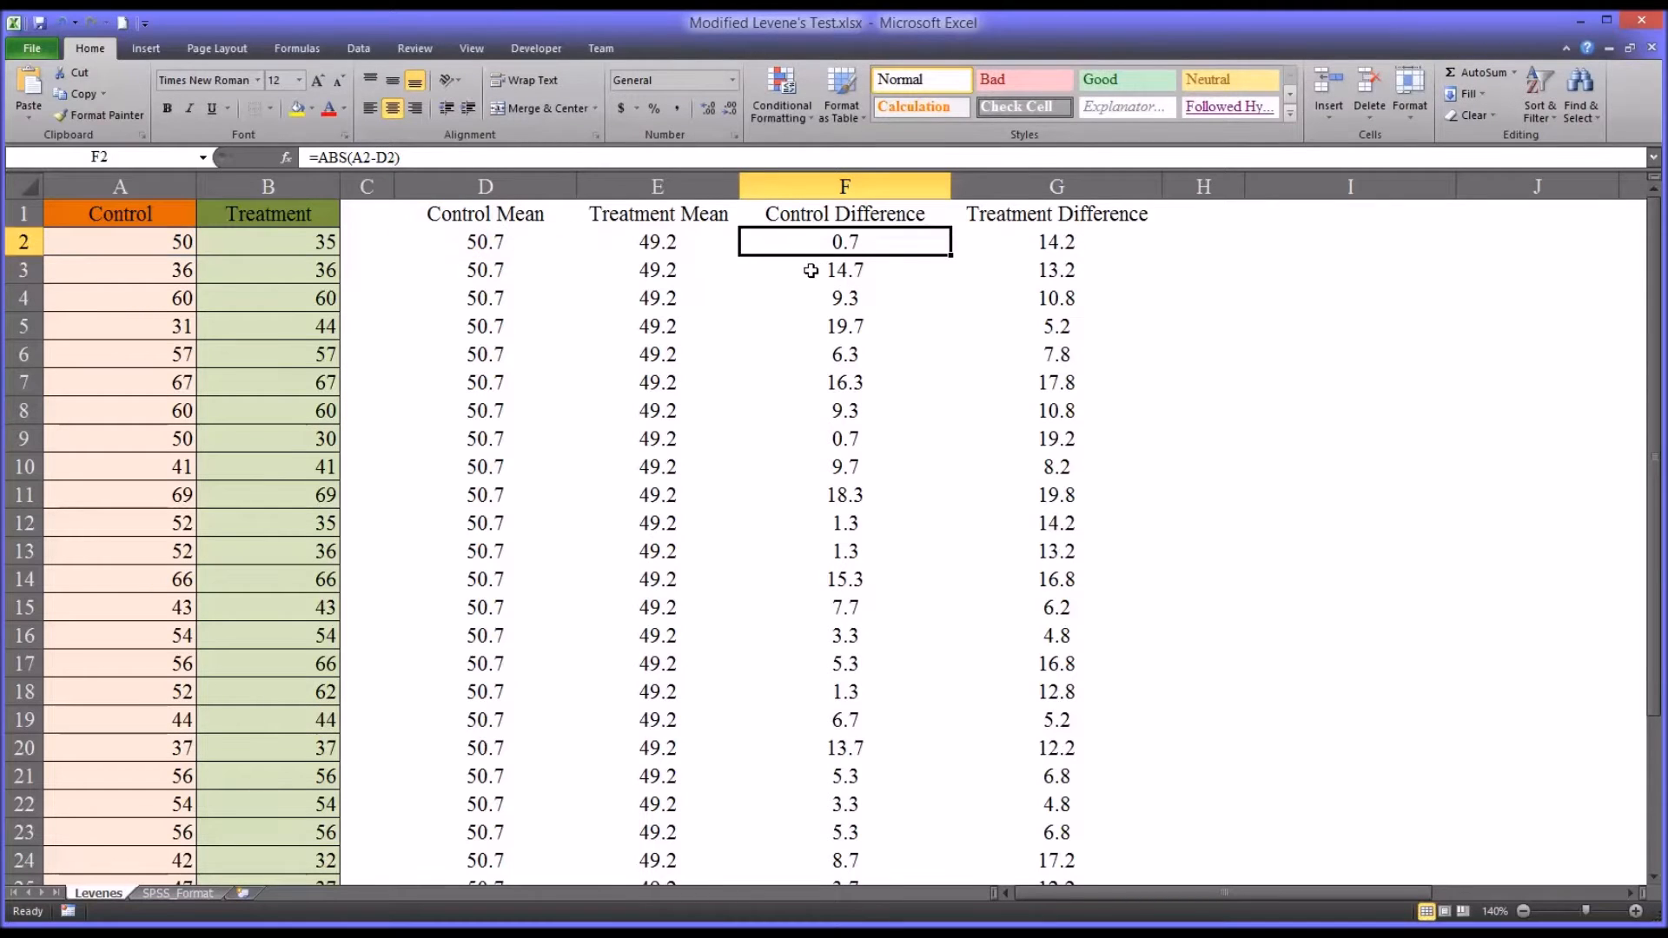
left_click(845, 299)
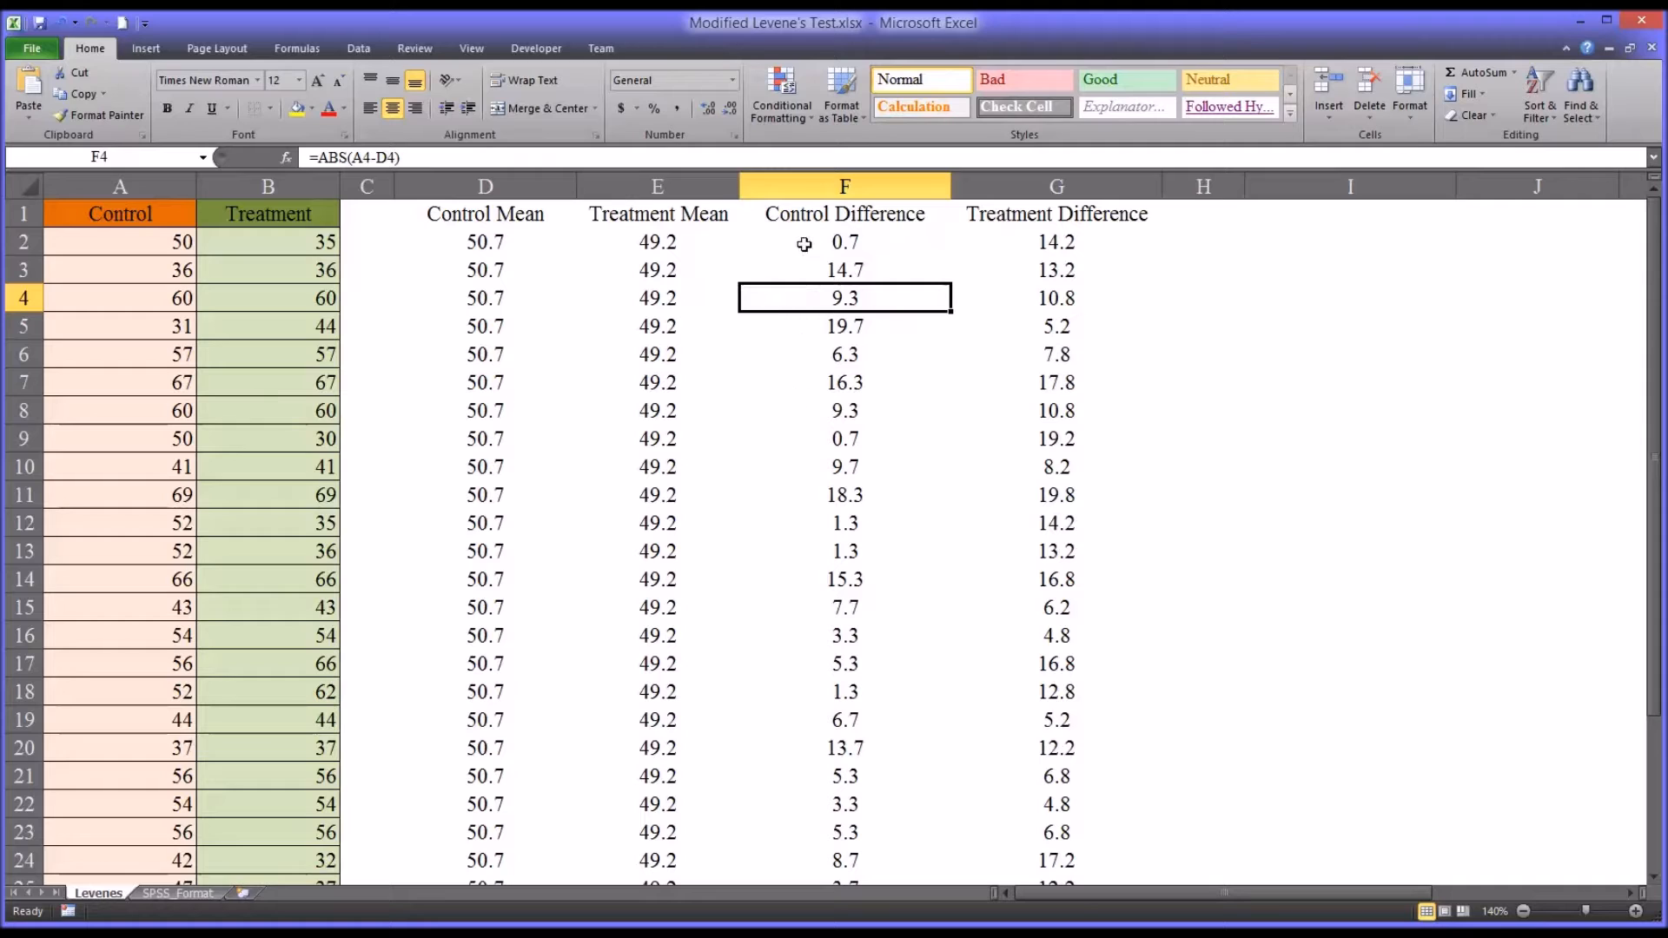
left_click(845, 241)
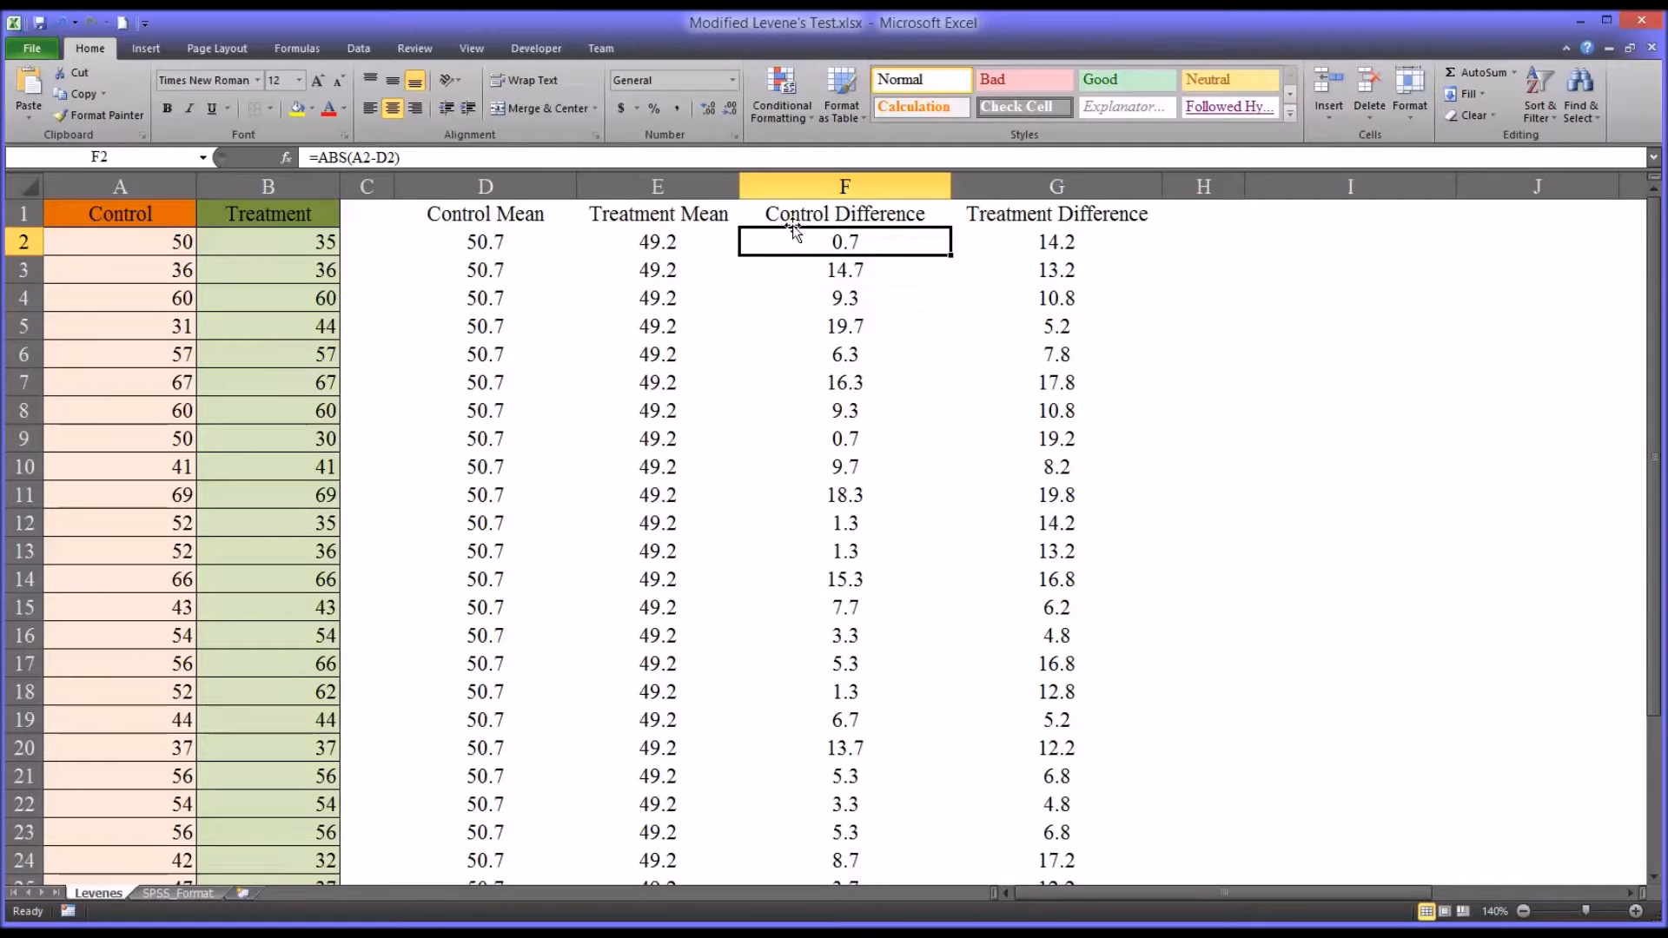
mouse_move(1008, 244)
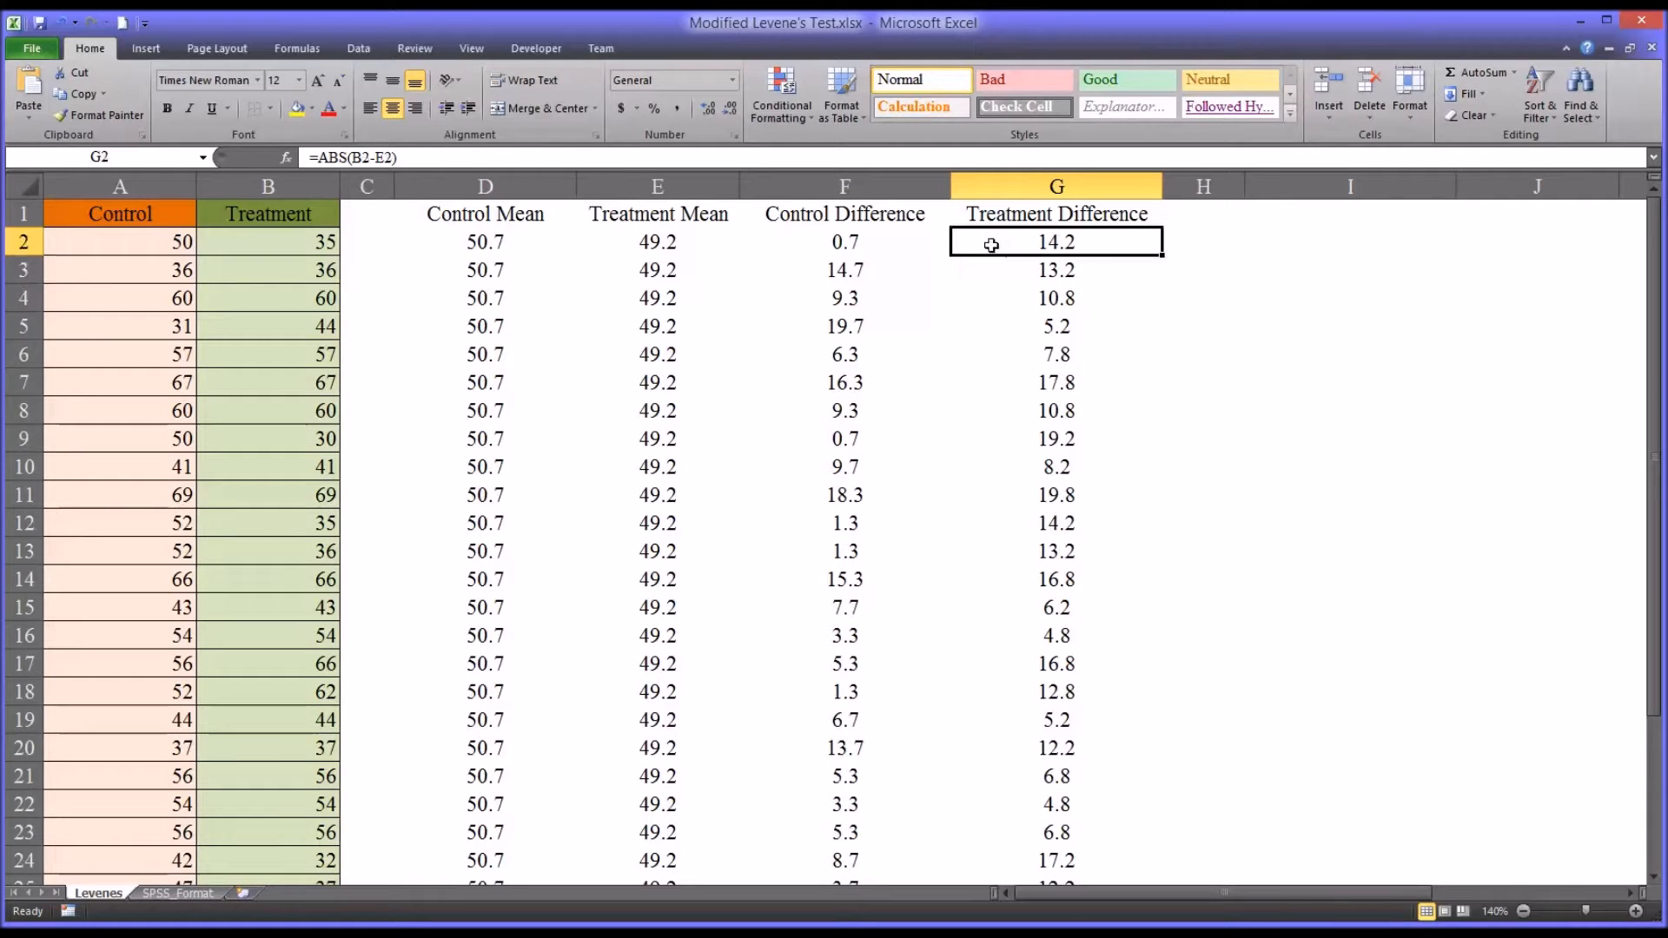
mouse_move(1375, 772)
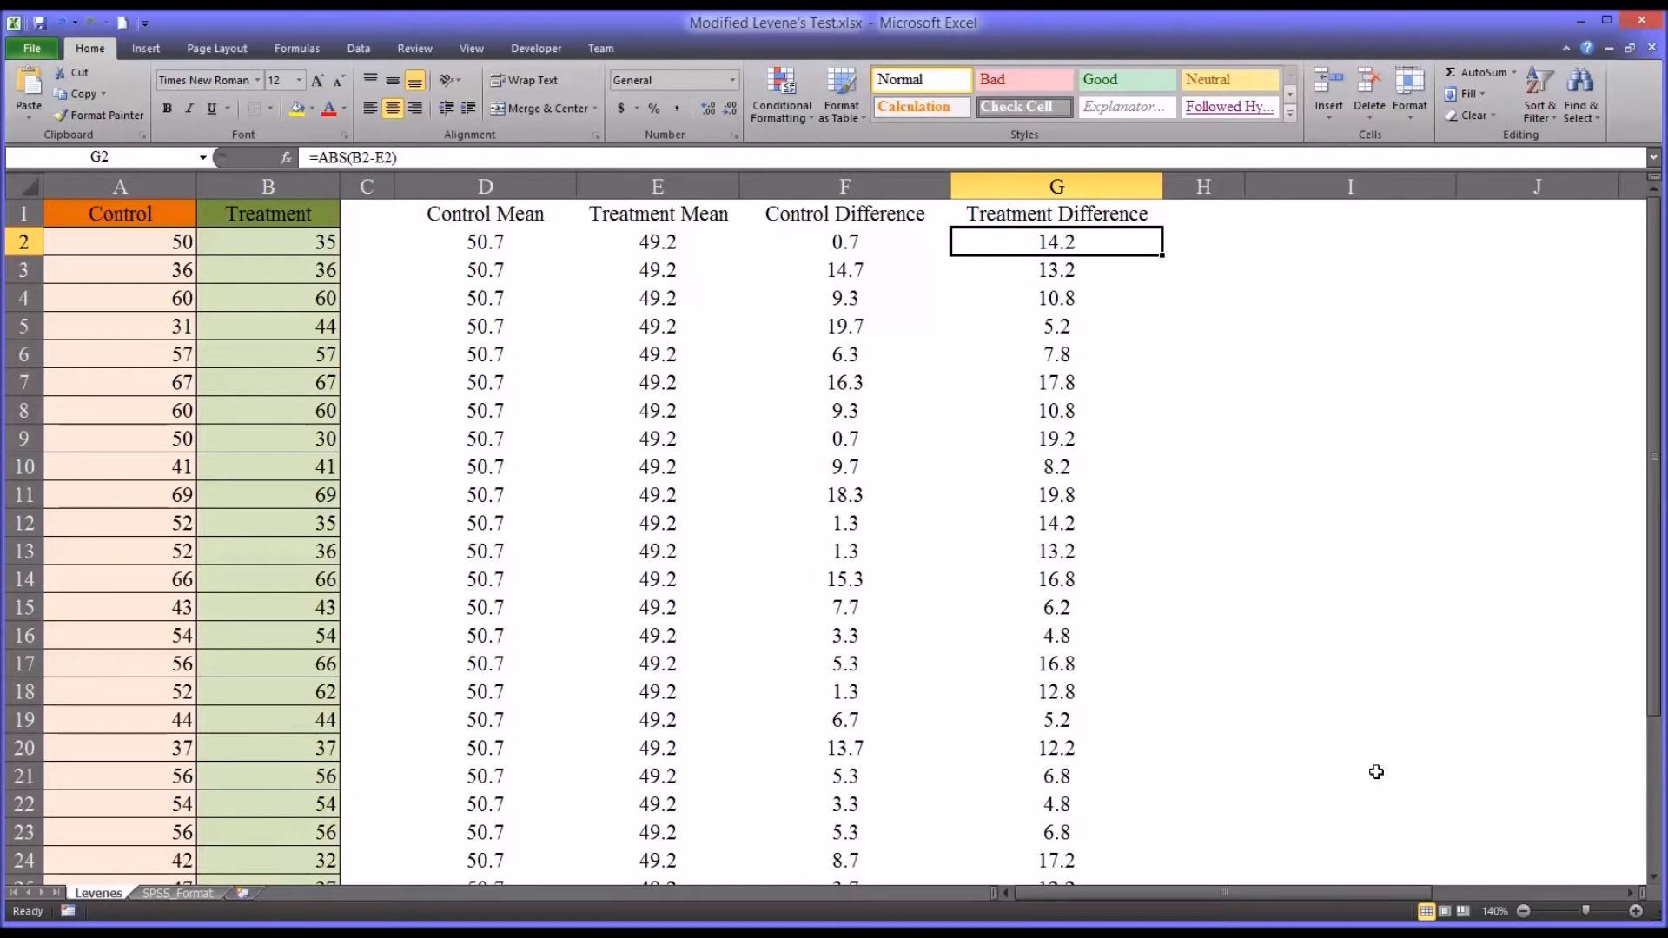
mouse_move(1042, 298)
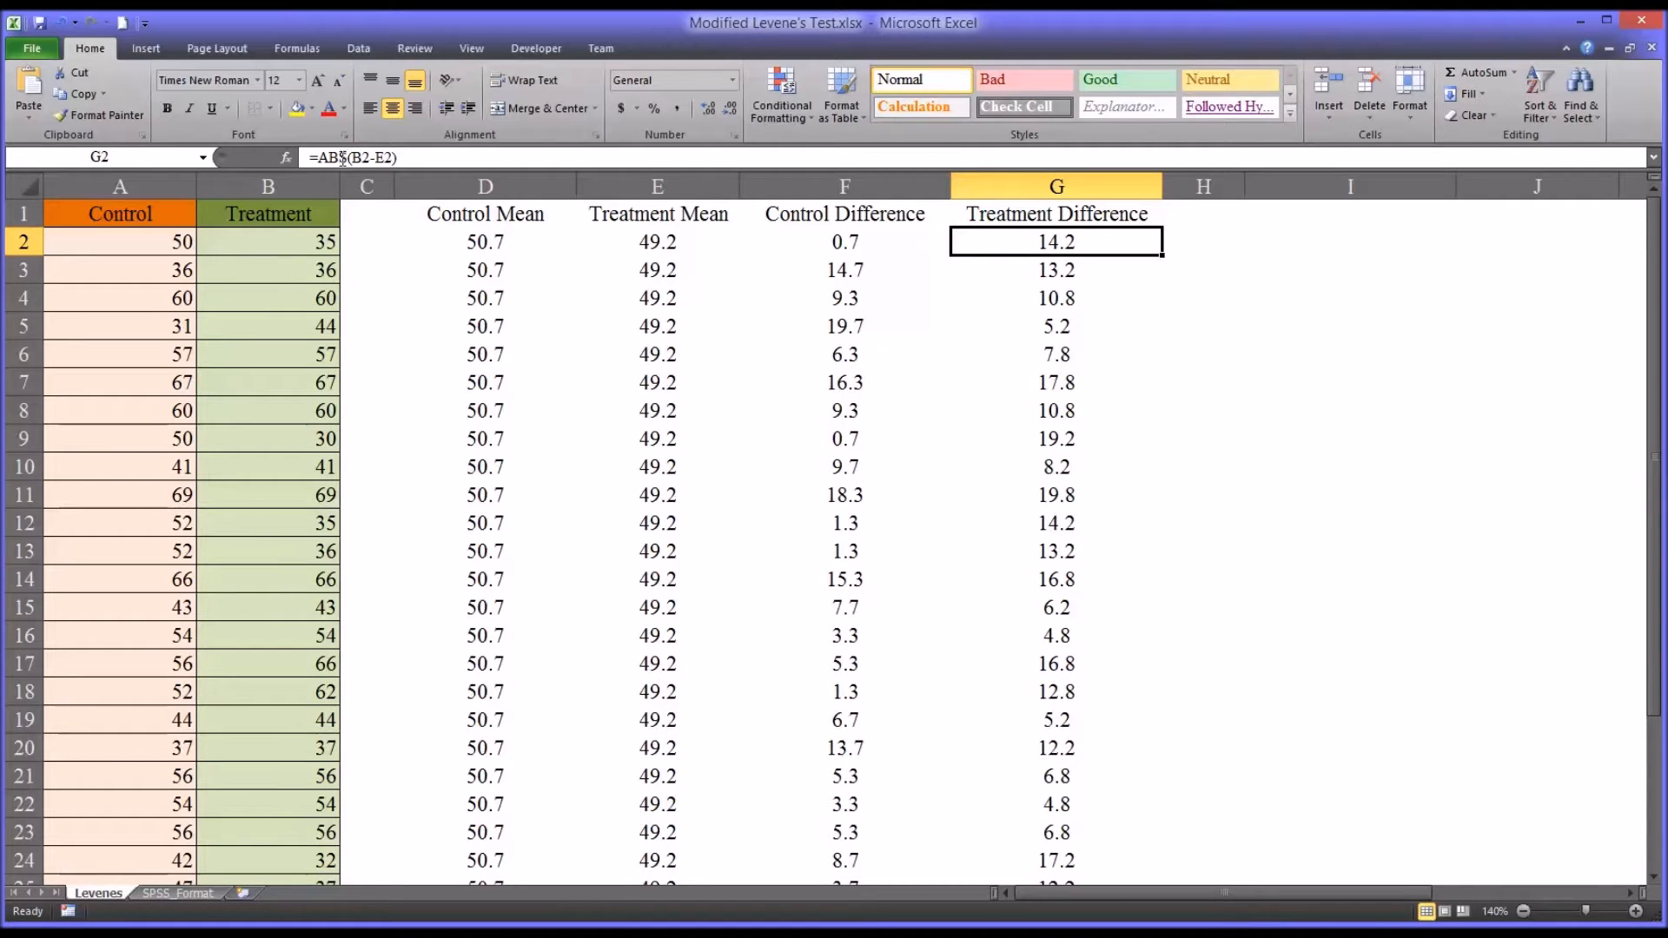
double_click(1056, 241)
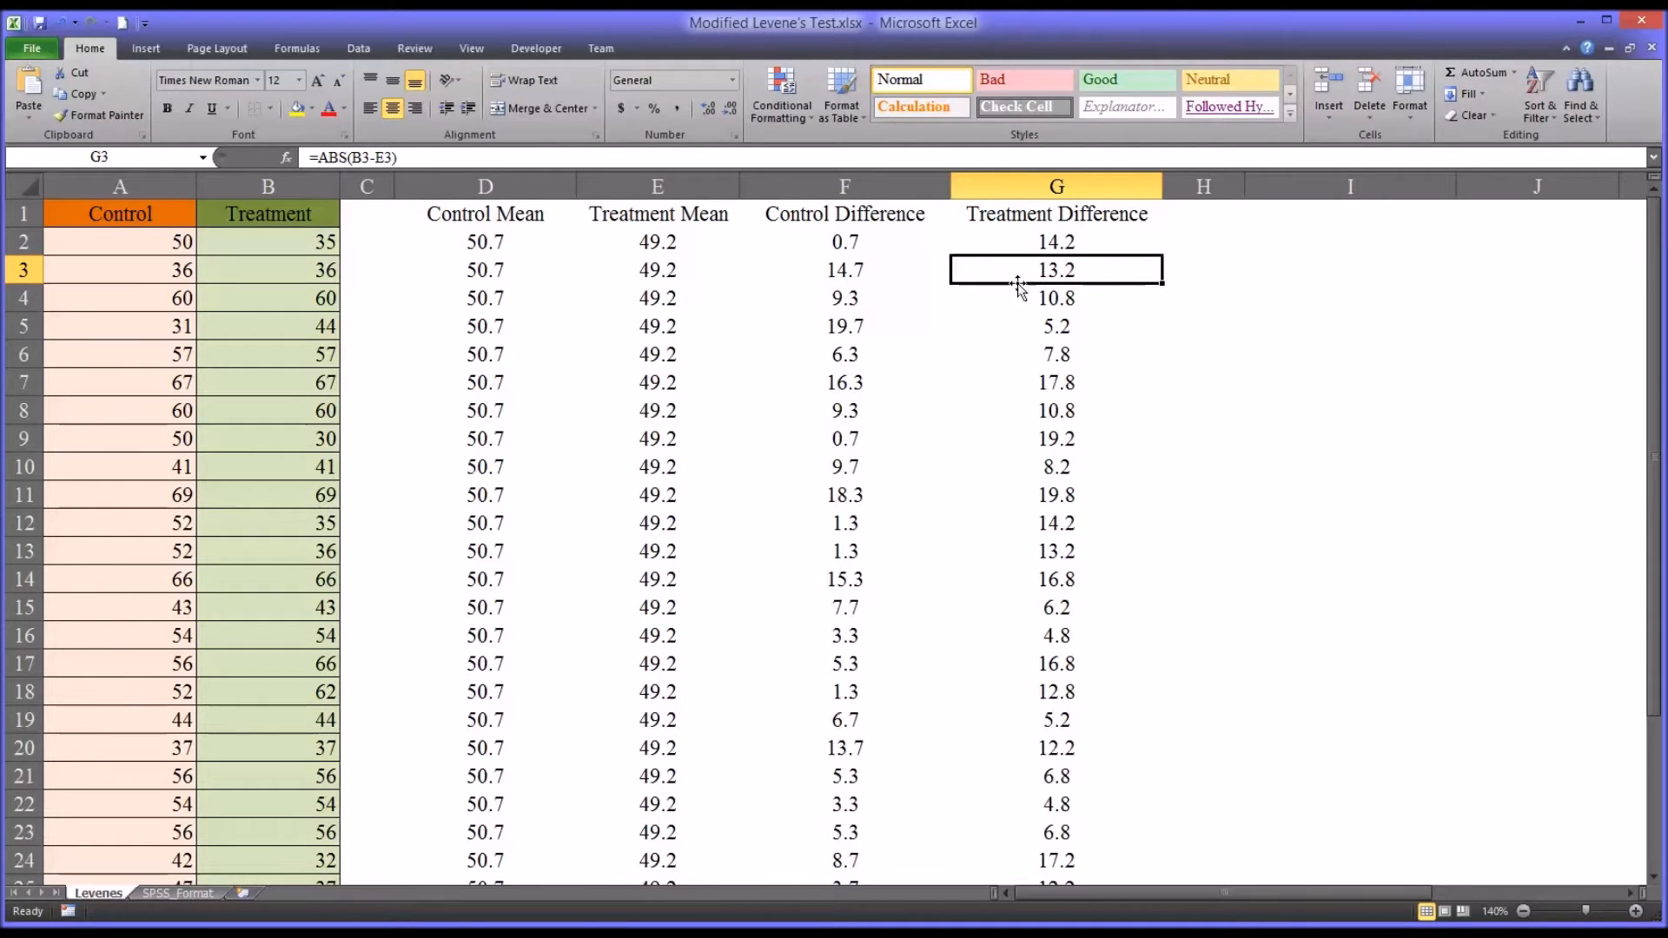
left_click(1056, 241)
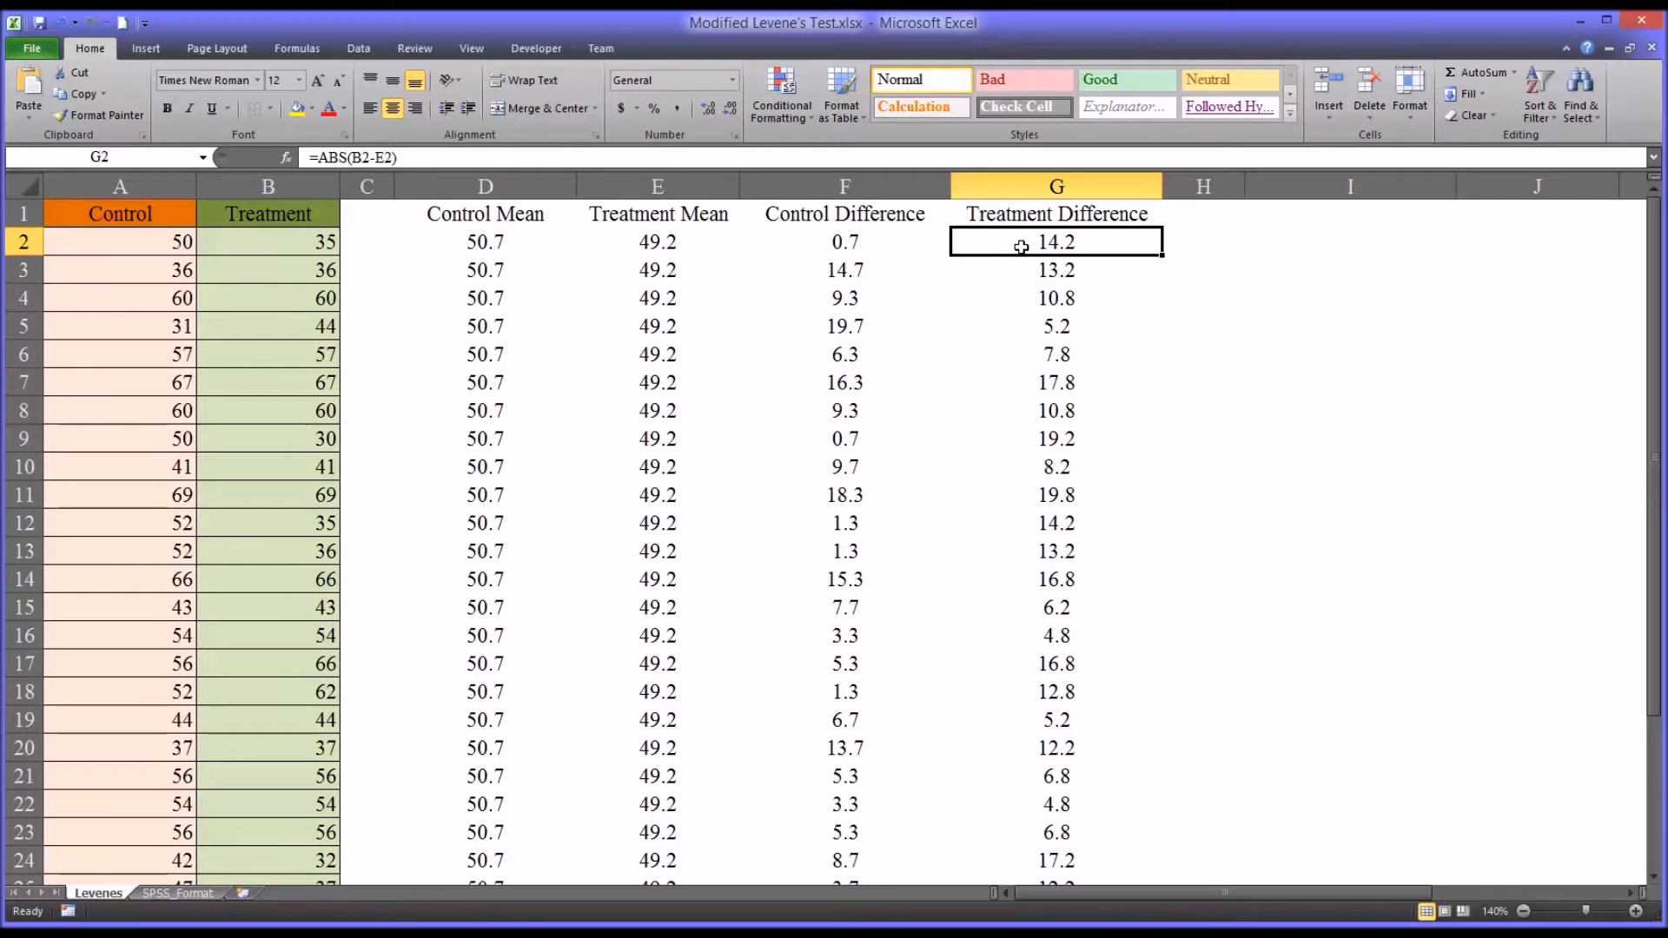
mouse_move(1001, 292)
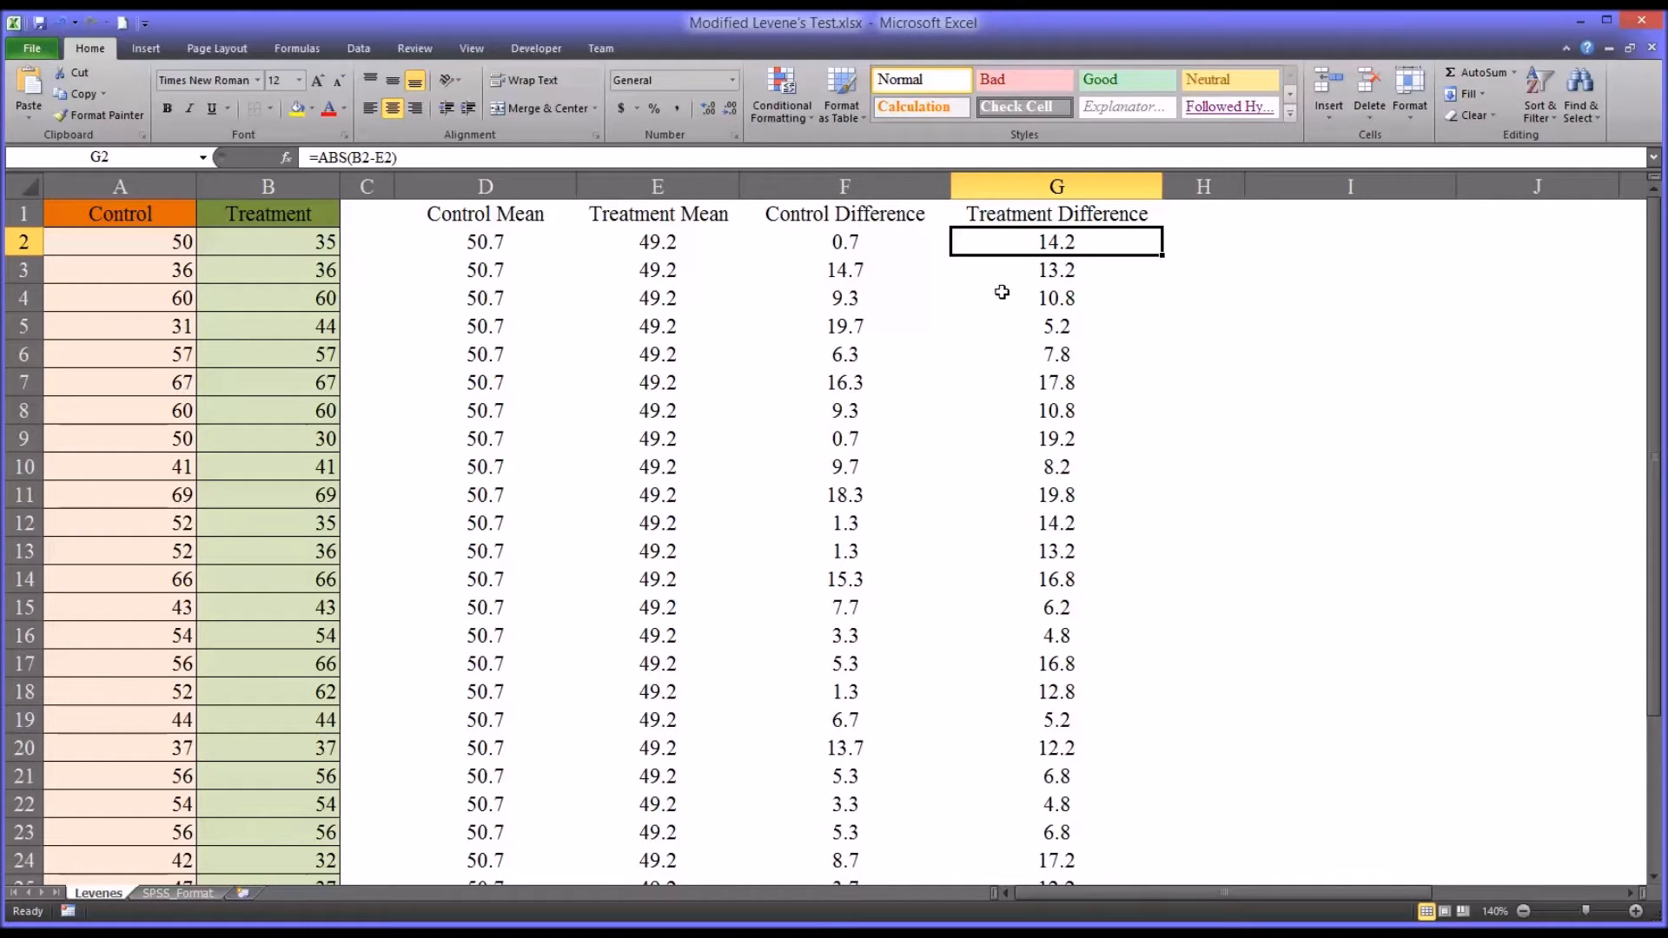
- Enable the Analysis ToolPak add-in so the Data Analysis command is available
left_click(358, 49)
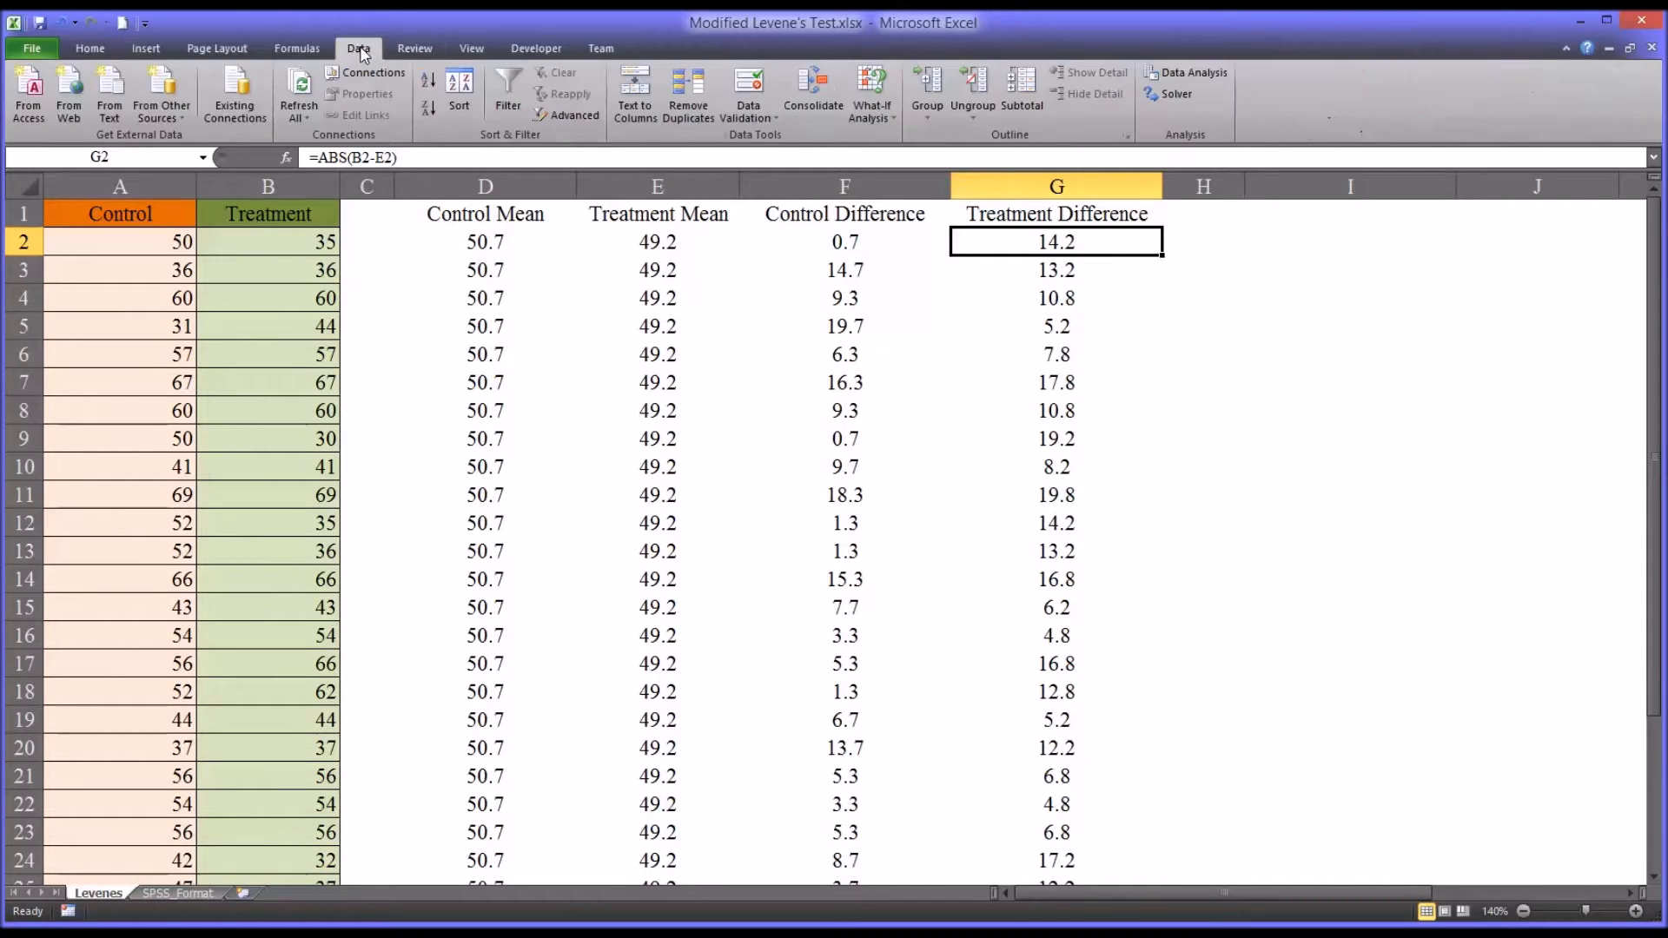
mouse_move(1195, 82)
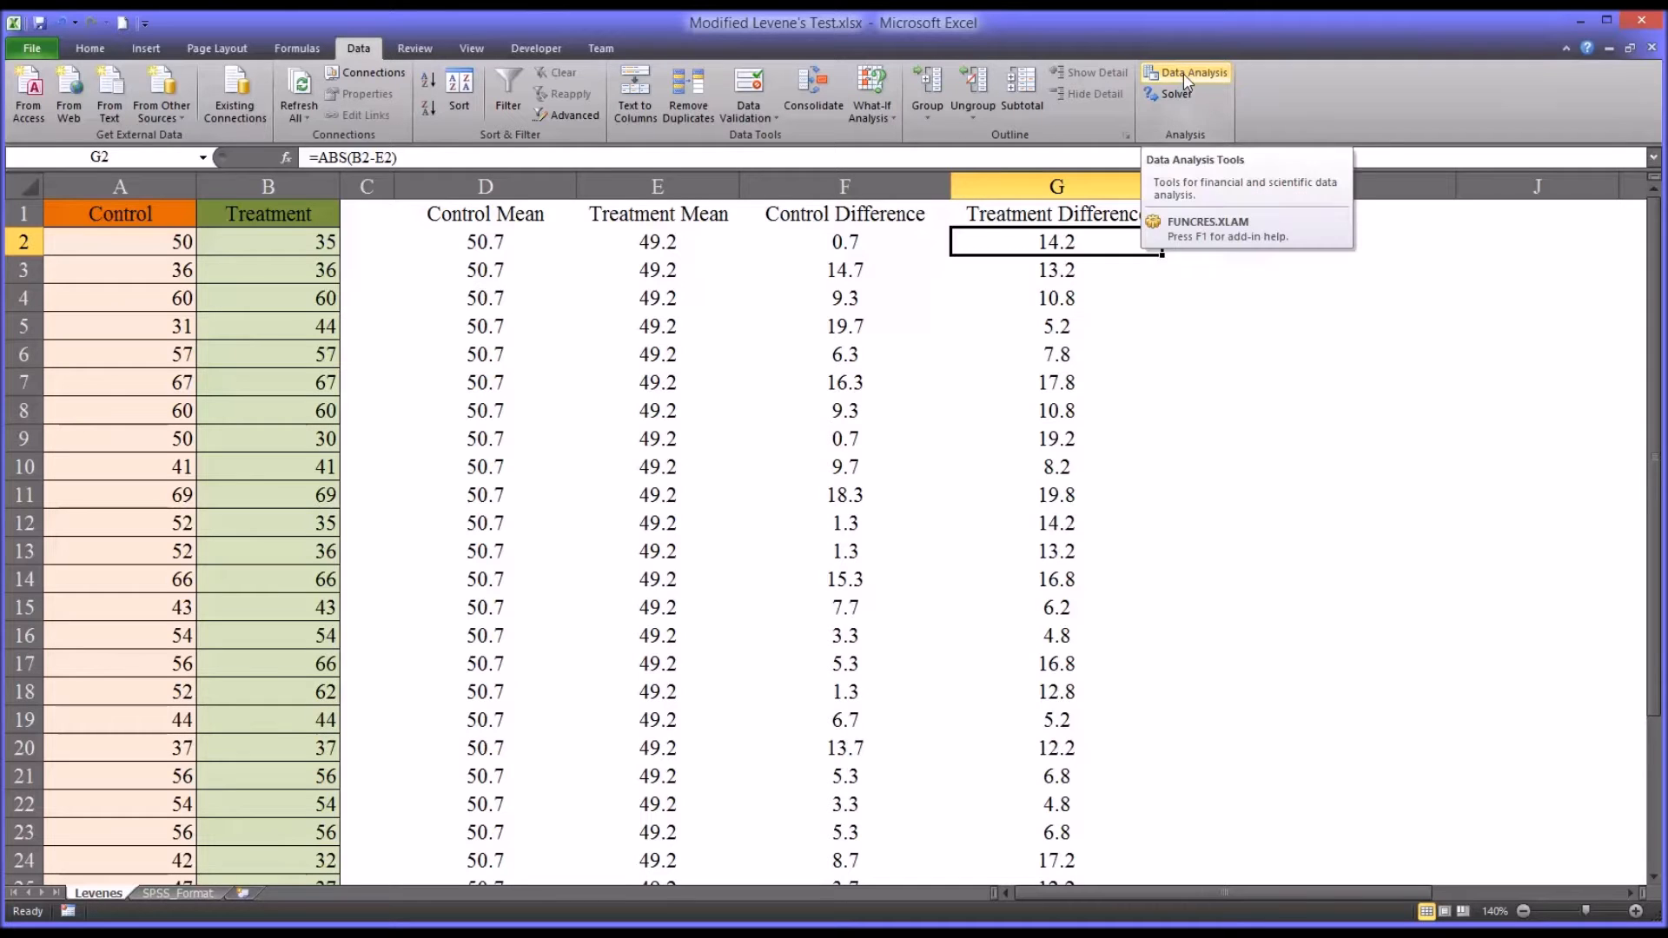
left_click(1195, 73)
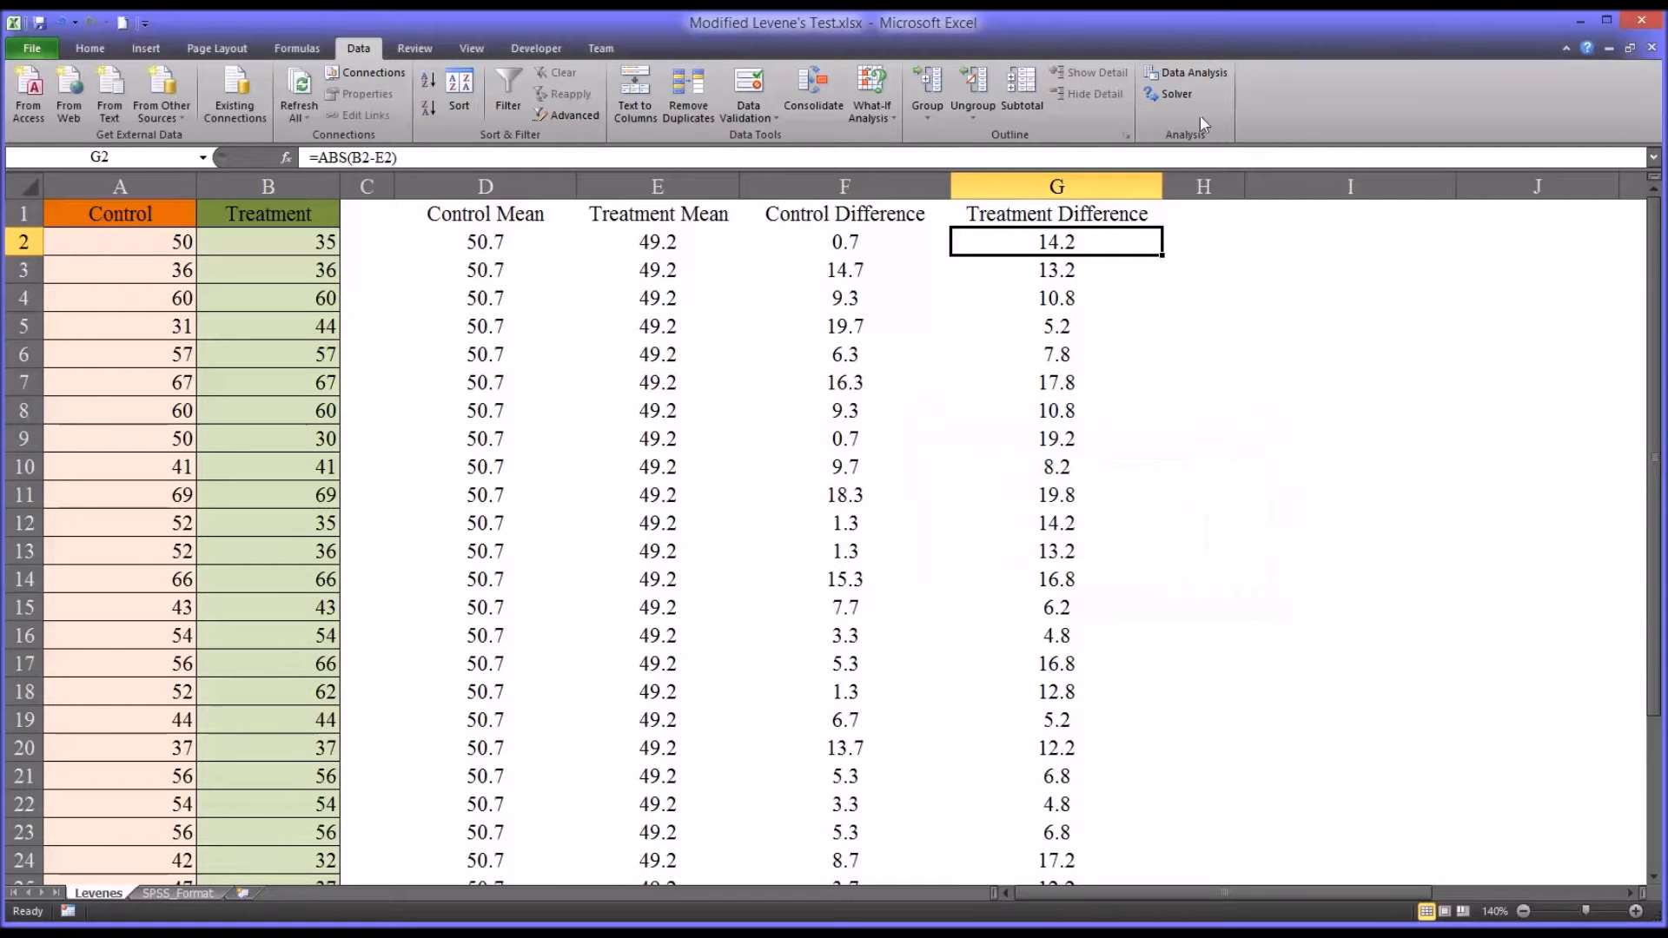
mouse_move(1197, 94)
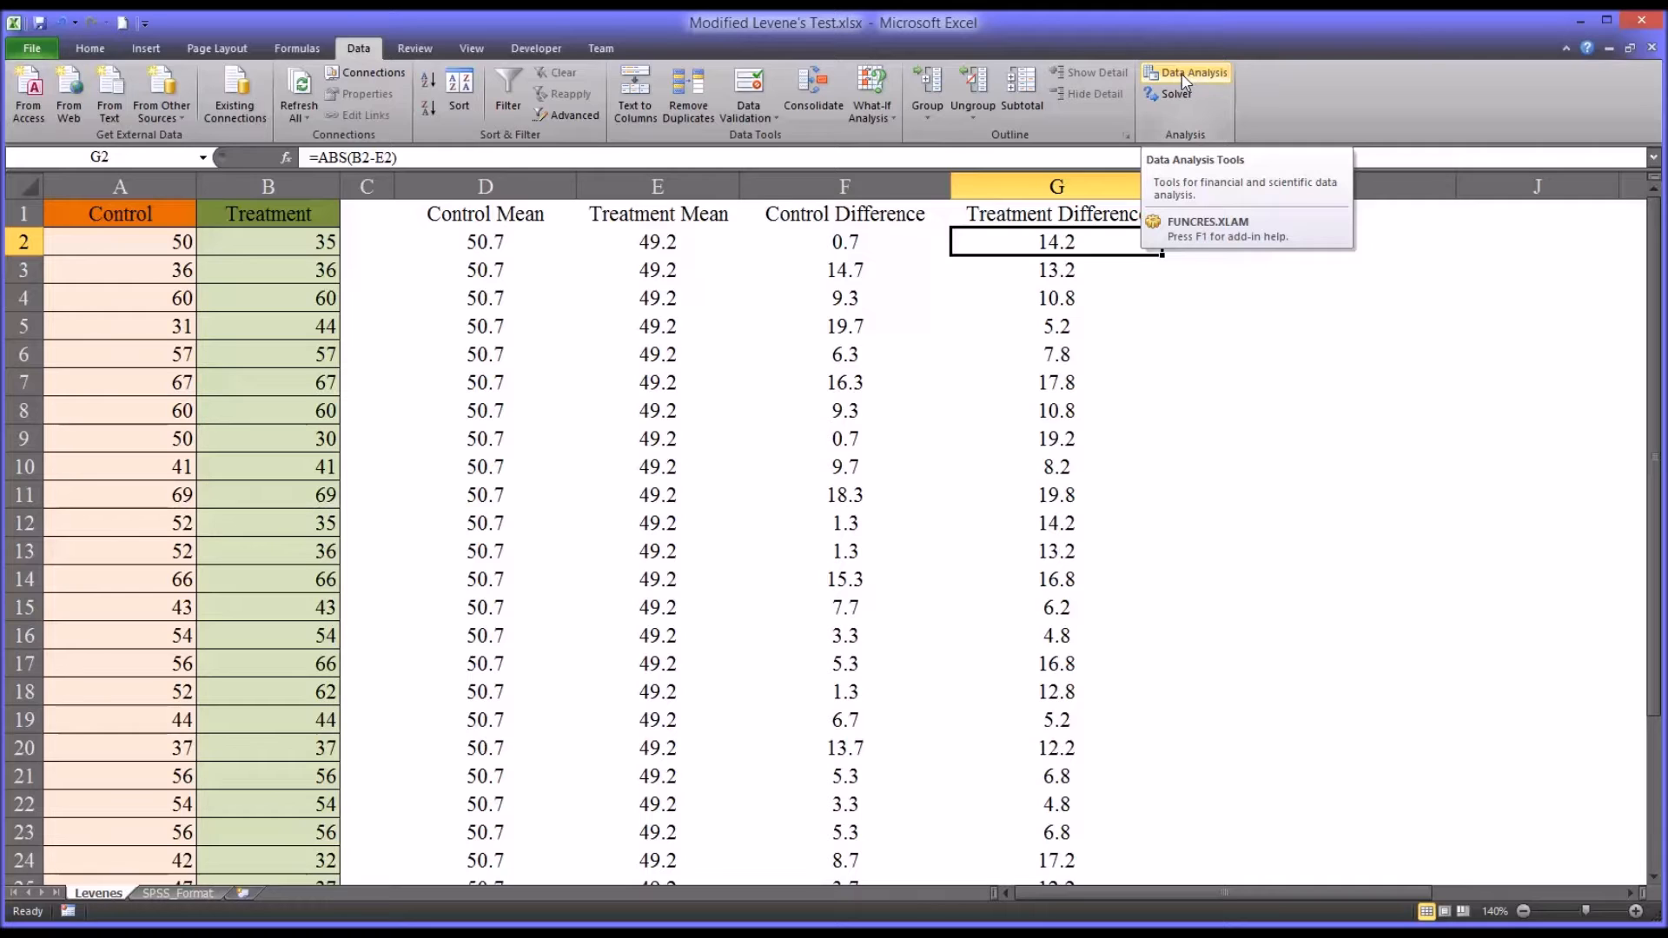
mouse_move(1164, 97)
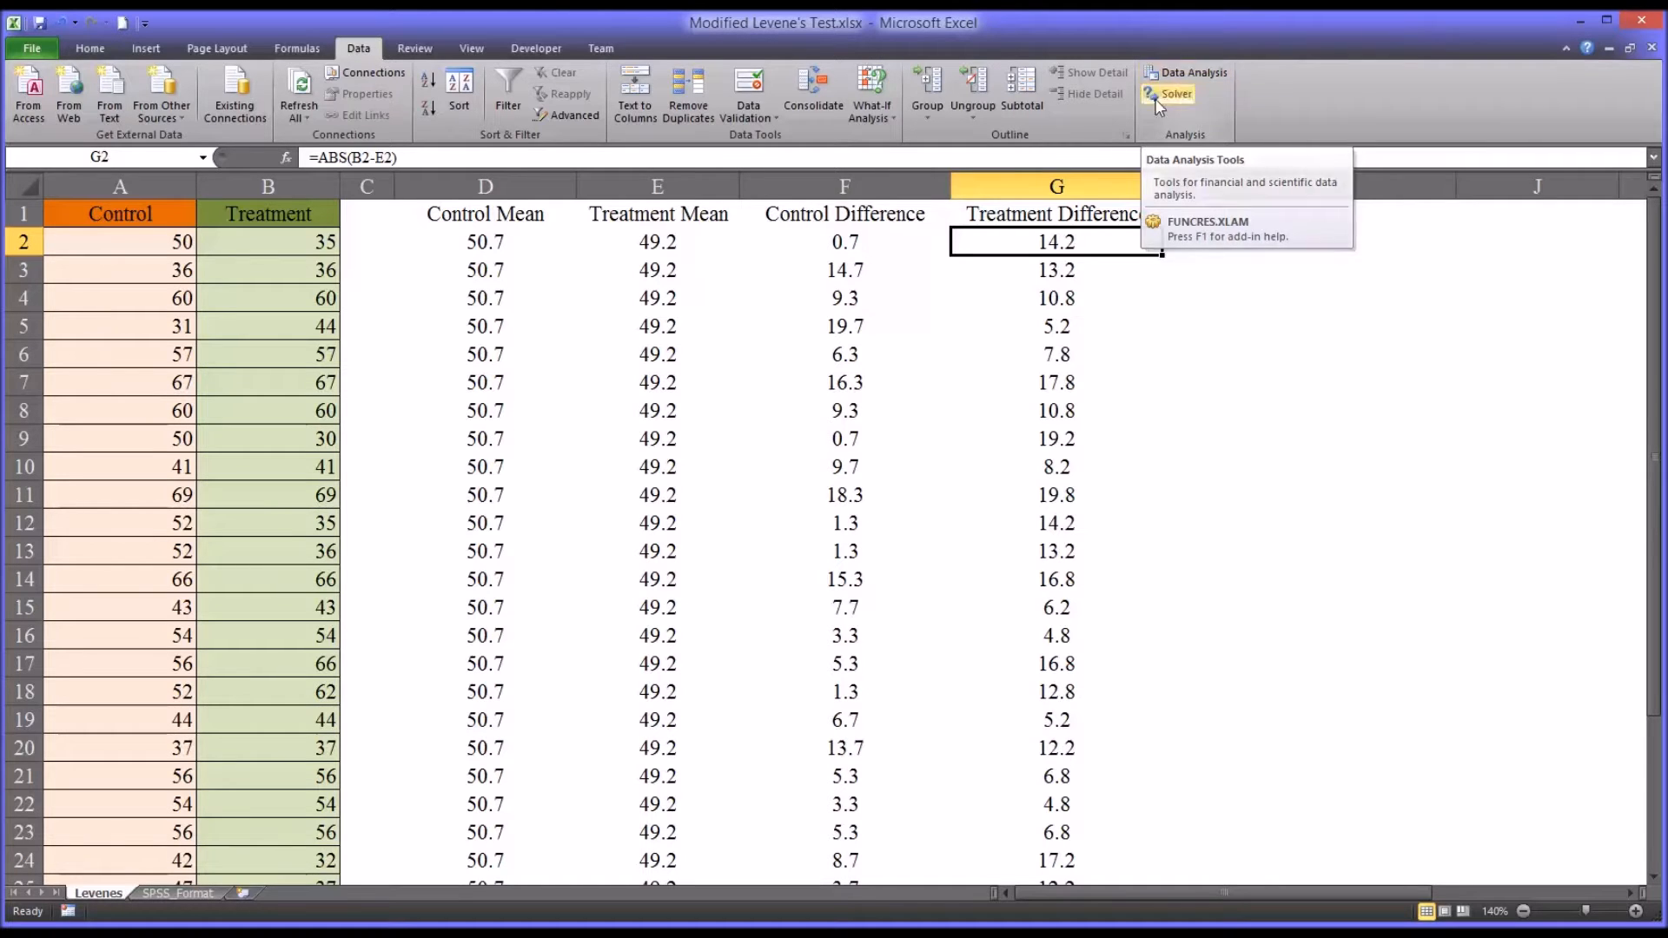
left_click(39, 48)
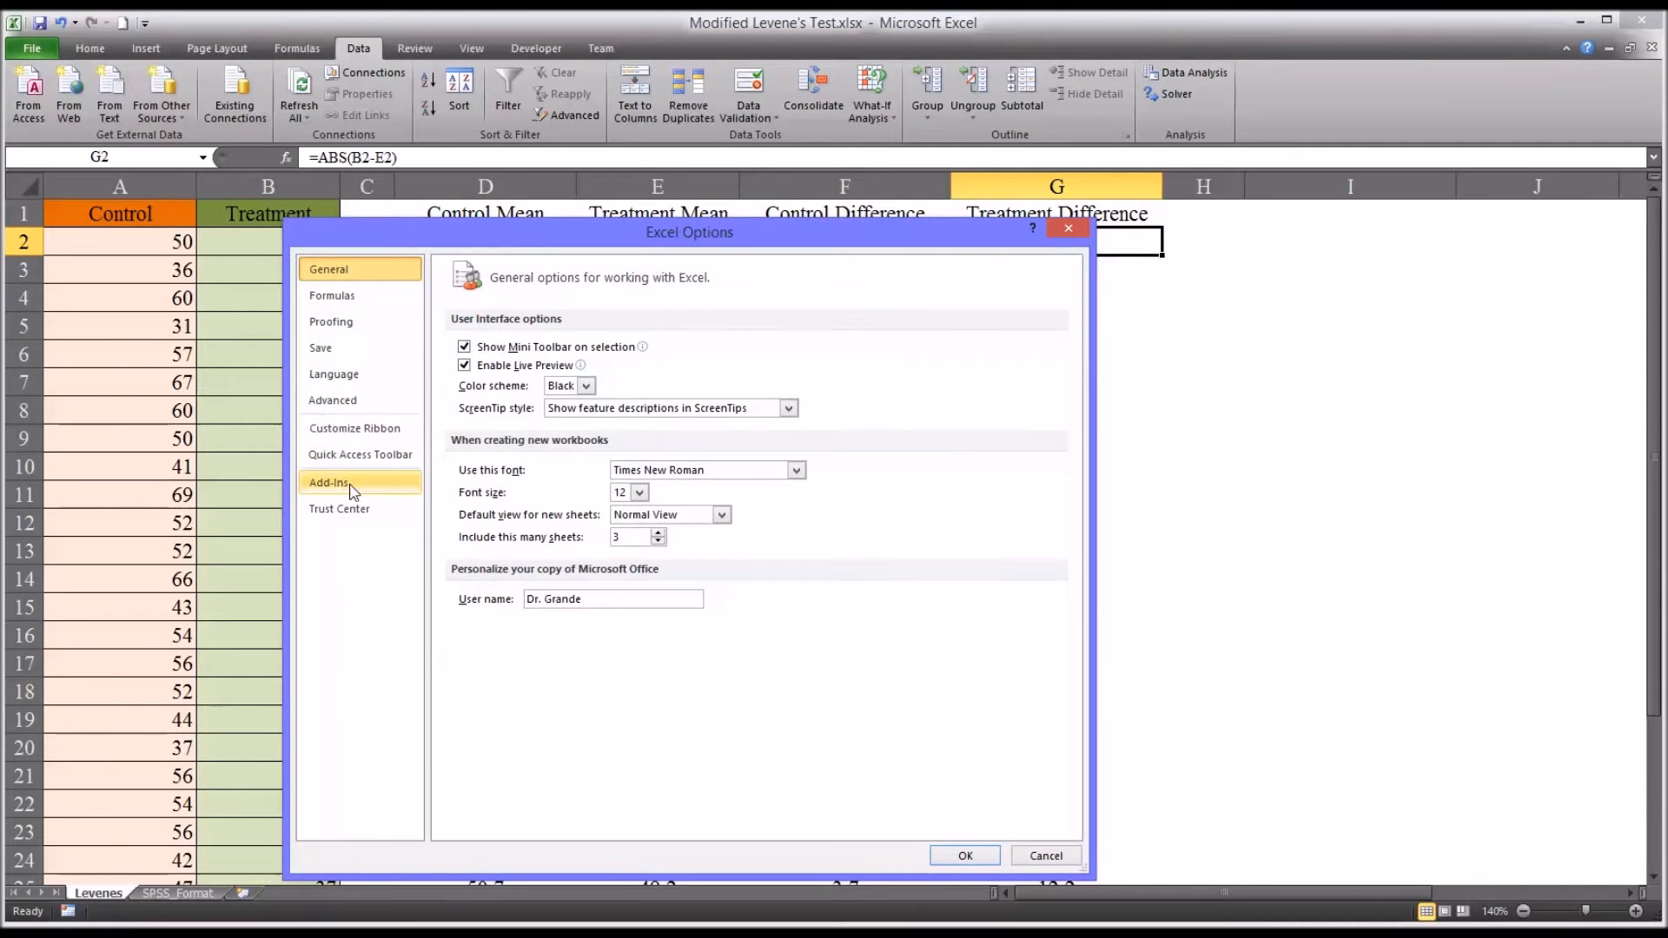
left_click(330, 483)
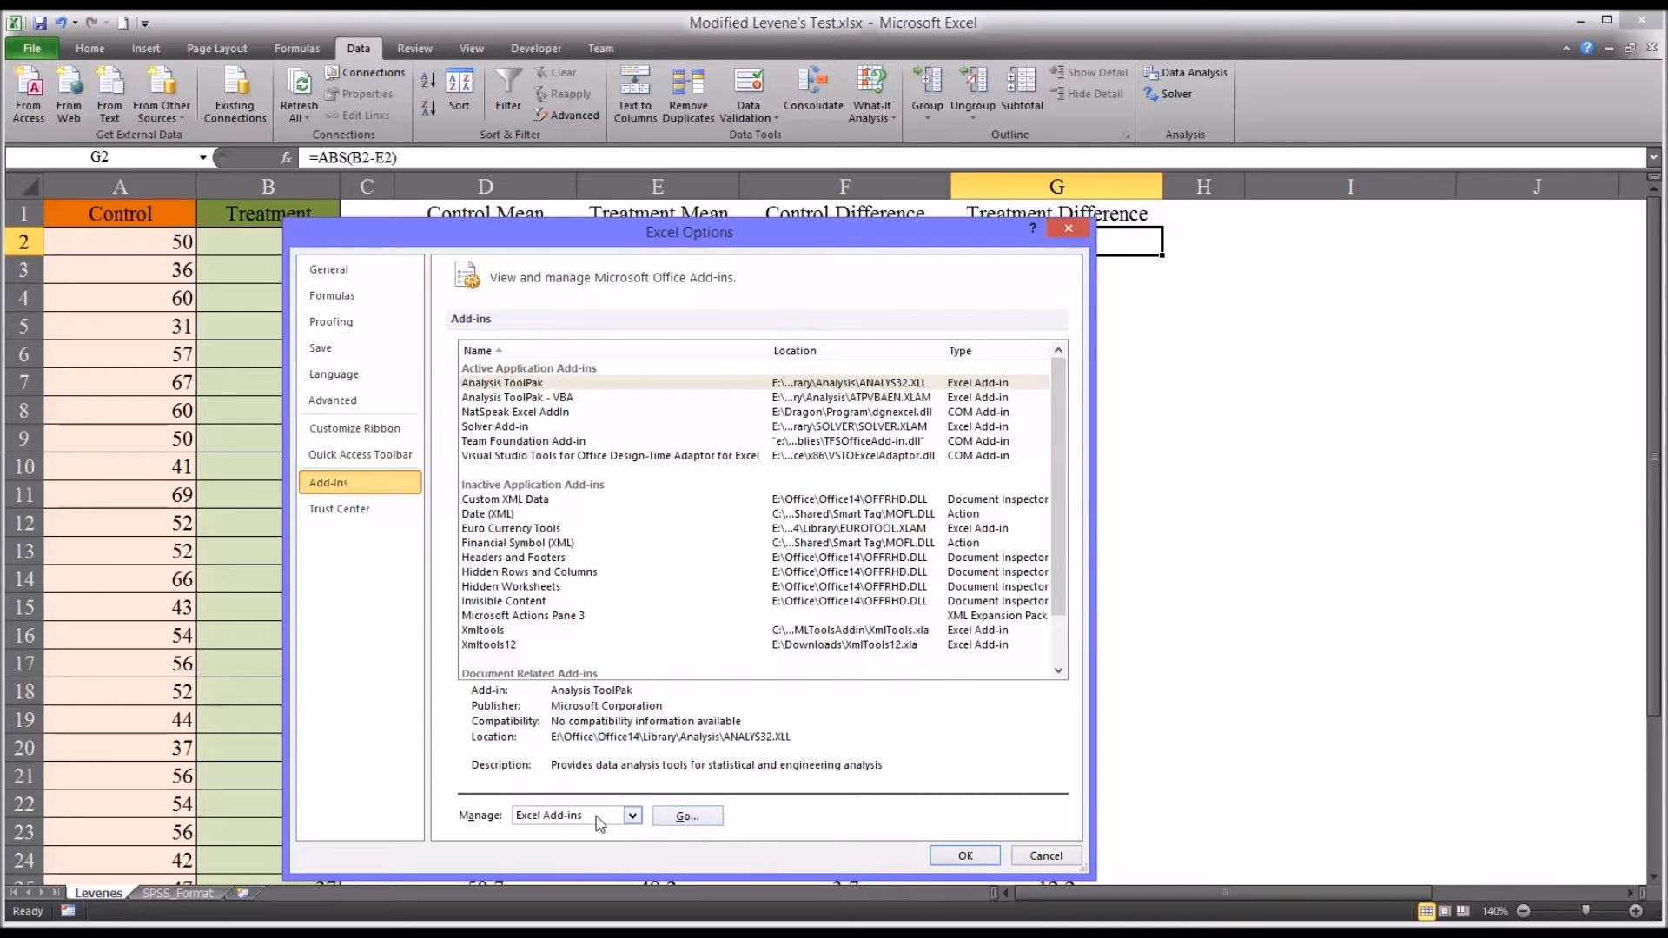
left_click(686, 815)
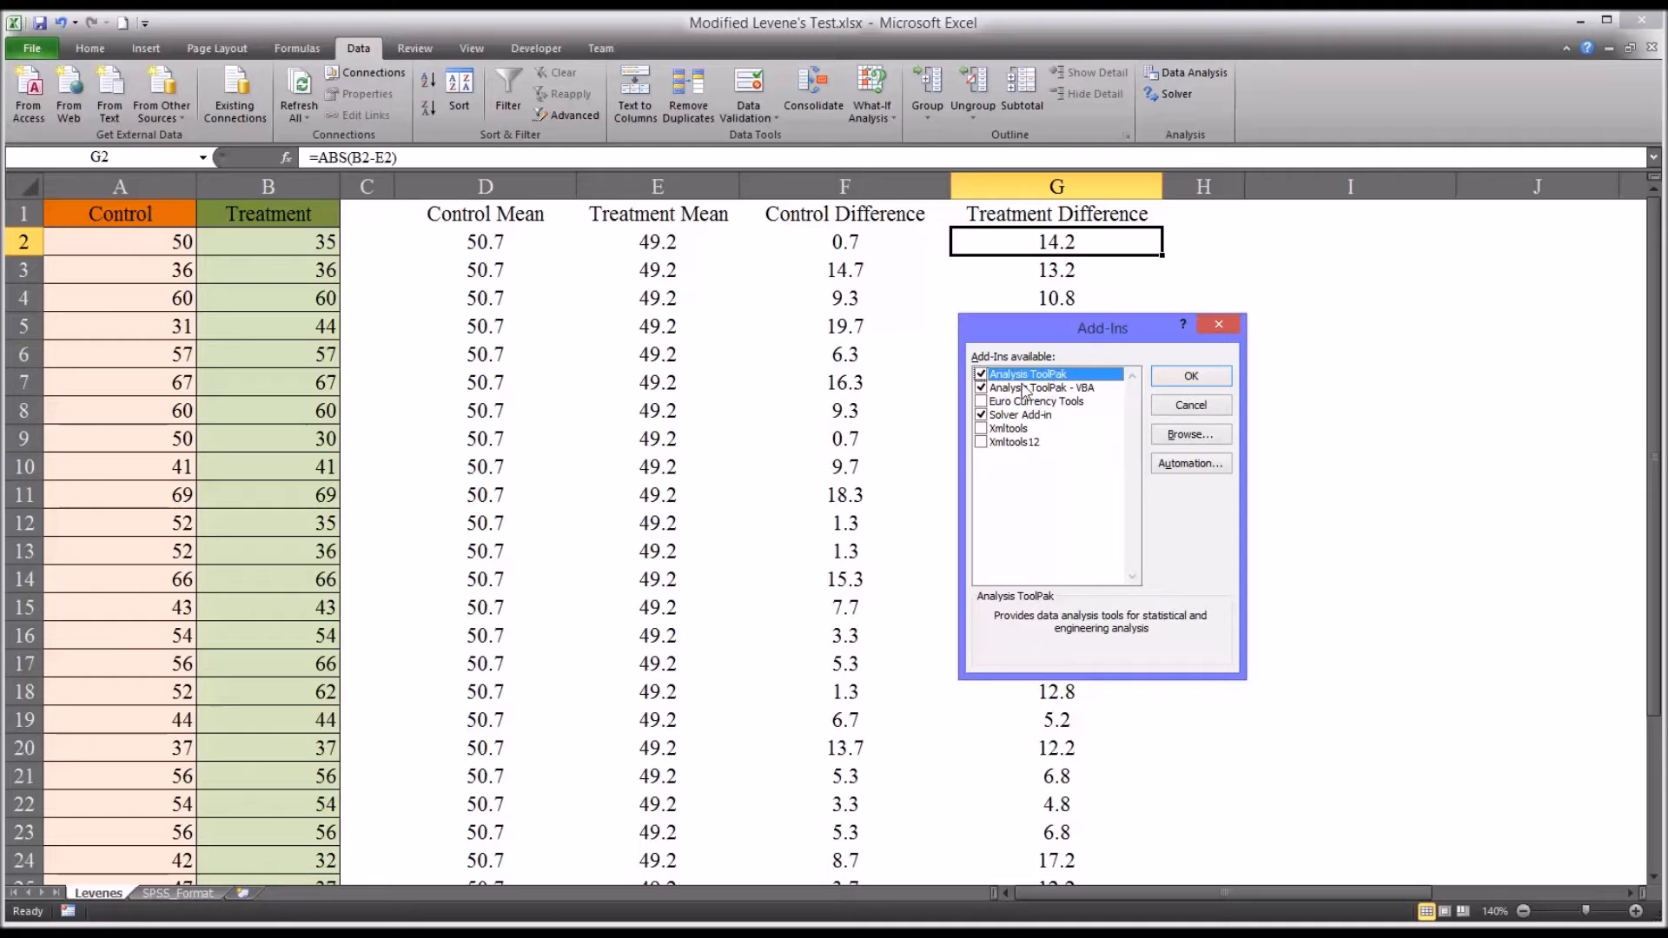
mouse_move(1176, 375)
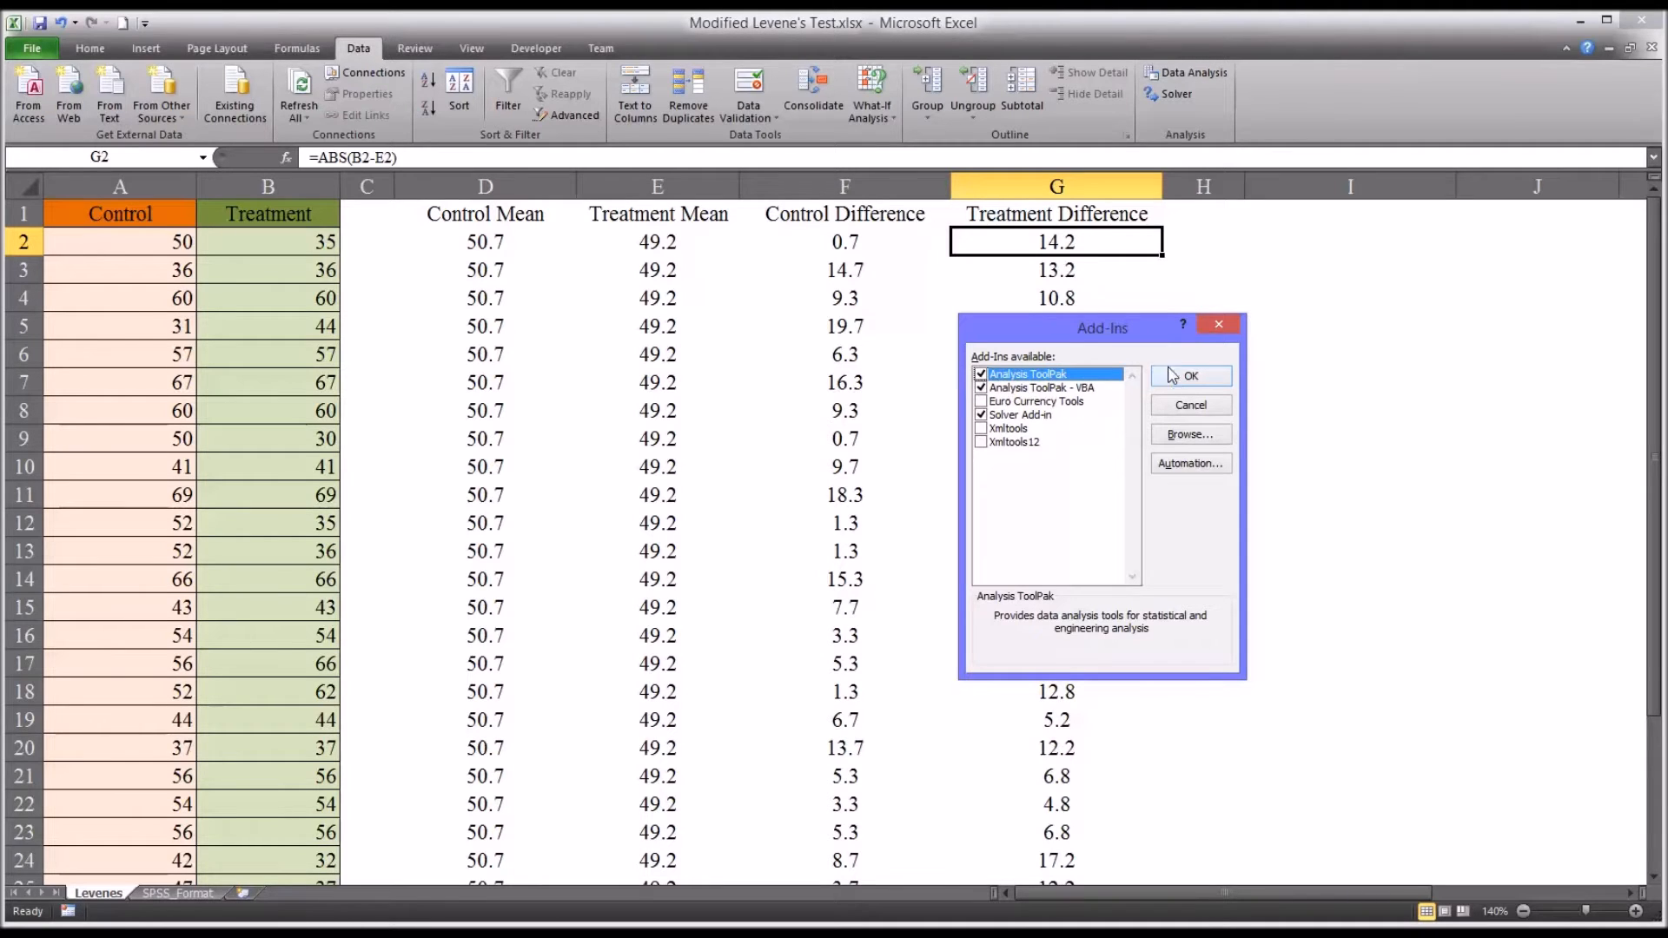
left_click(1190, 375)
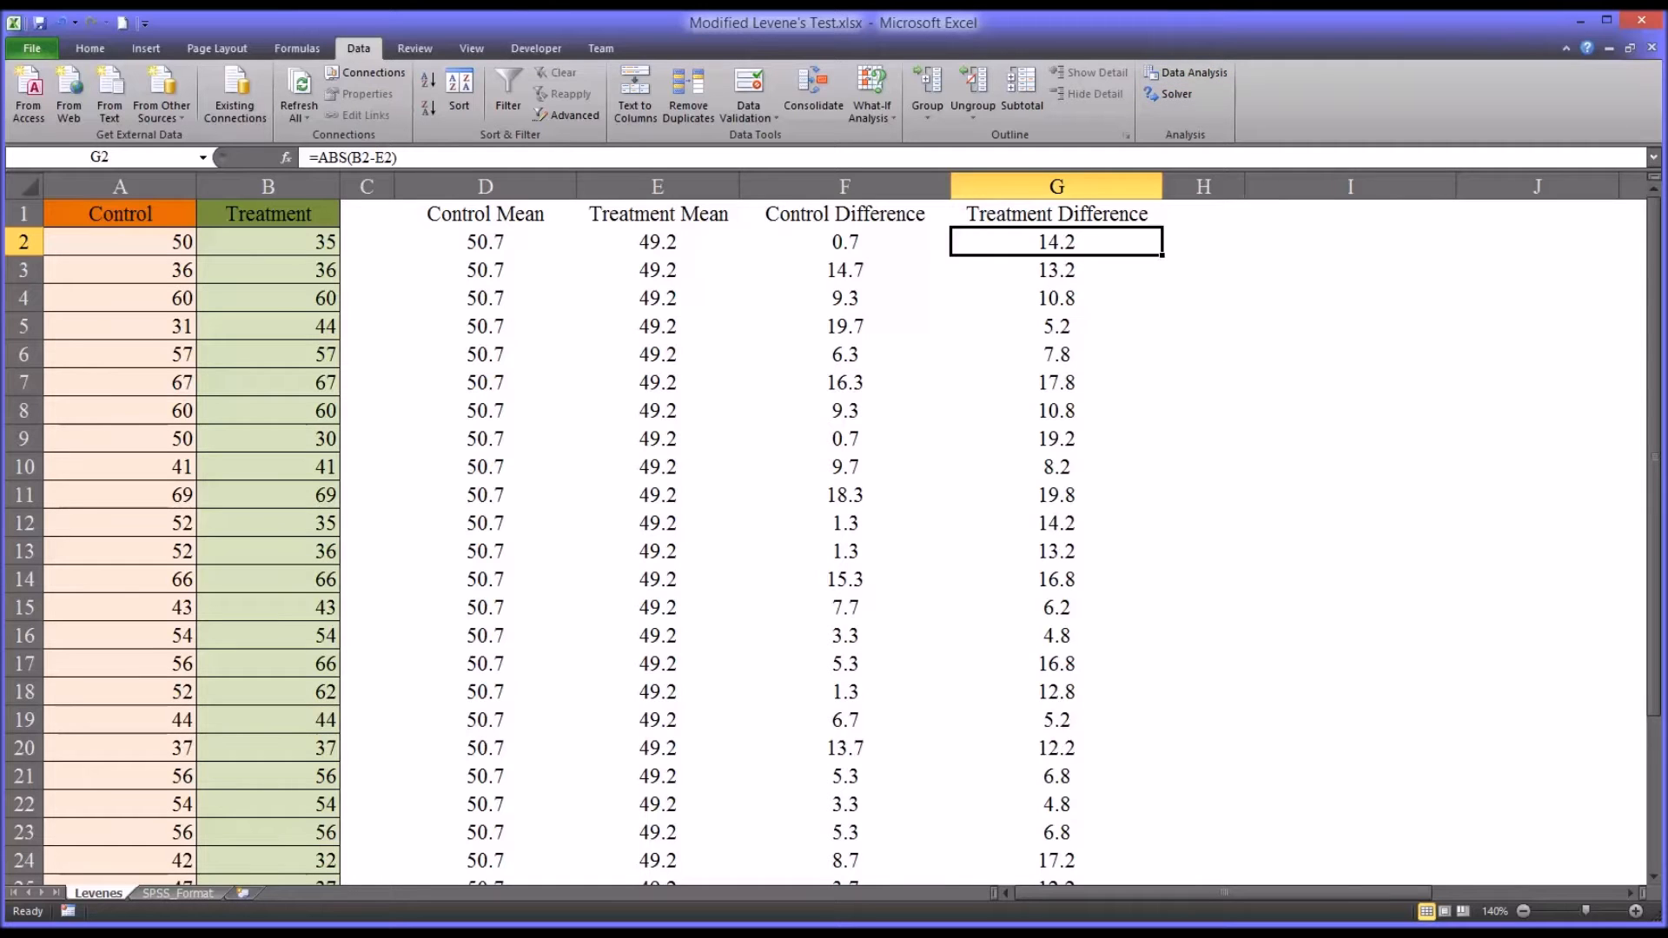
- Run Anova: Single Factor on $F$1:$G$31 with labels, output at $I$4, giving P-value 0.009264
left_click(1192, 73)
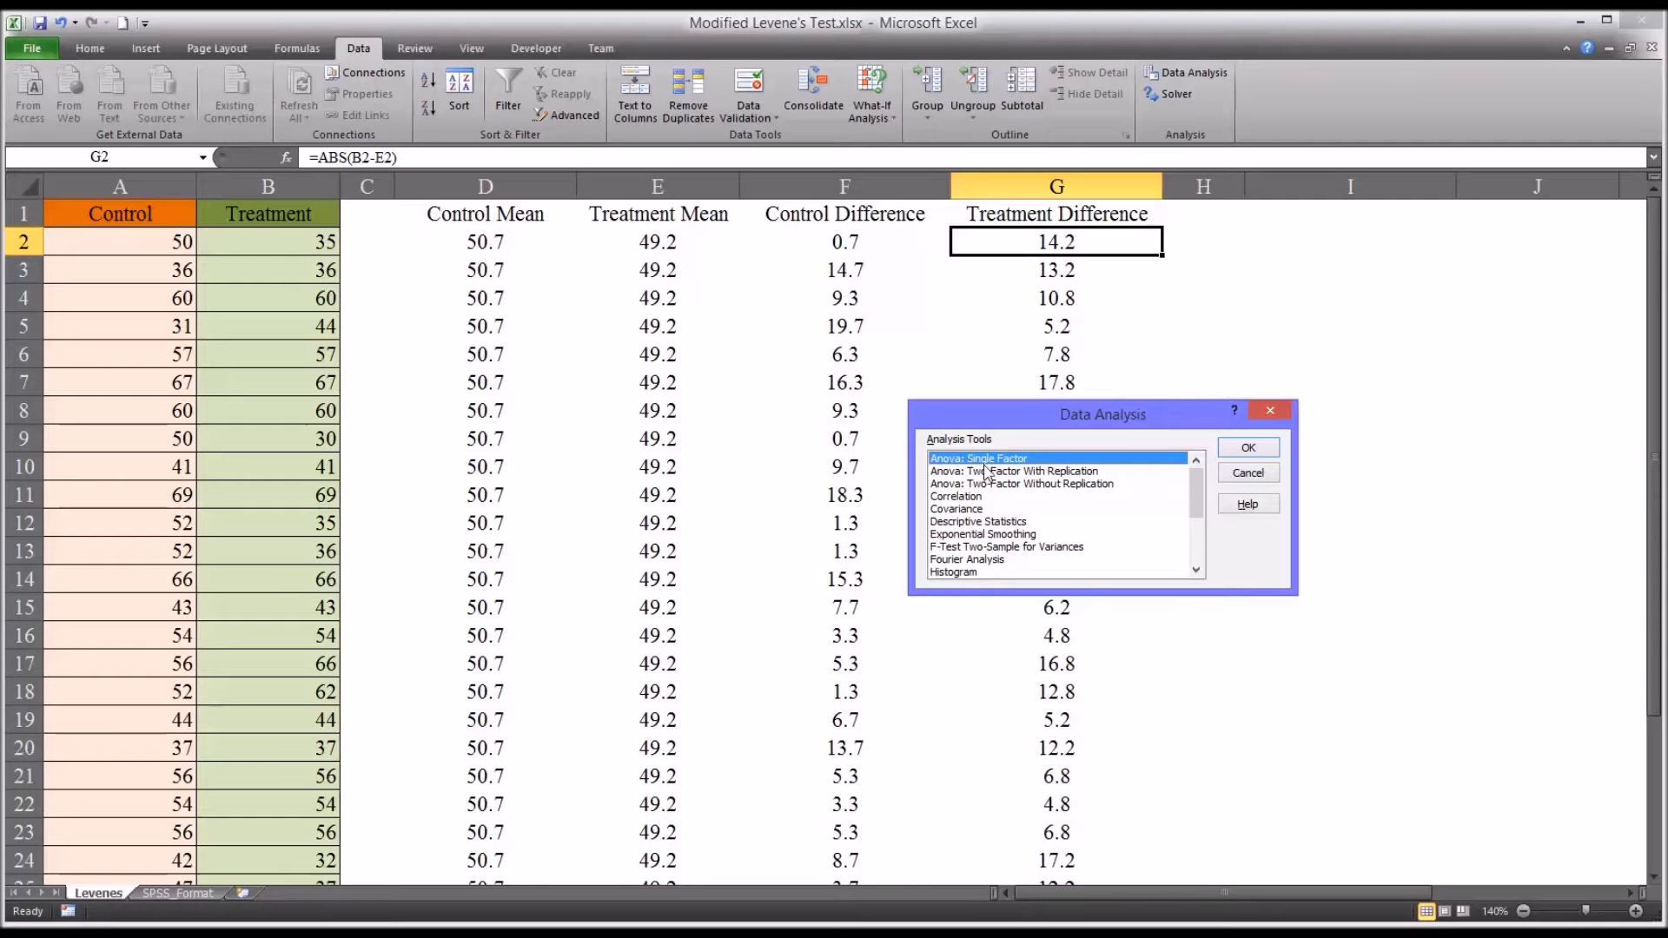
left_click(1248, 448)
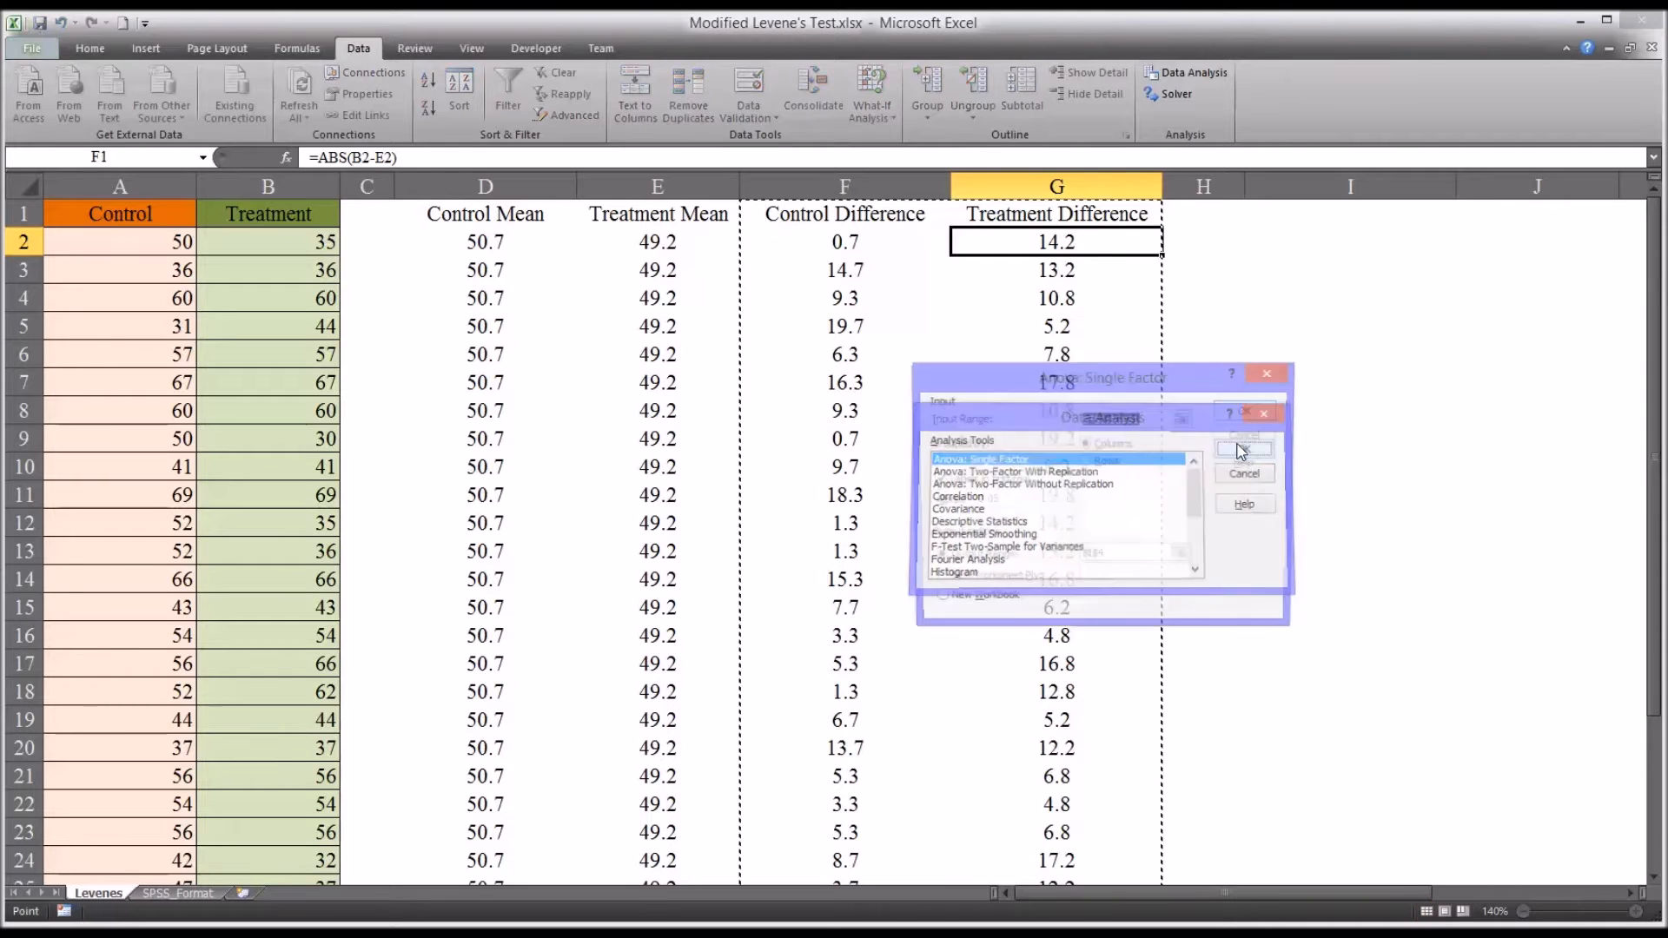
left_click(1241, 448)
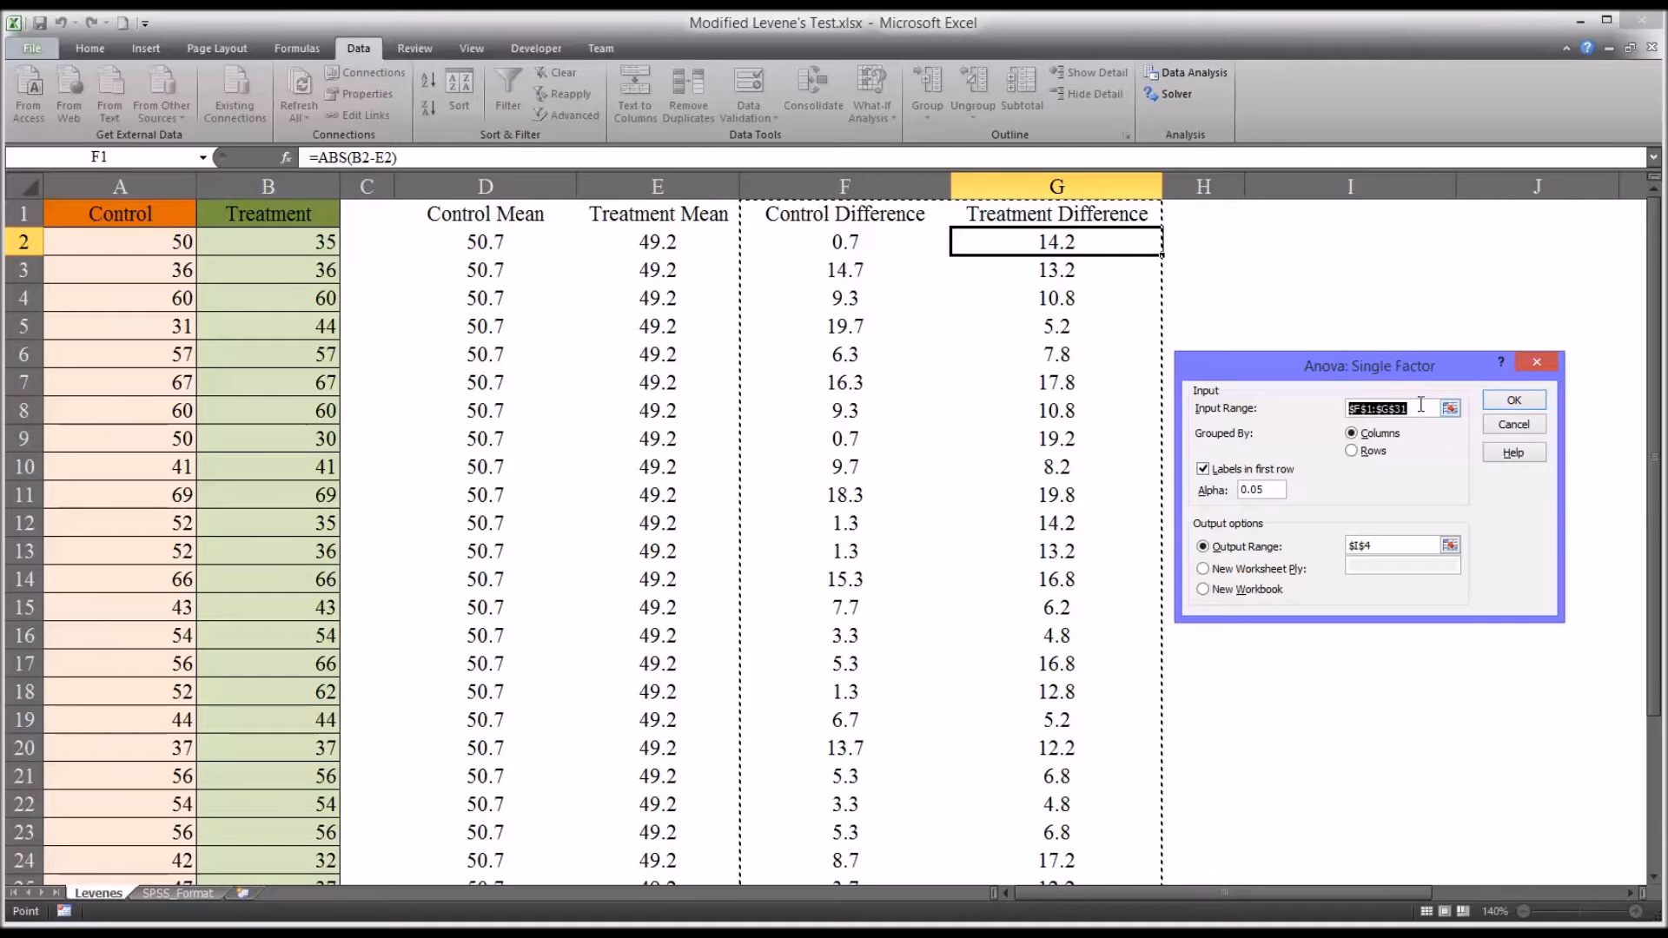
mouse_move(854, 220)
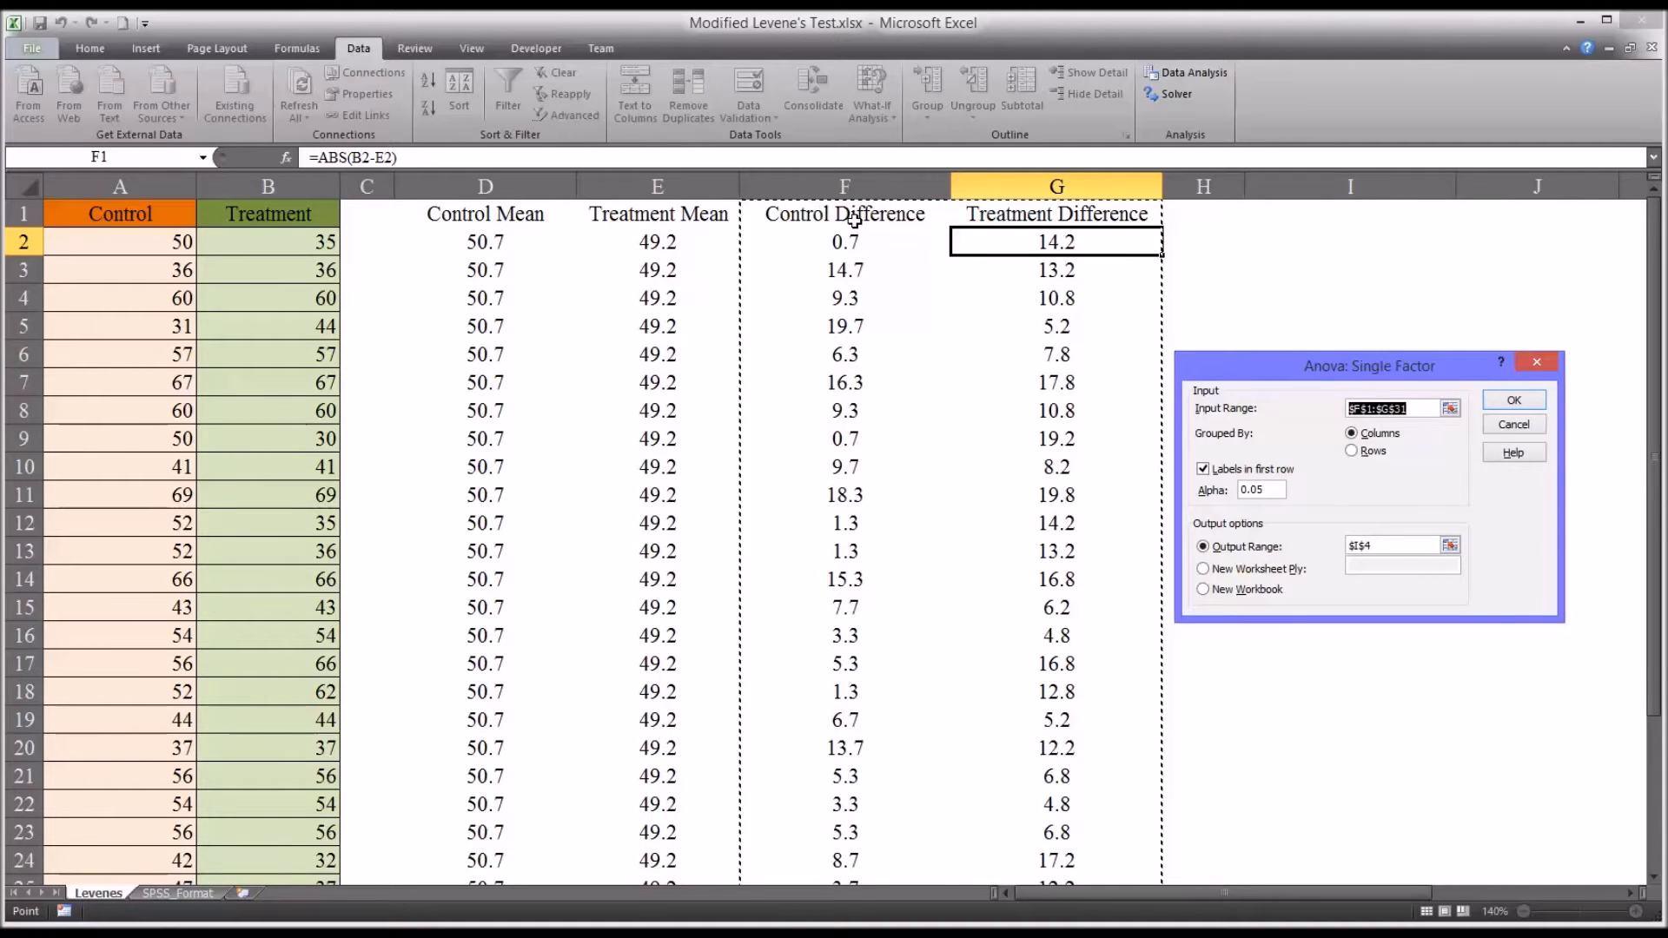
mouse_move(968, 275)
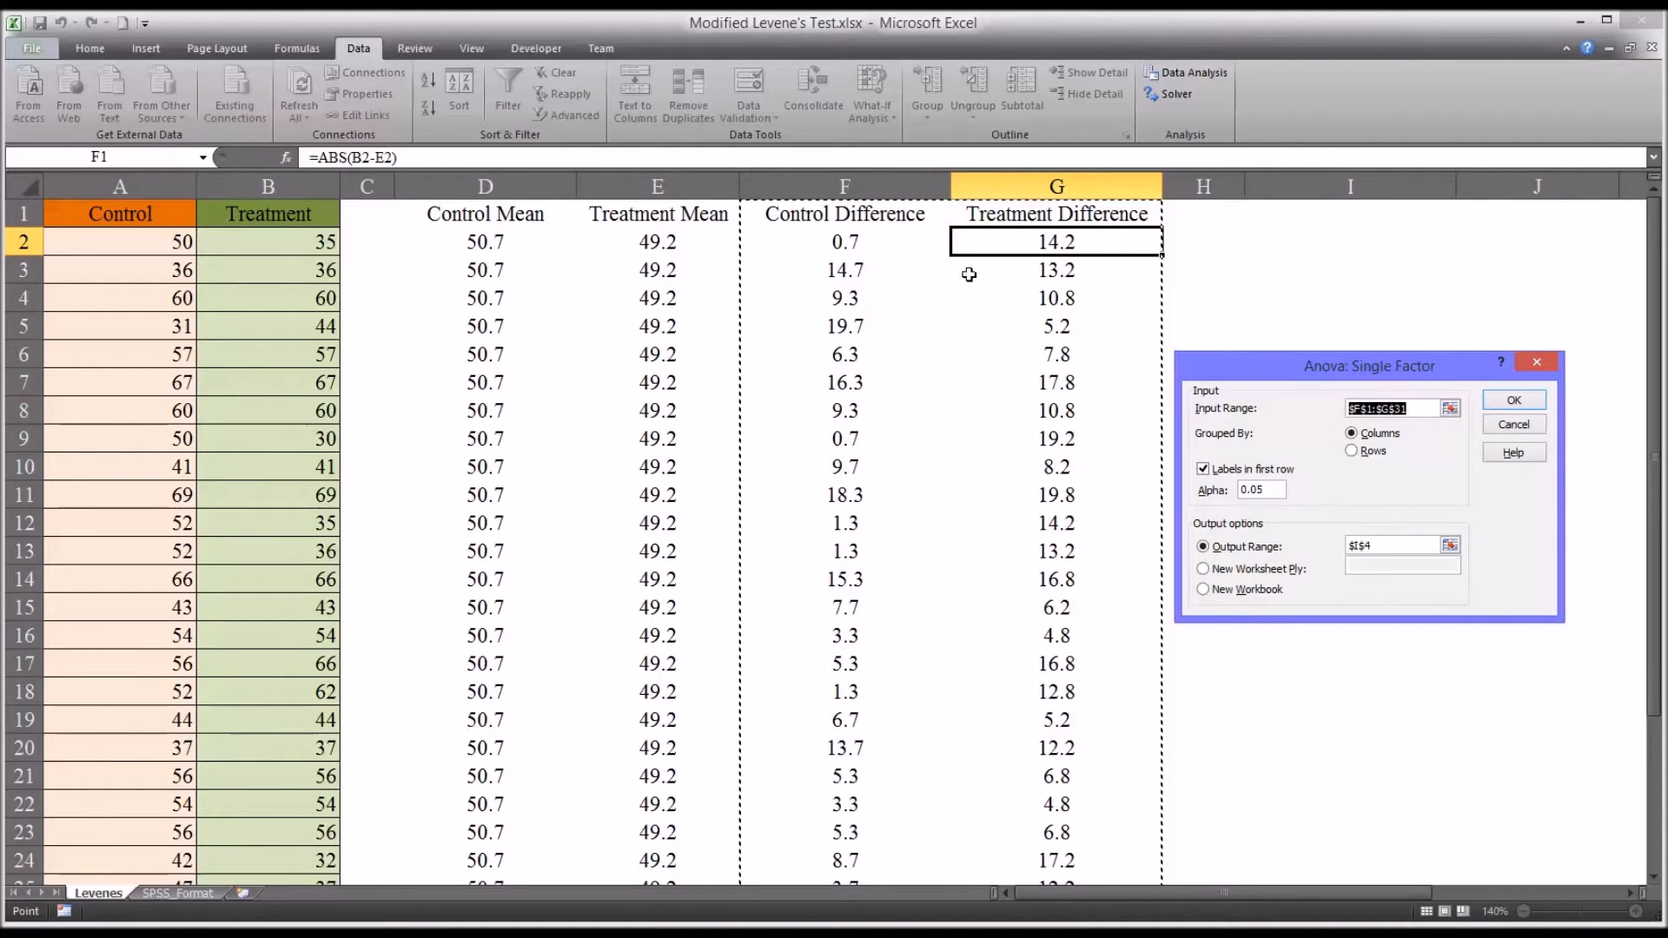
mouse_move(834, 219)
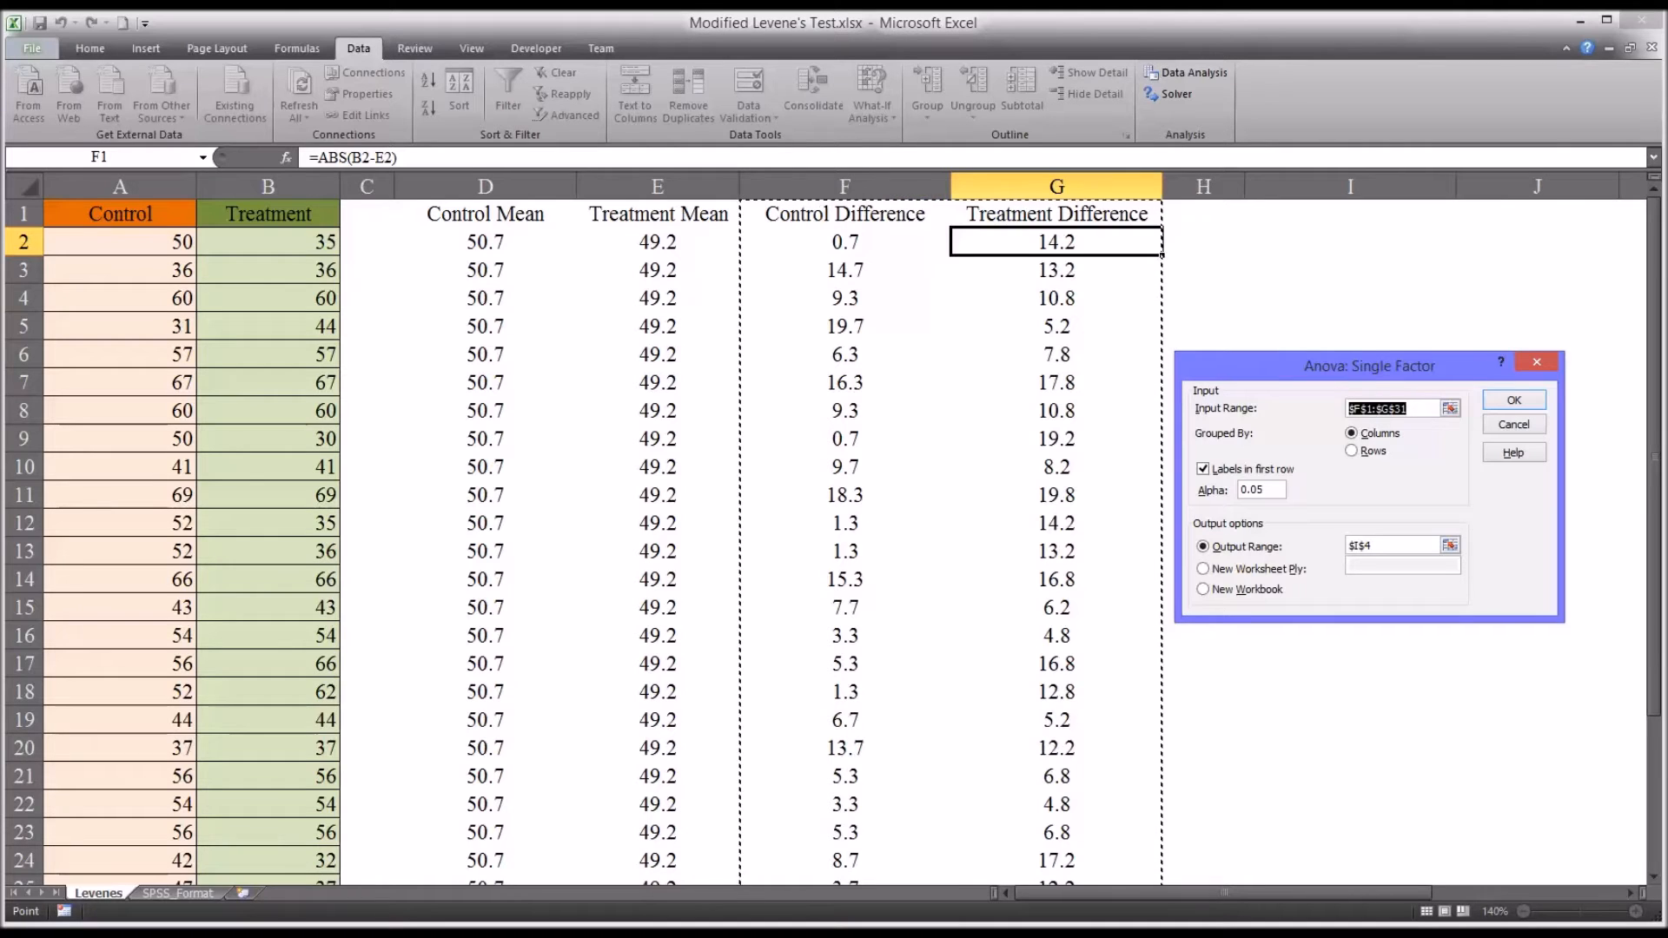
mouse_move(1341, 476)
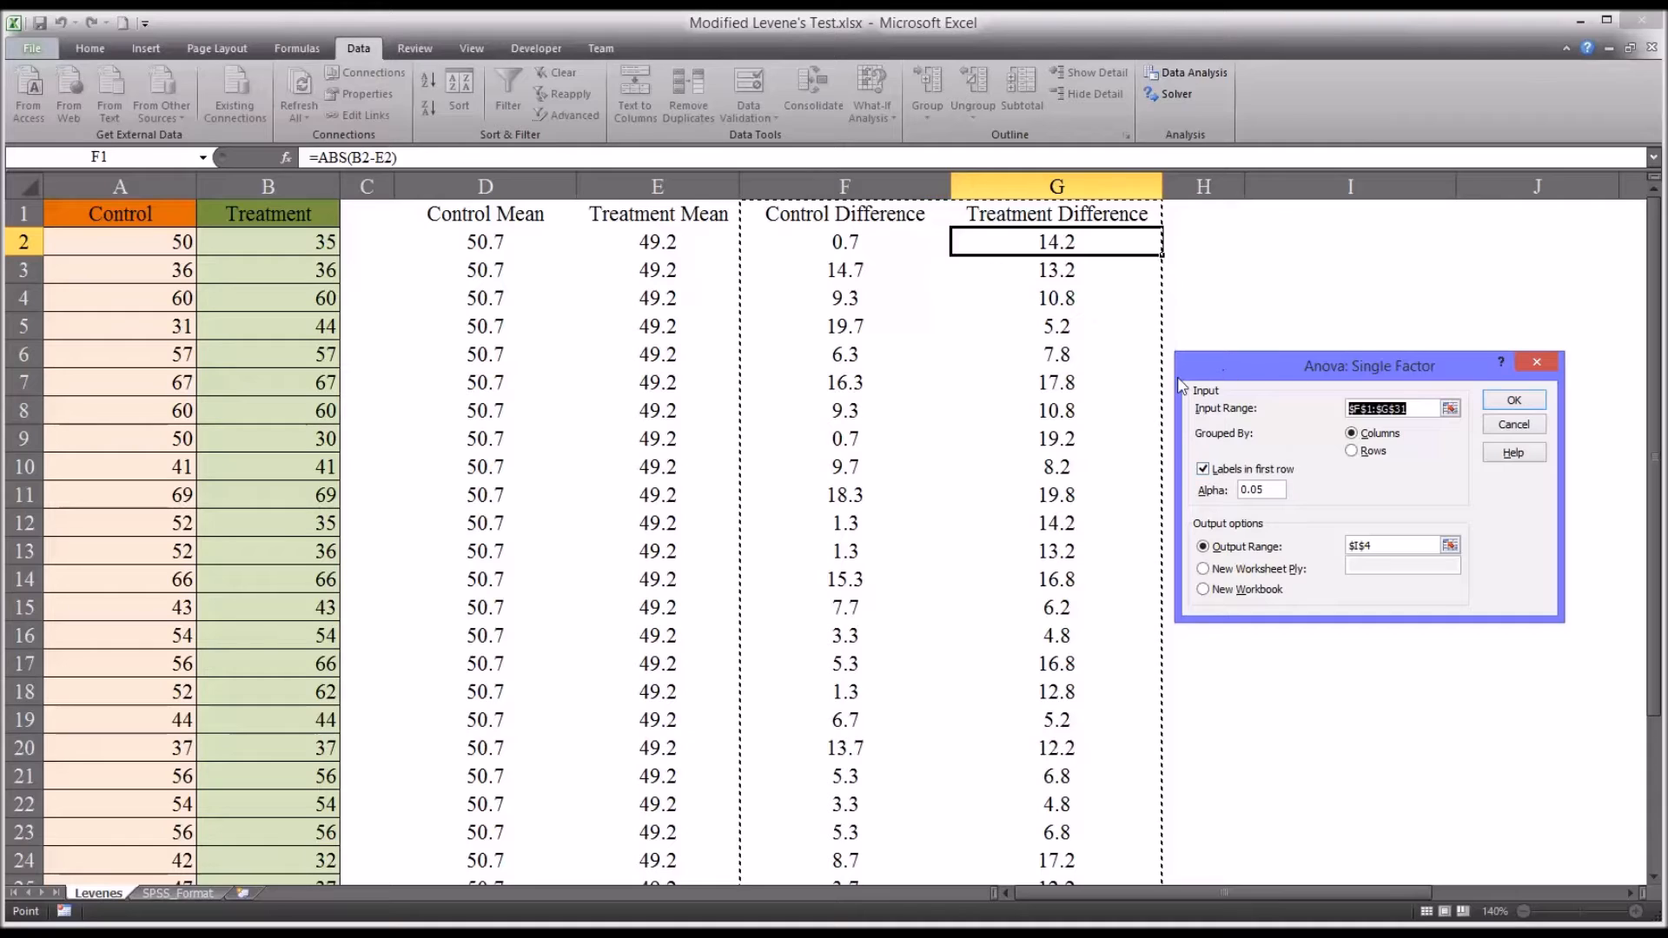
left_click(1202, 469)
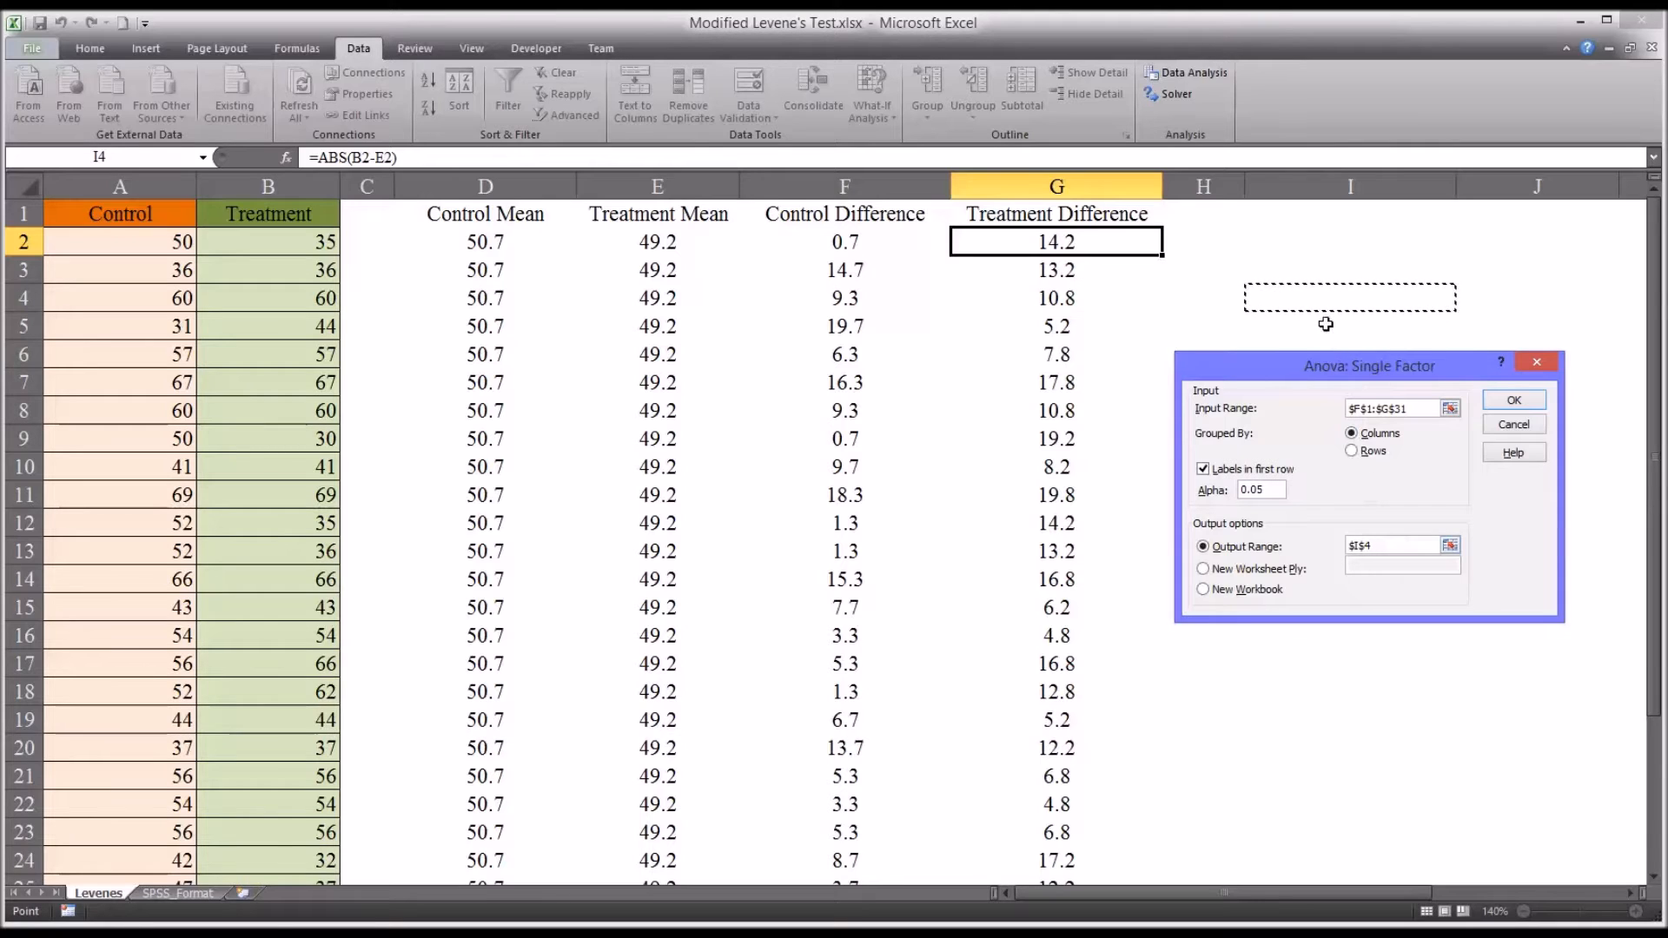
mouse_move(1293, 303)
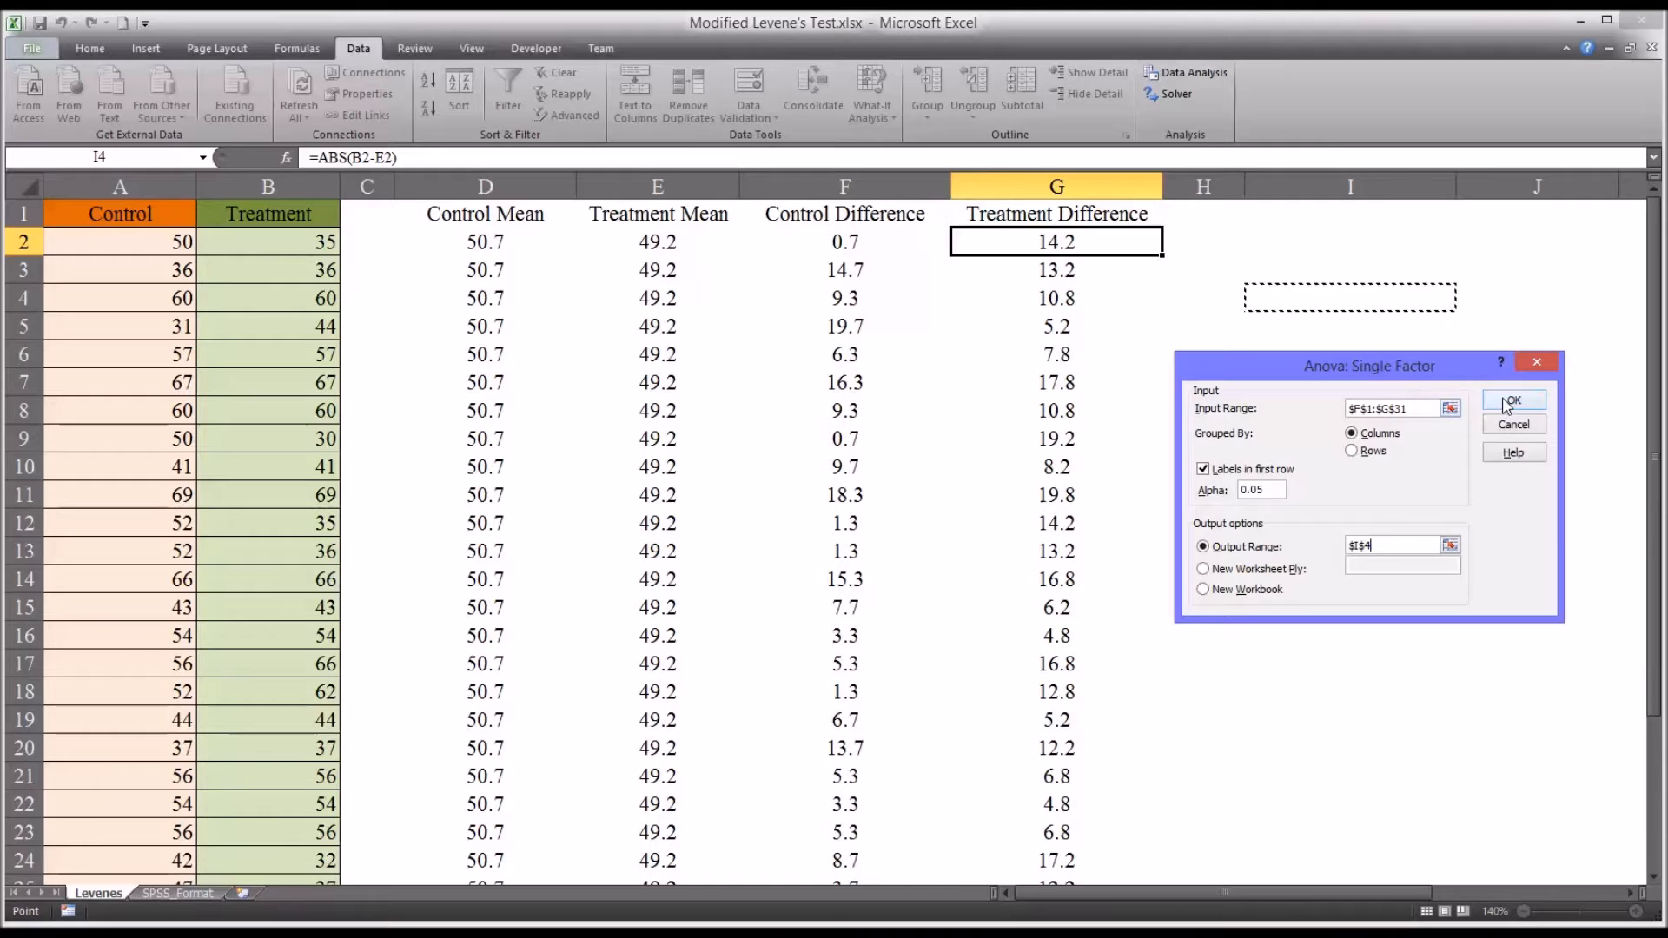
left_click(1511, 399)
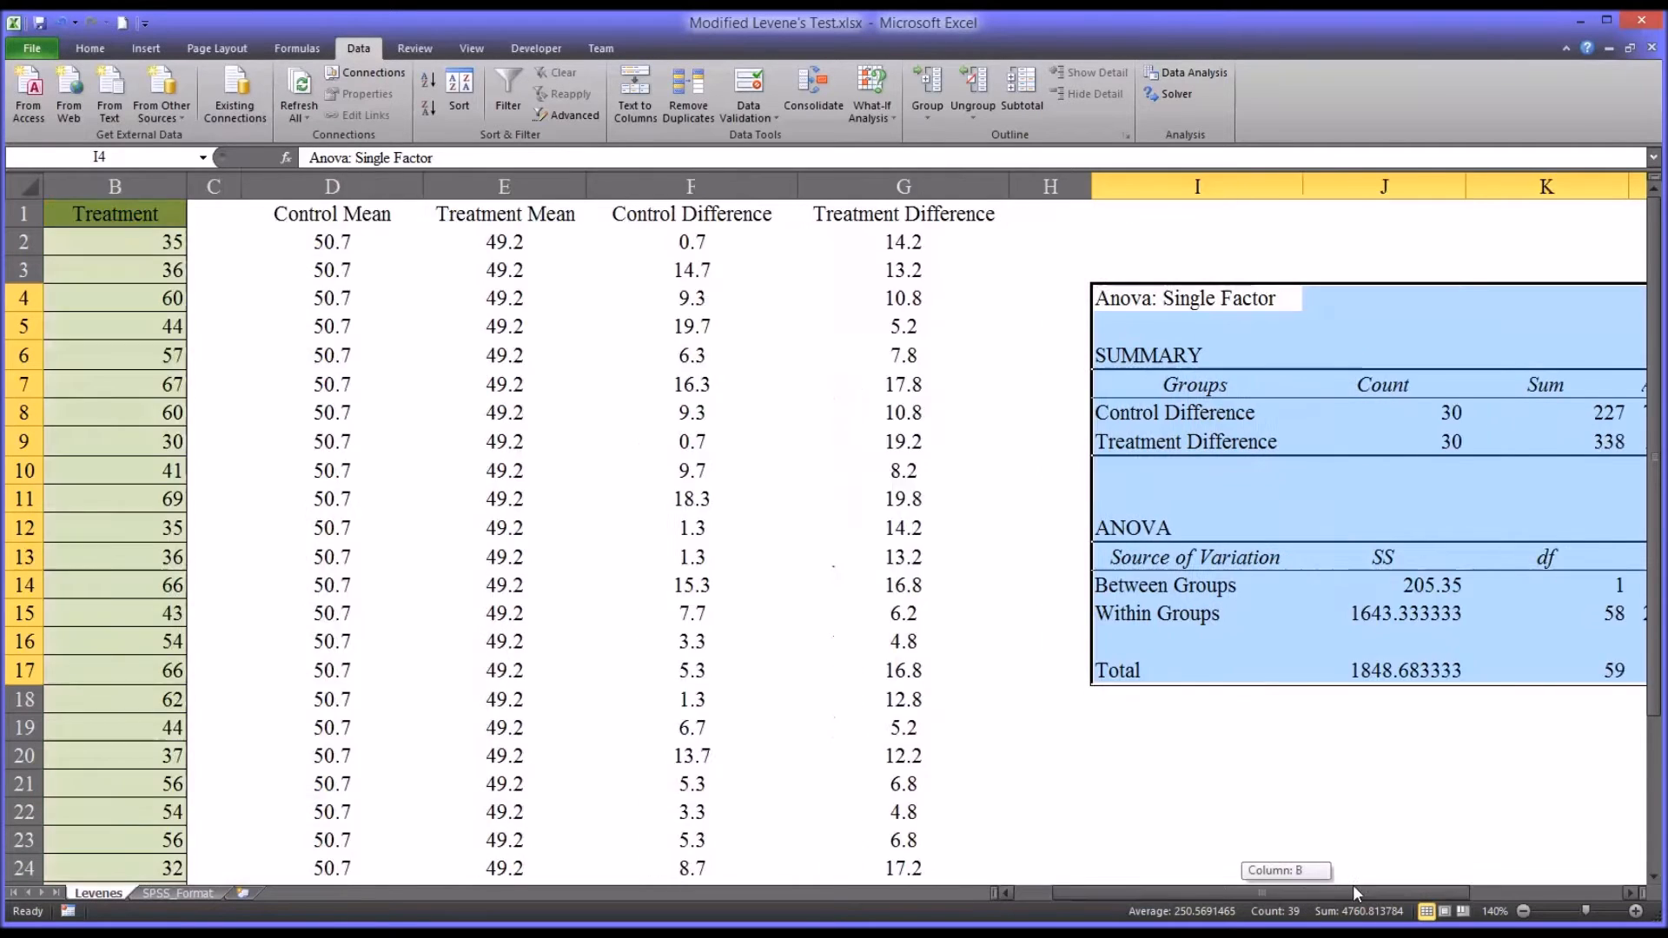
scroll("right", 3)
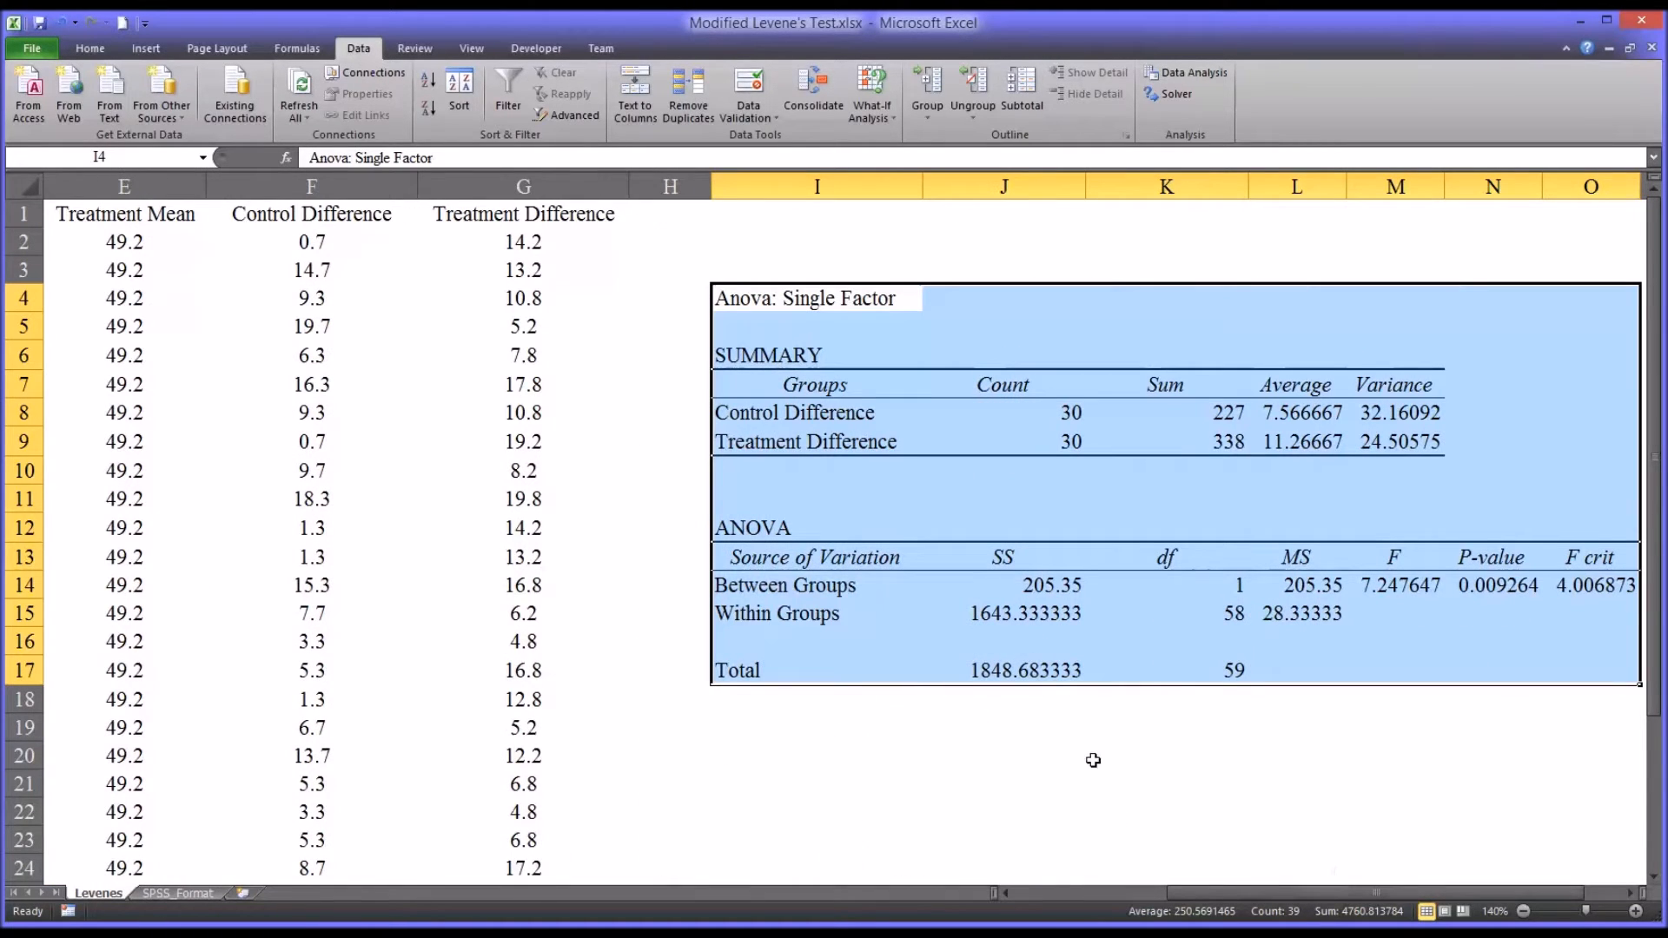
mouse_move(1243, 709)
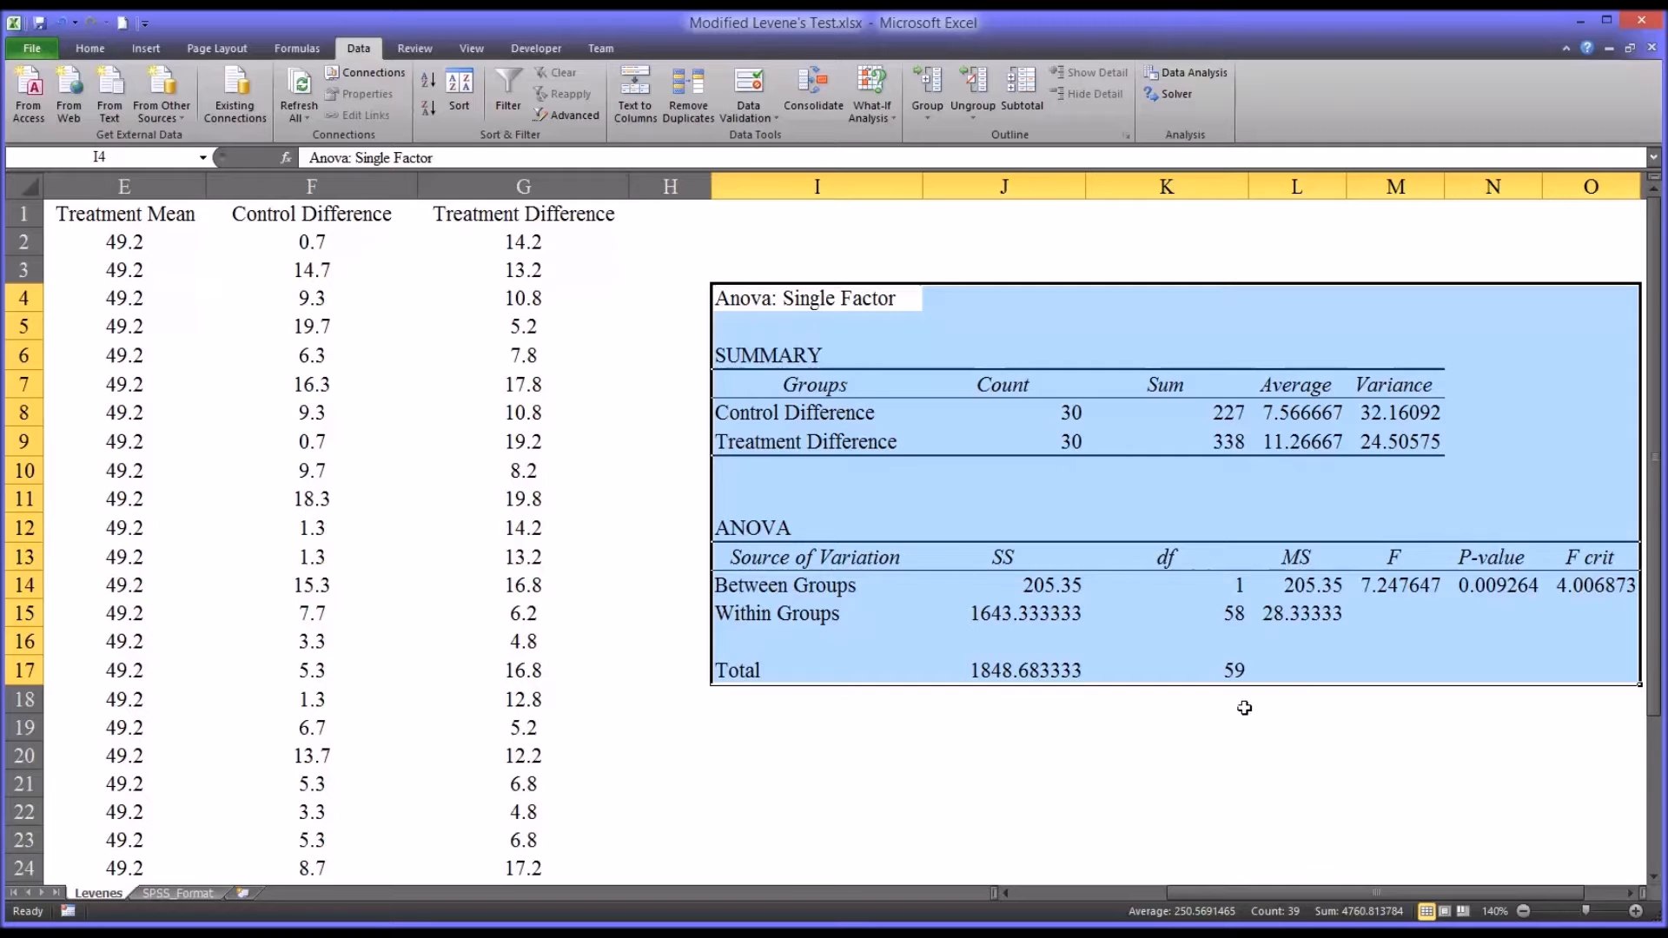
mouse_move(1390, 633)
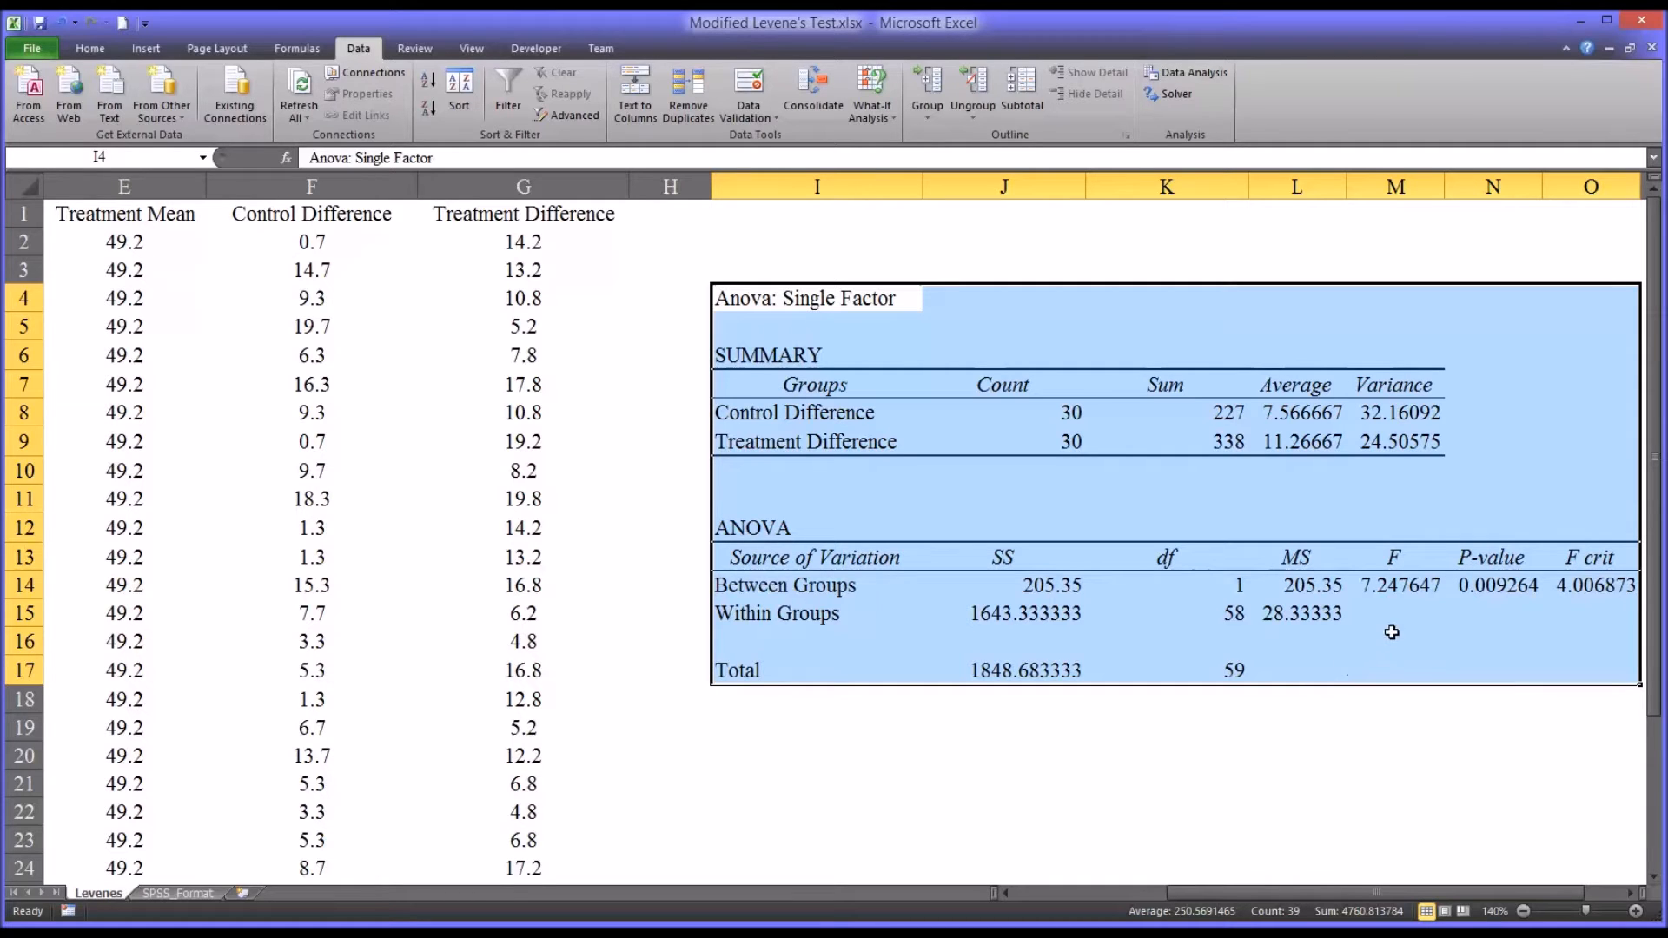
left_click(1500, 584)
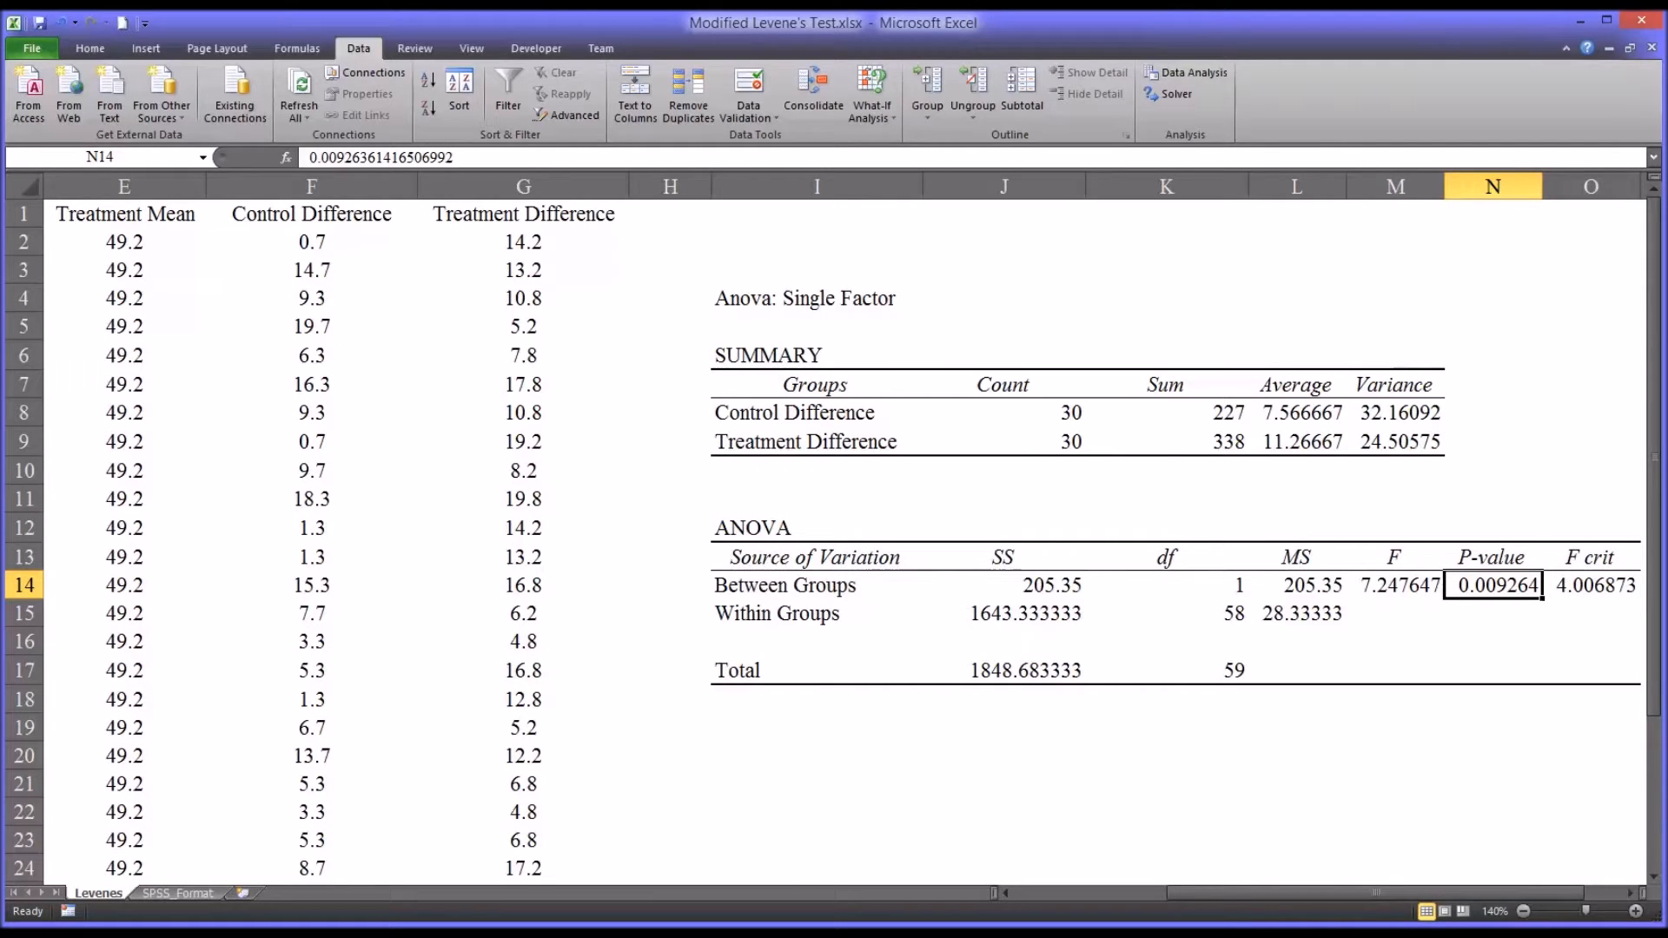
mouse_move(1317, 900)
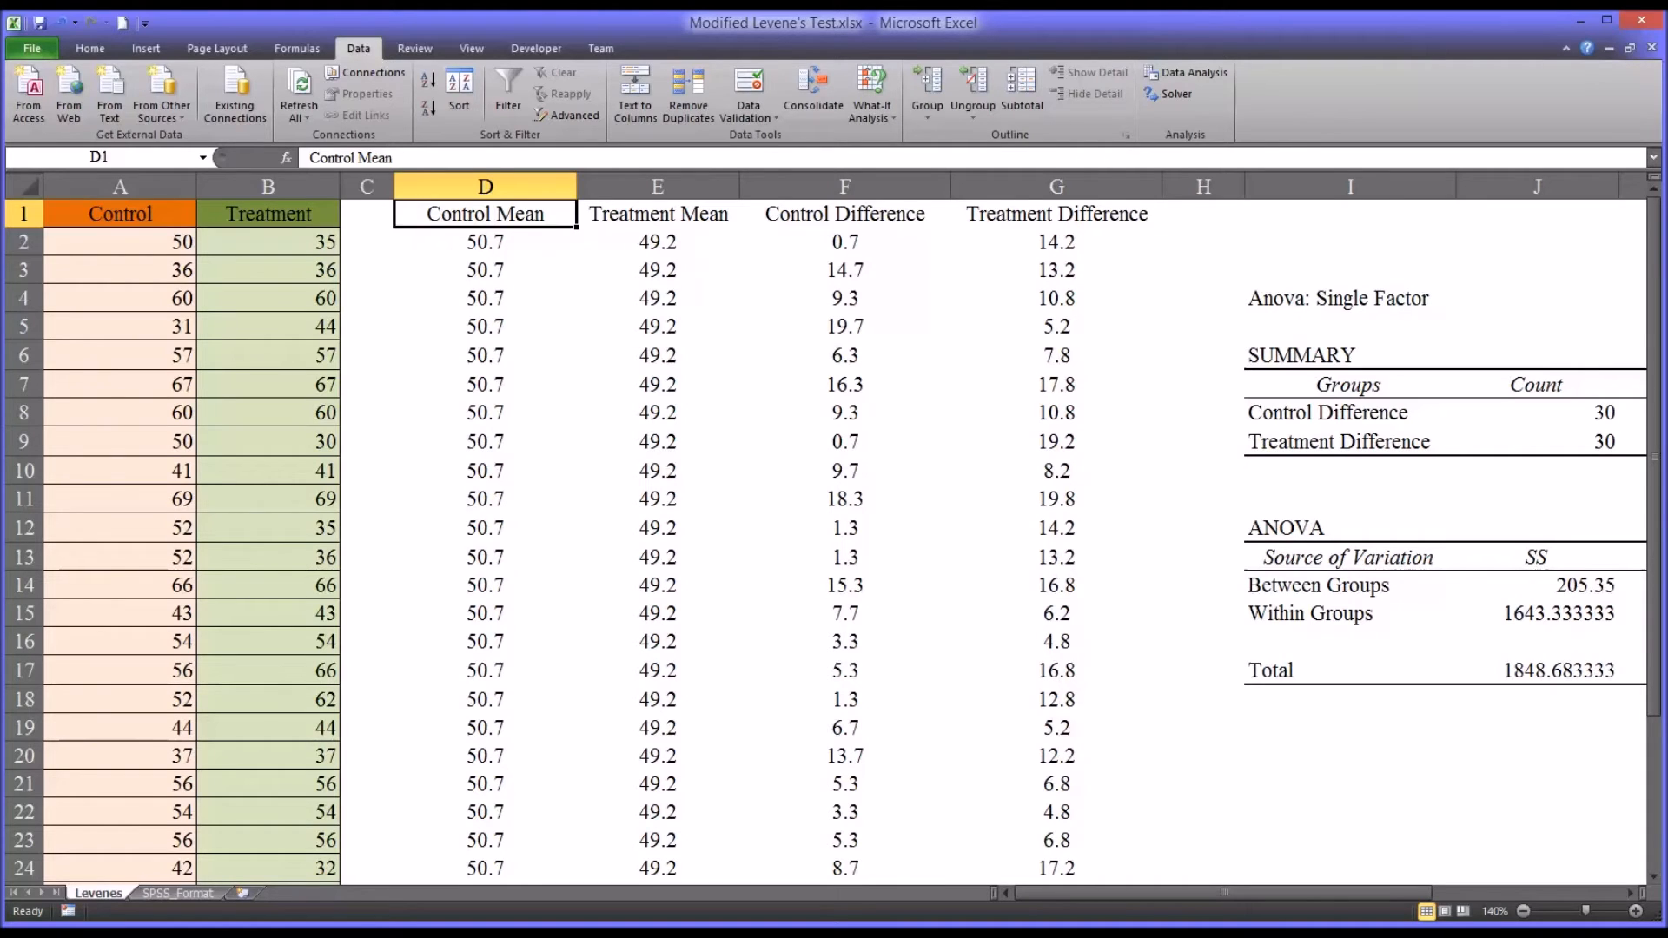
mouse_move(497, 269)
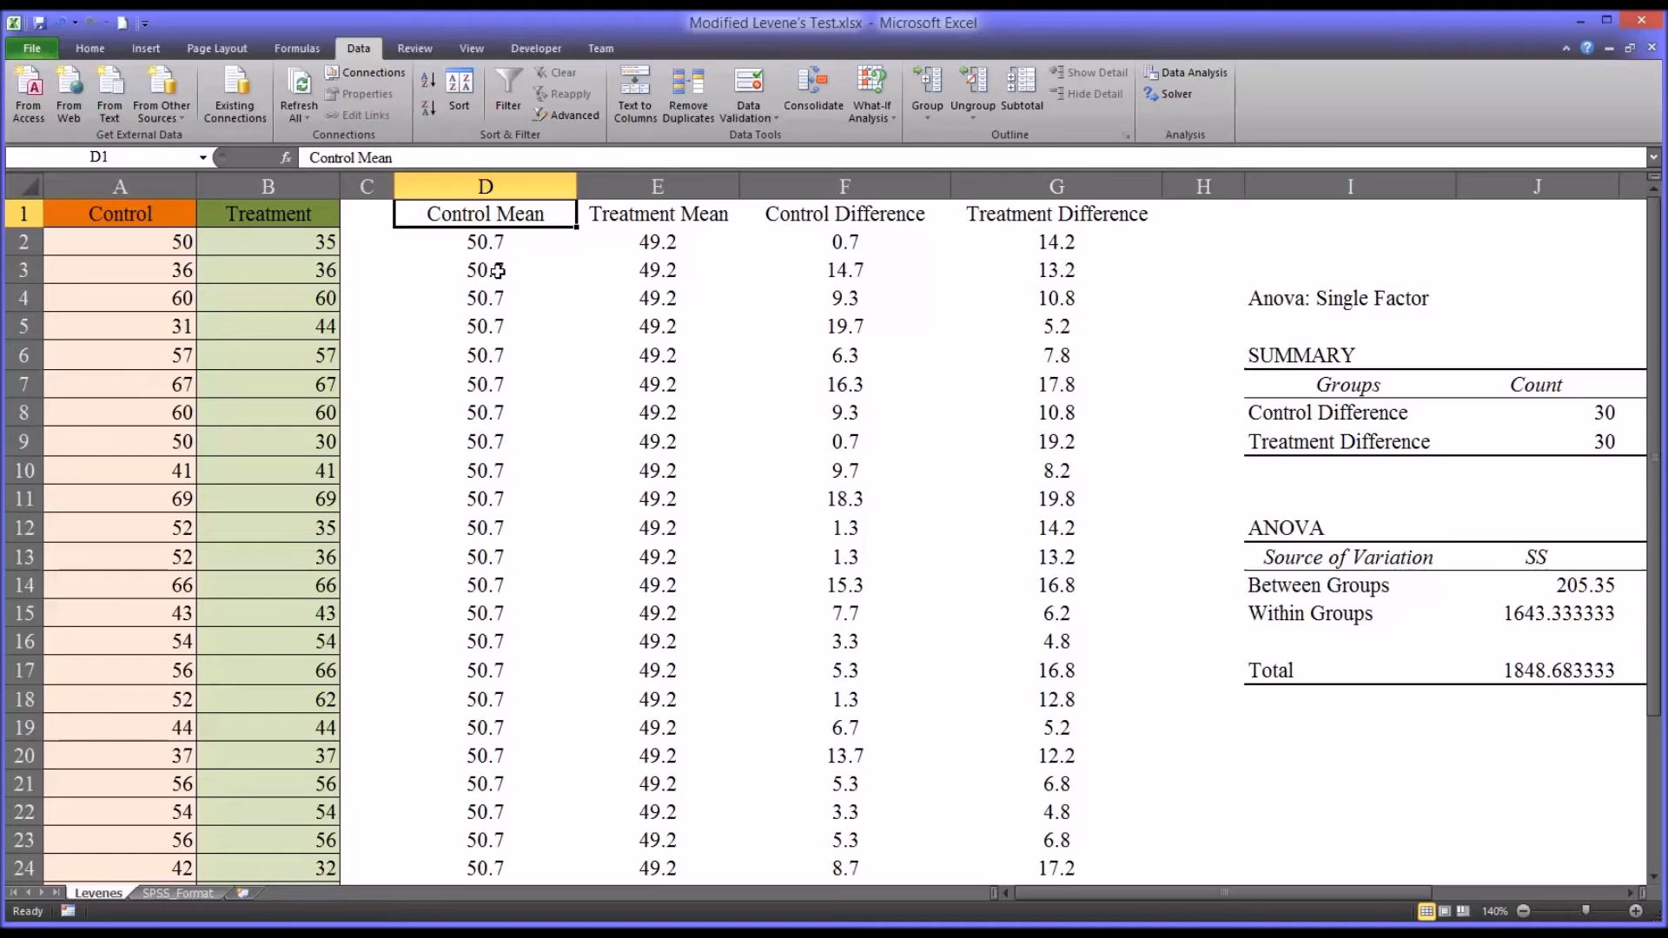
mouse_move(508, 228)
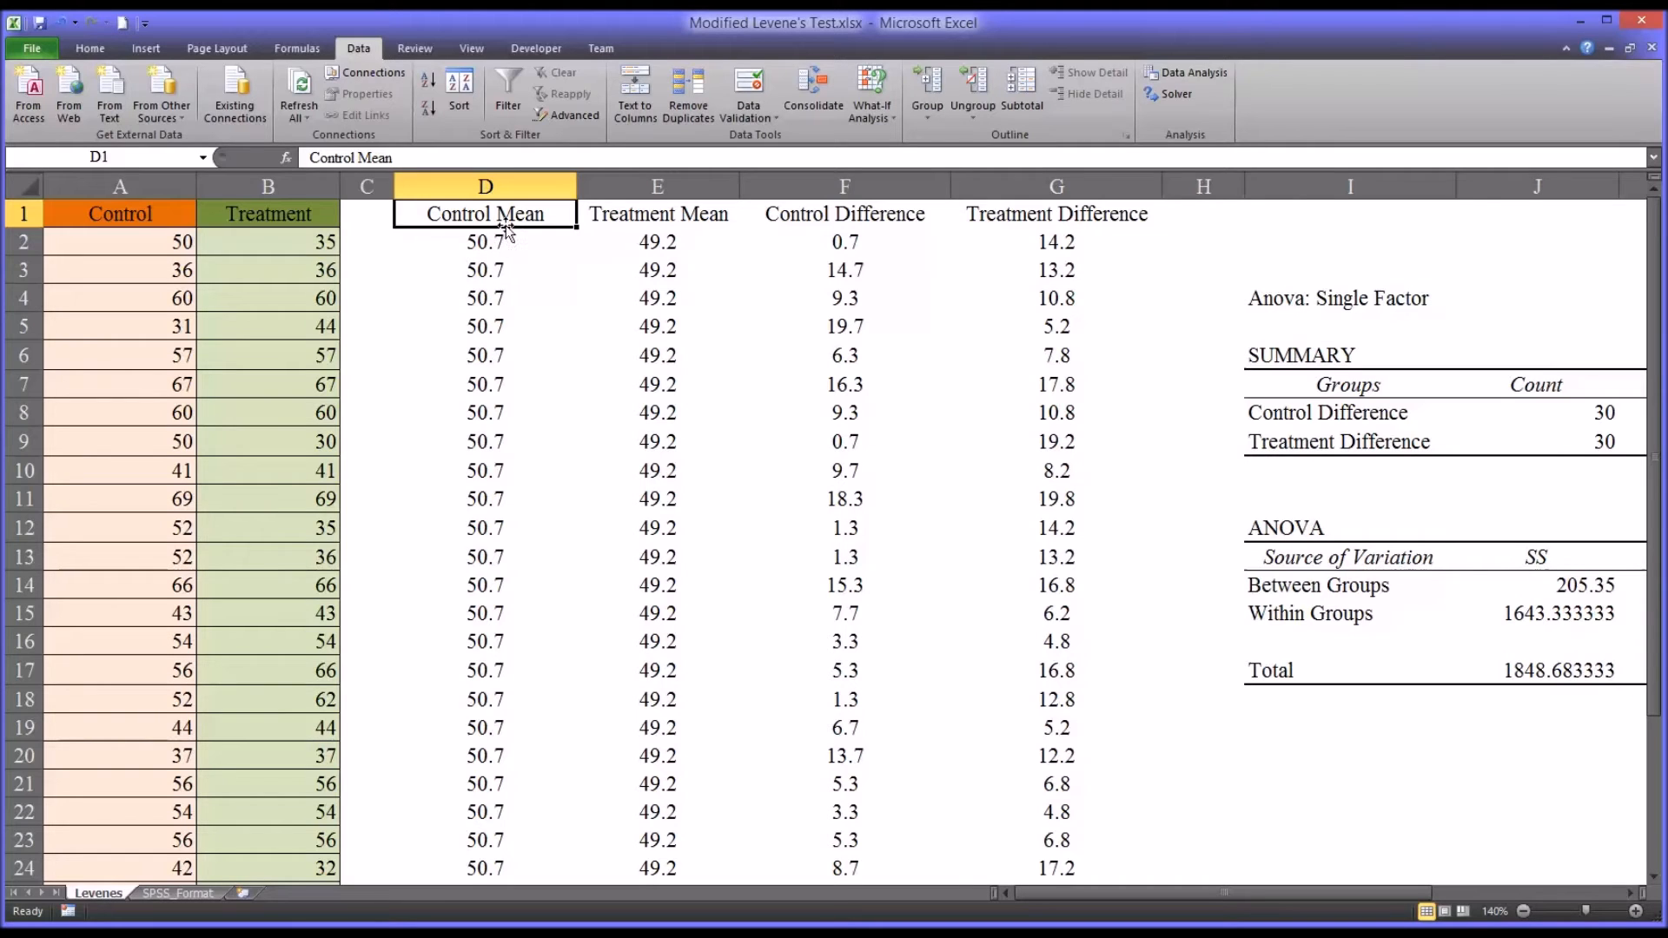
- Rename the headings to Median and change the D2 formula from AVERAGE to MEDIAN
double_click(485, 215)
type("di")
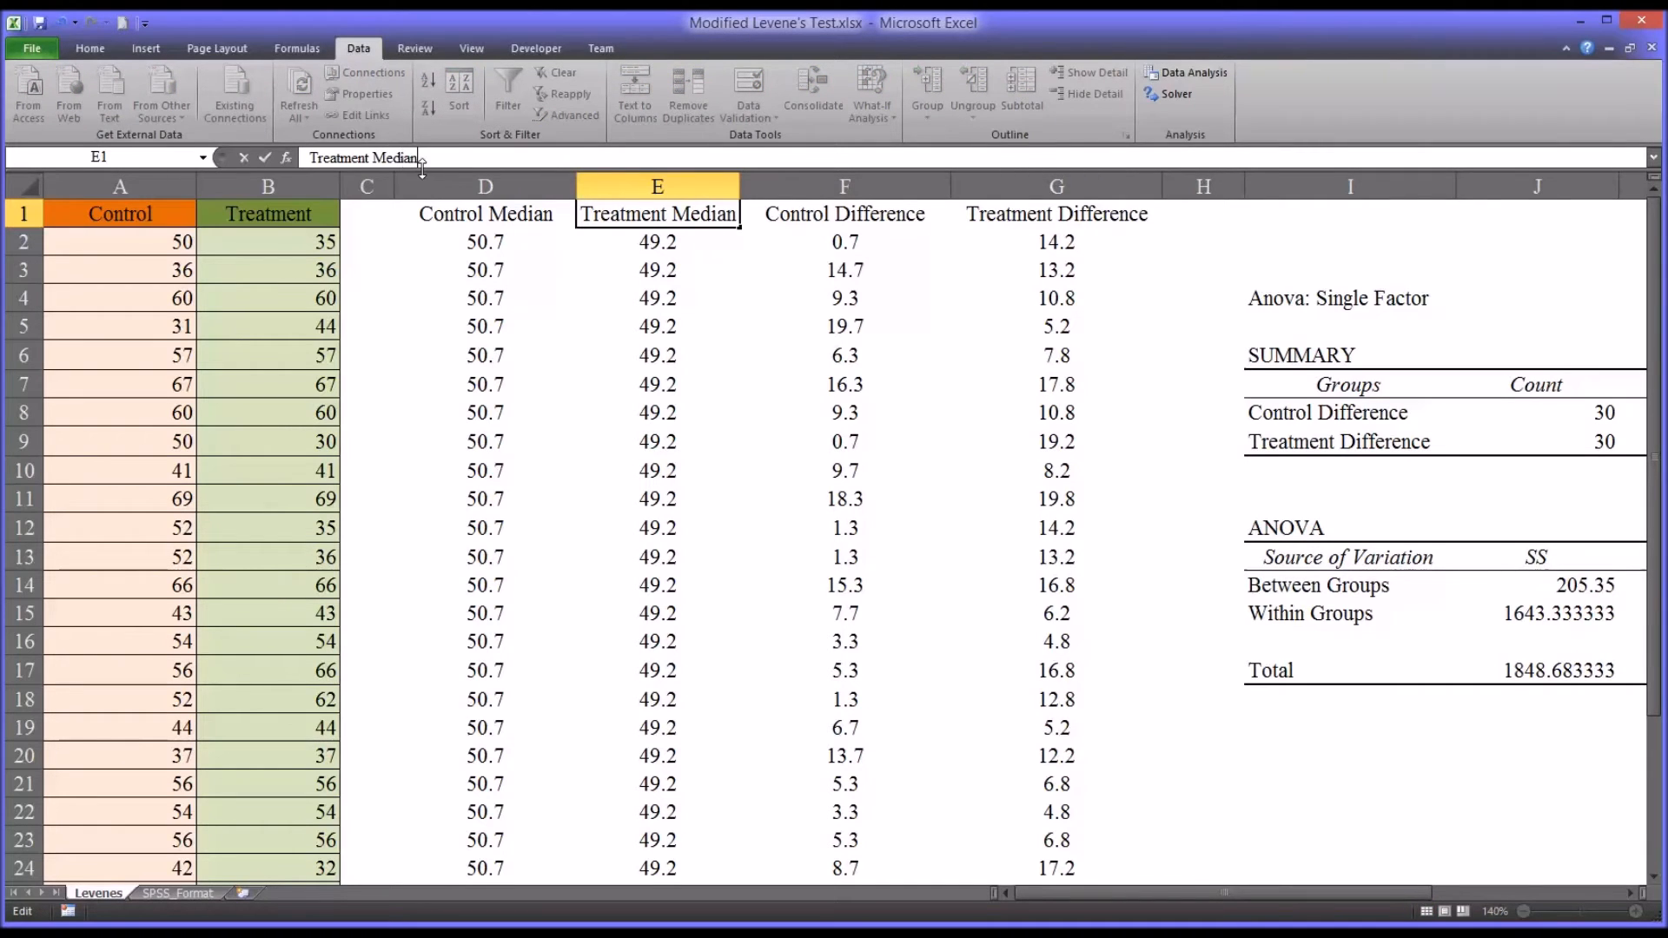
left_click(657, 242)
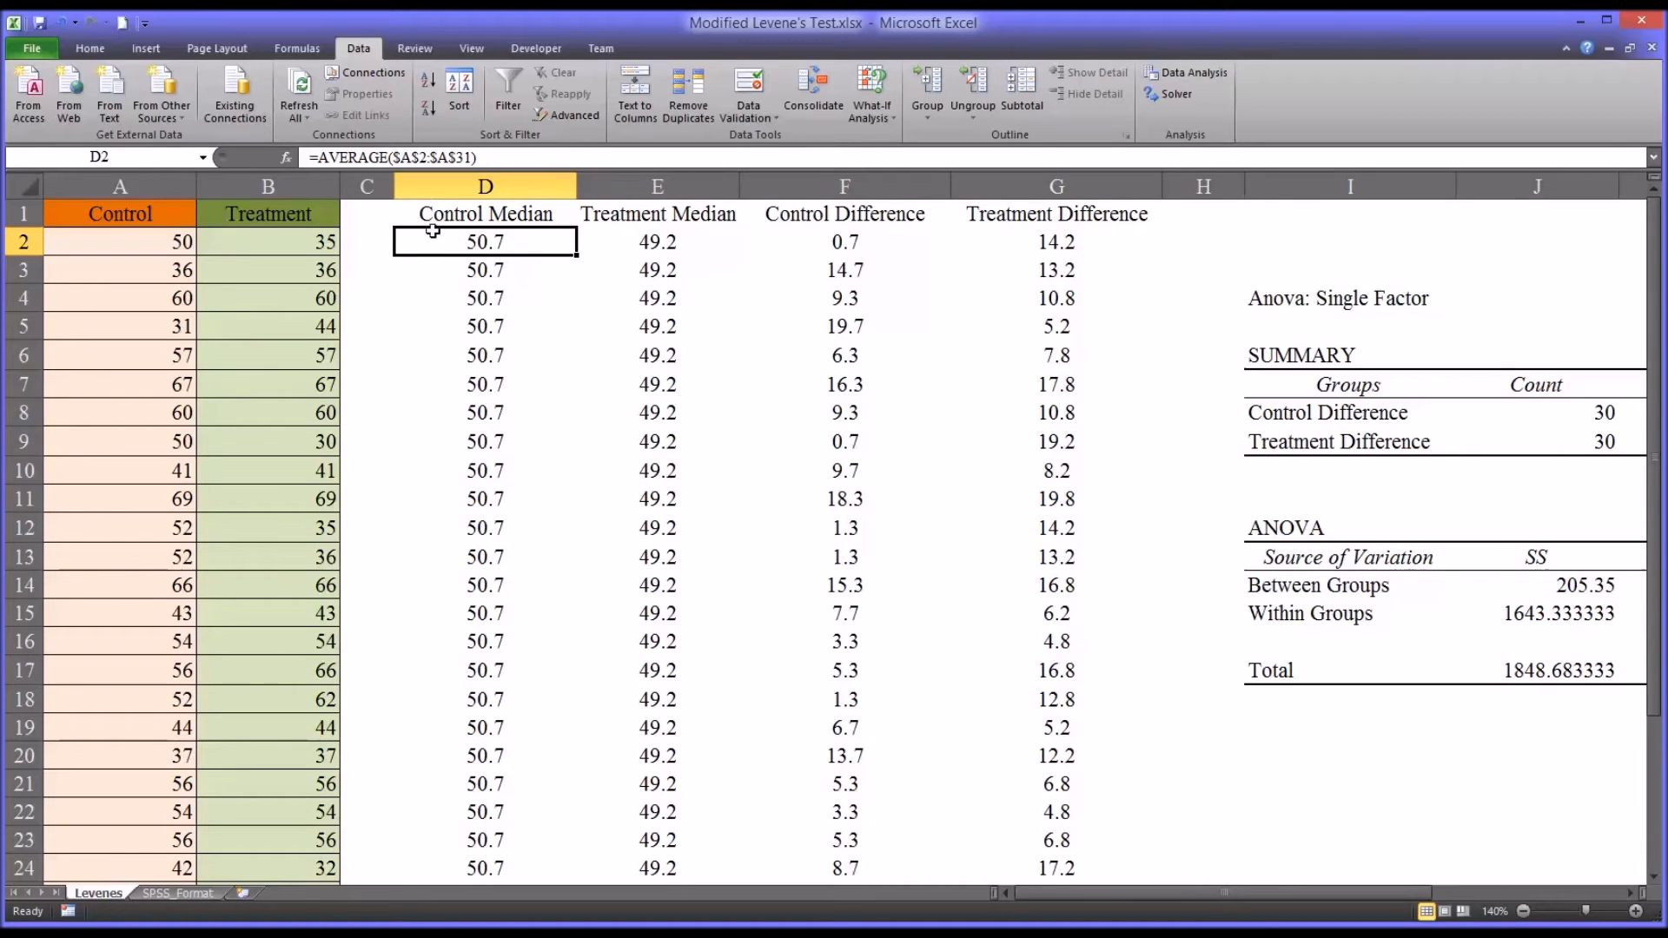
double_click(485, 241)
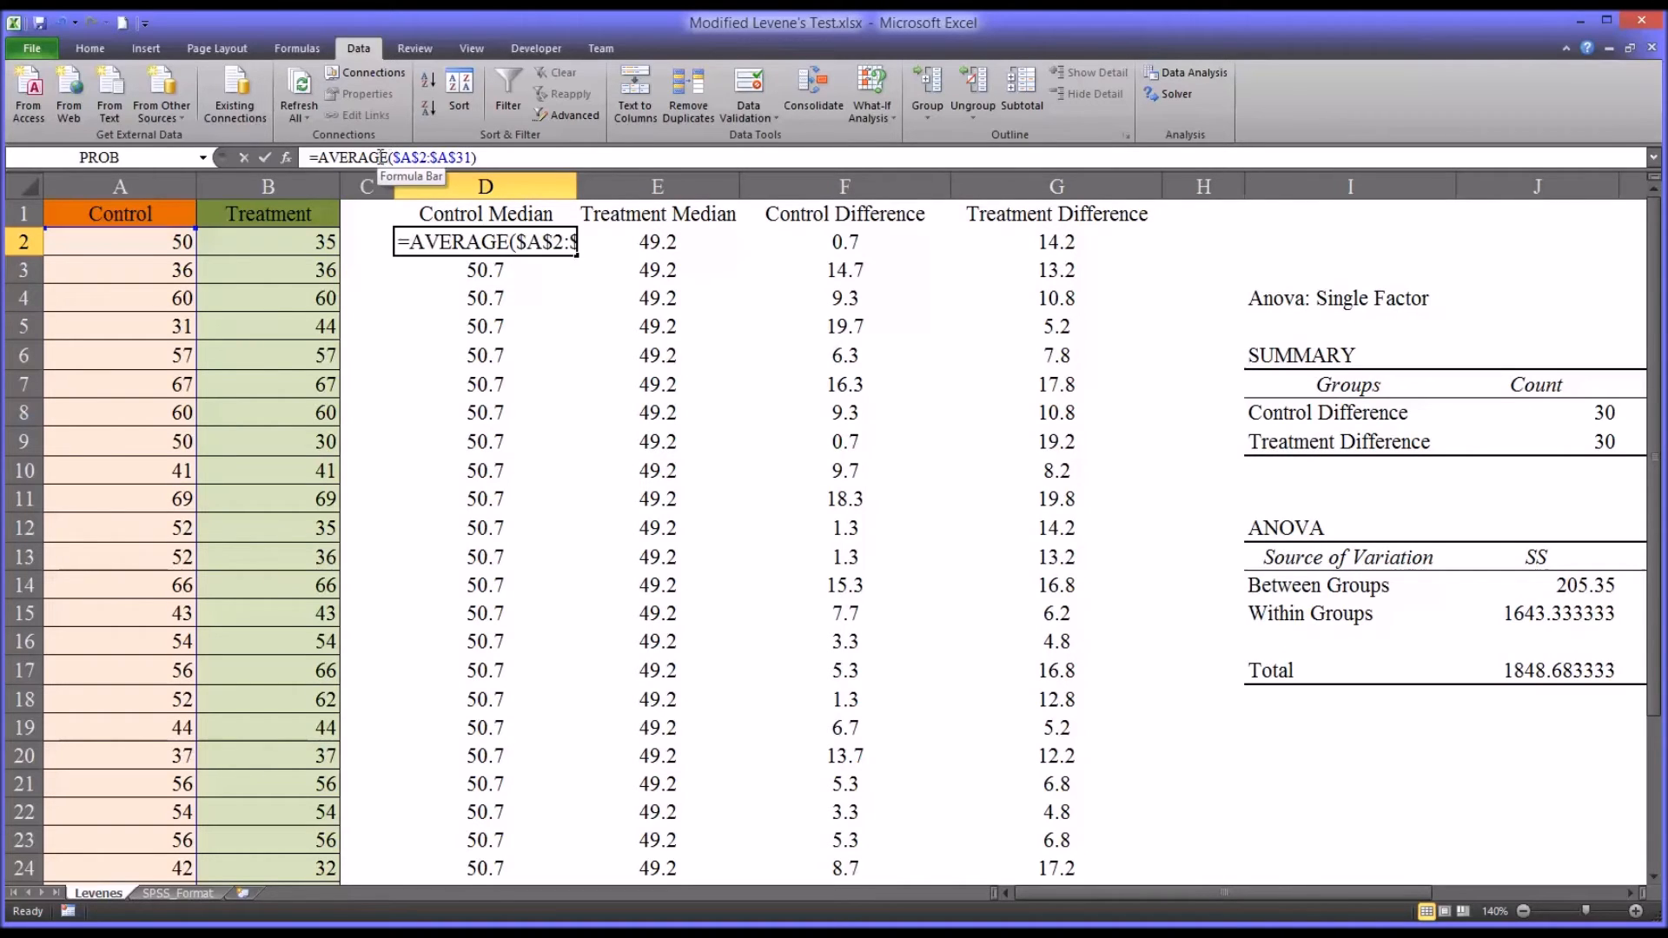
type("m")
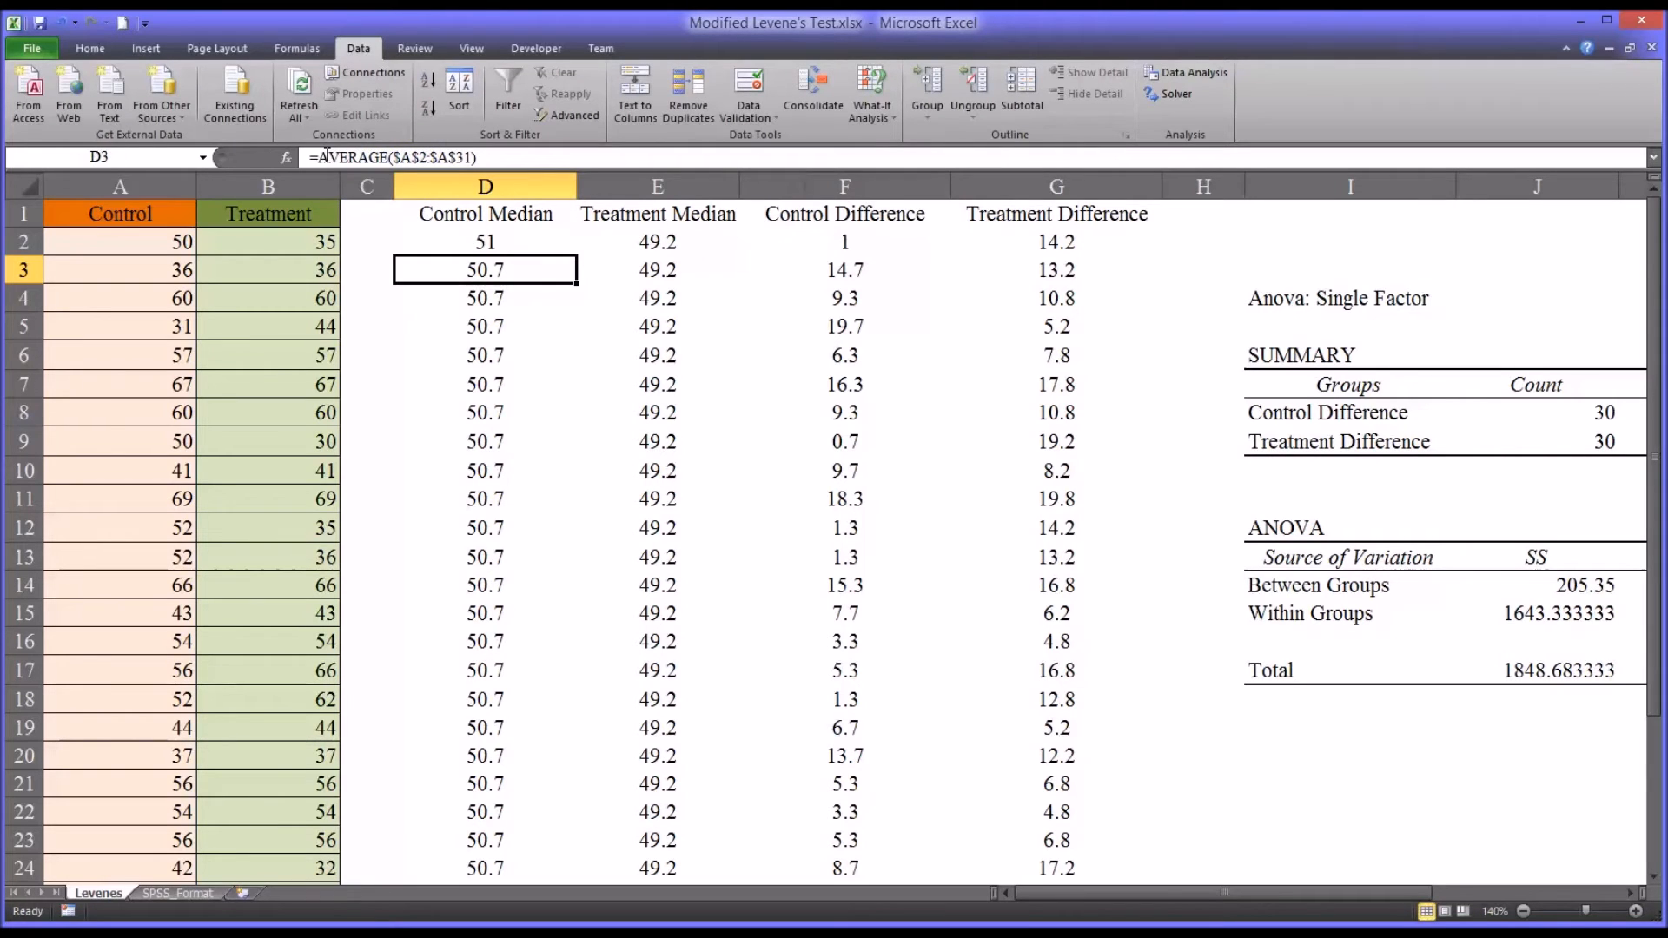
left_click(485, 242)
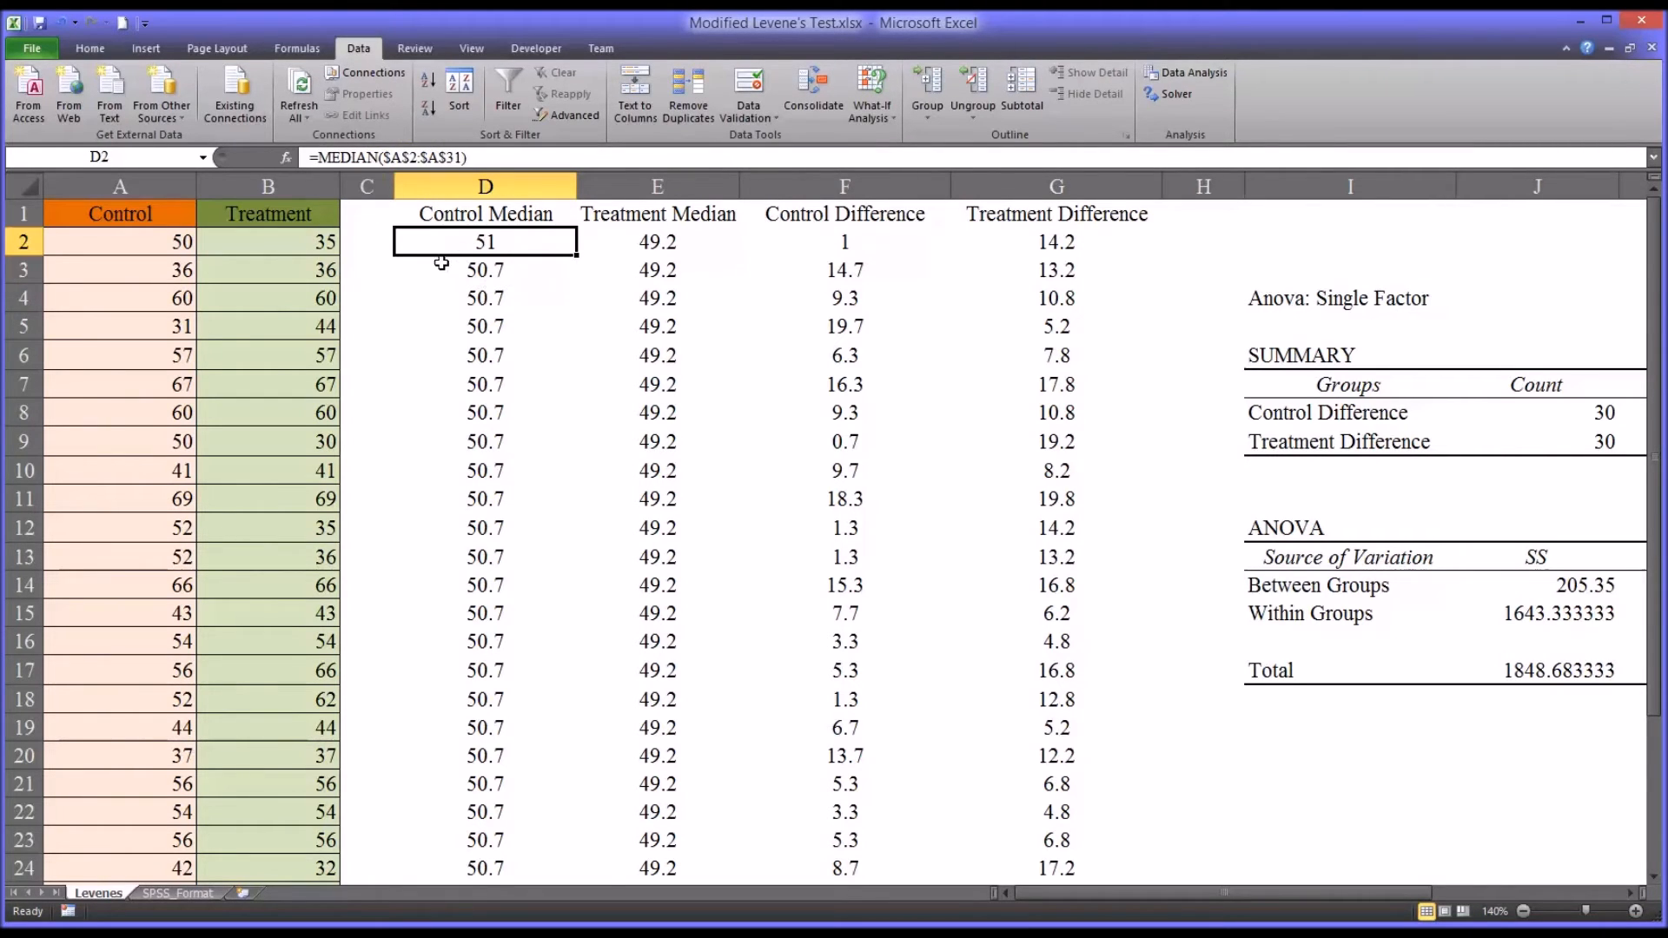
mouse_move(447, 246)
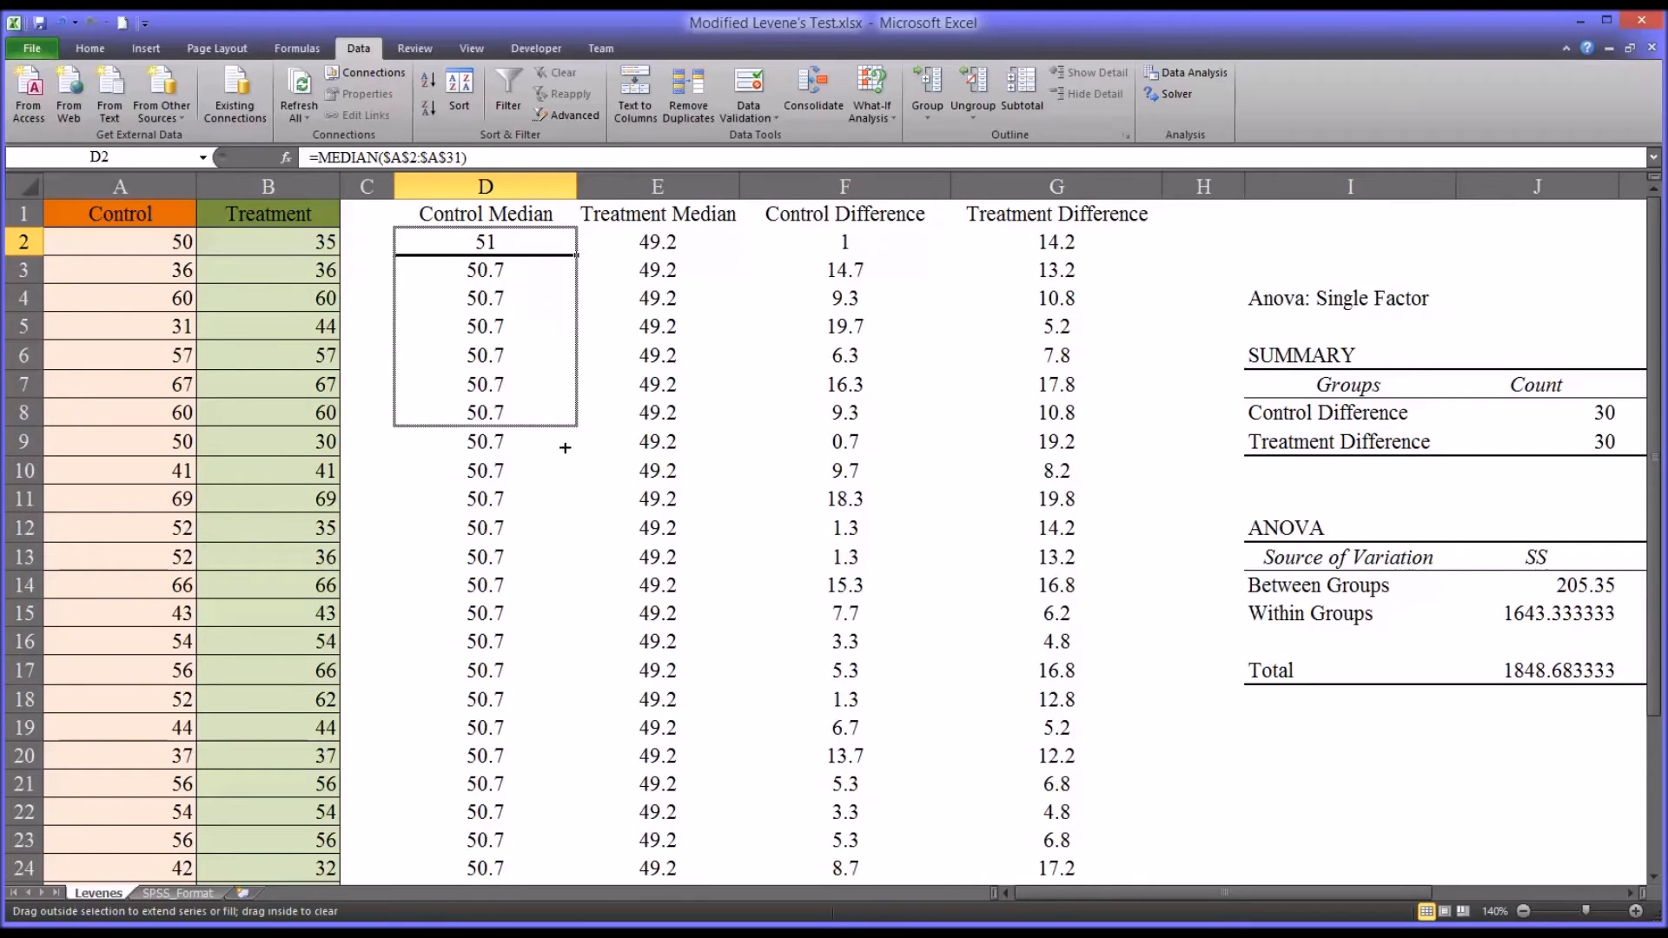
scroll("down", 3)
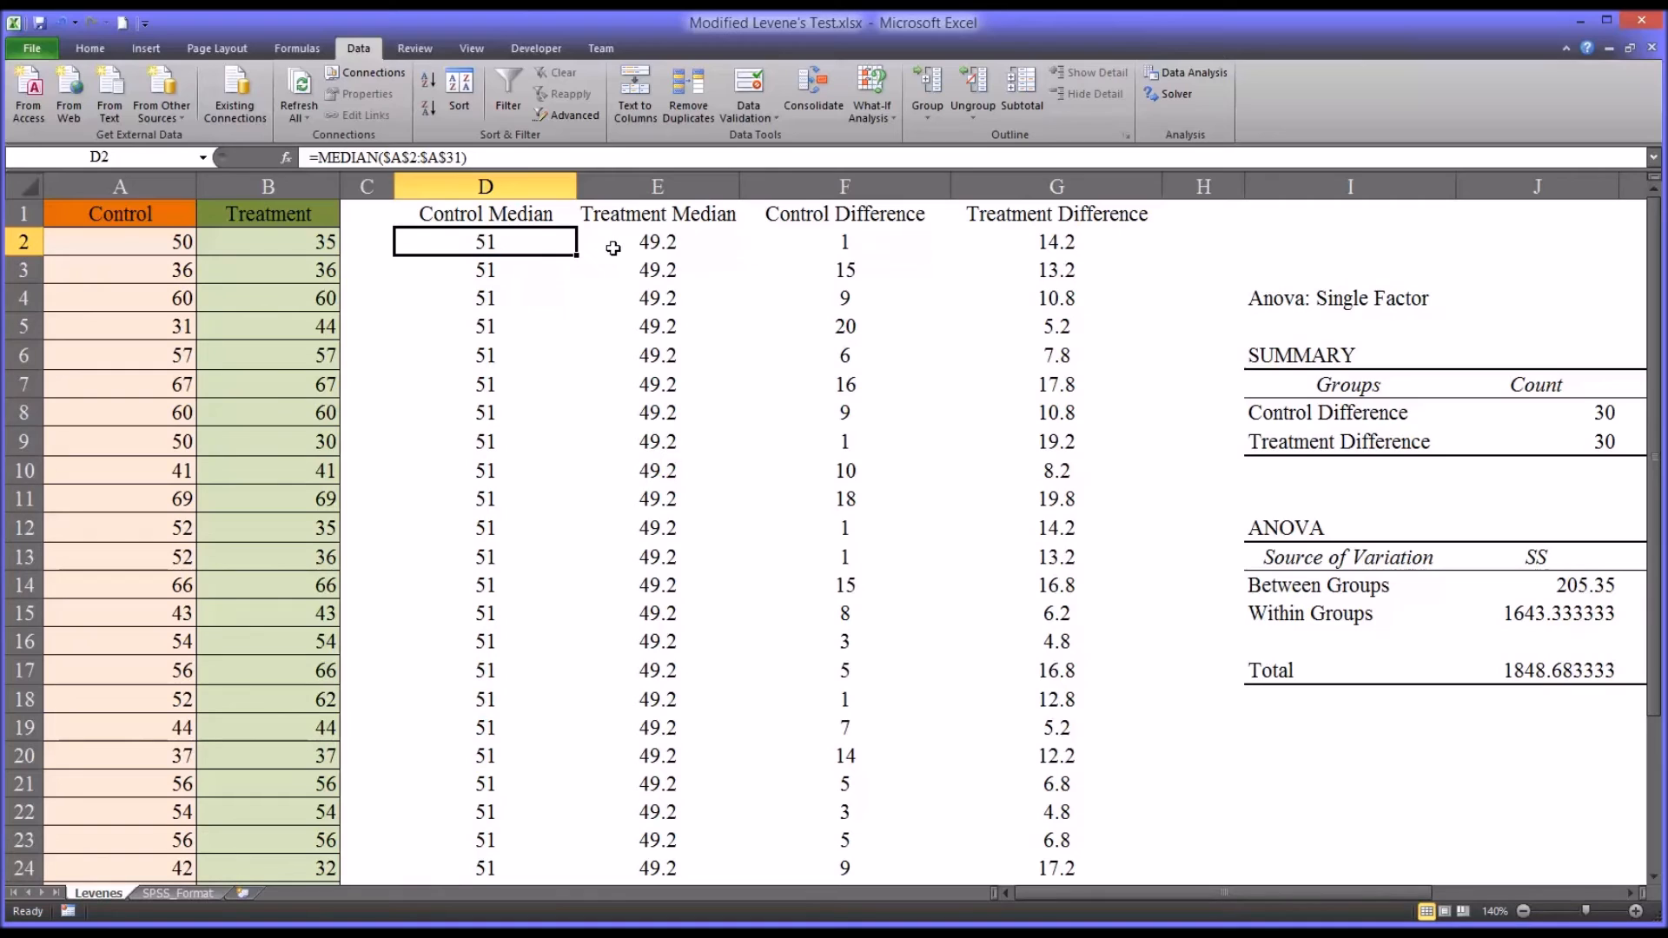
- Change the E2 formula to MEDIAN so the Treatment Median reads 51.5 and differences update
left_click(657, 242)
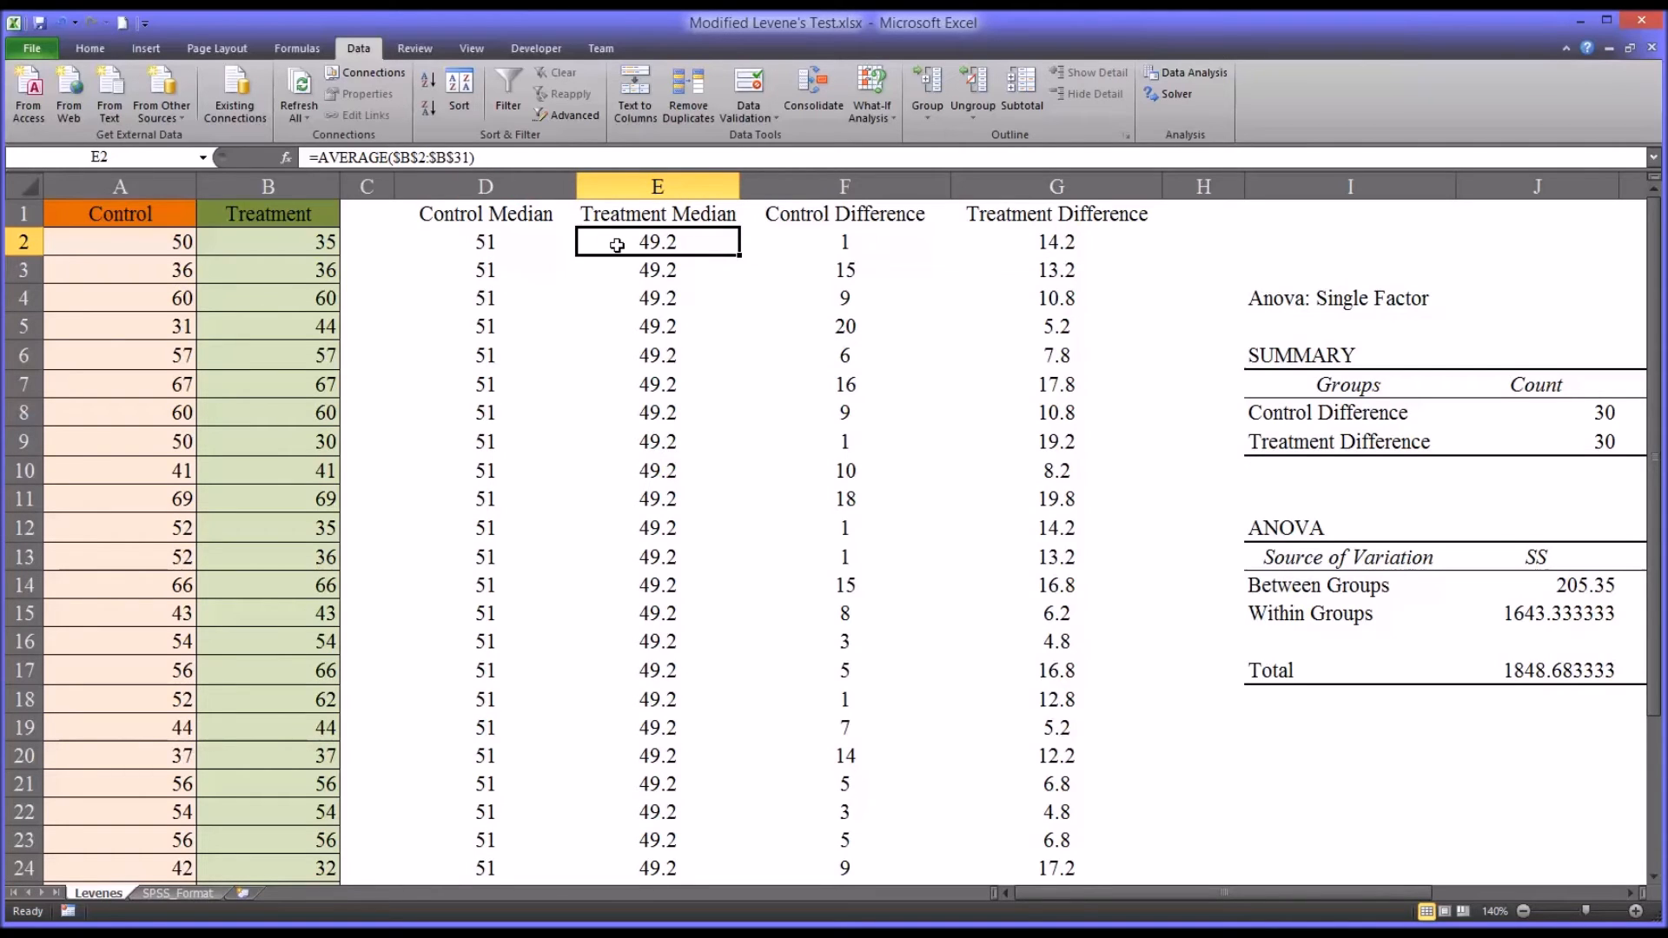
double_click(657, 241)
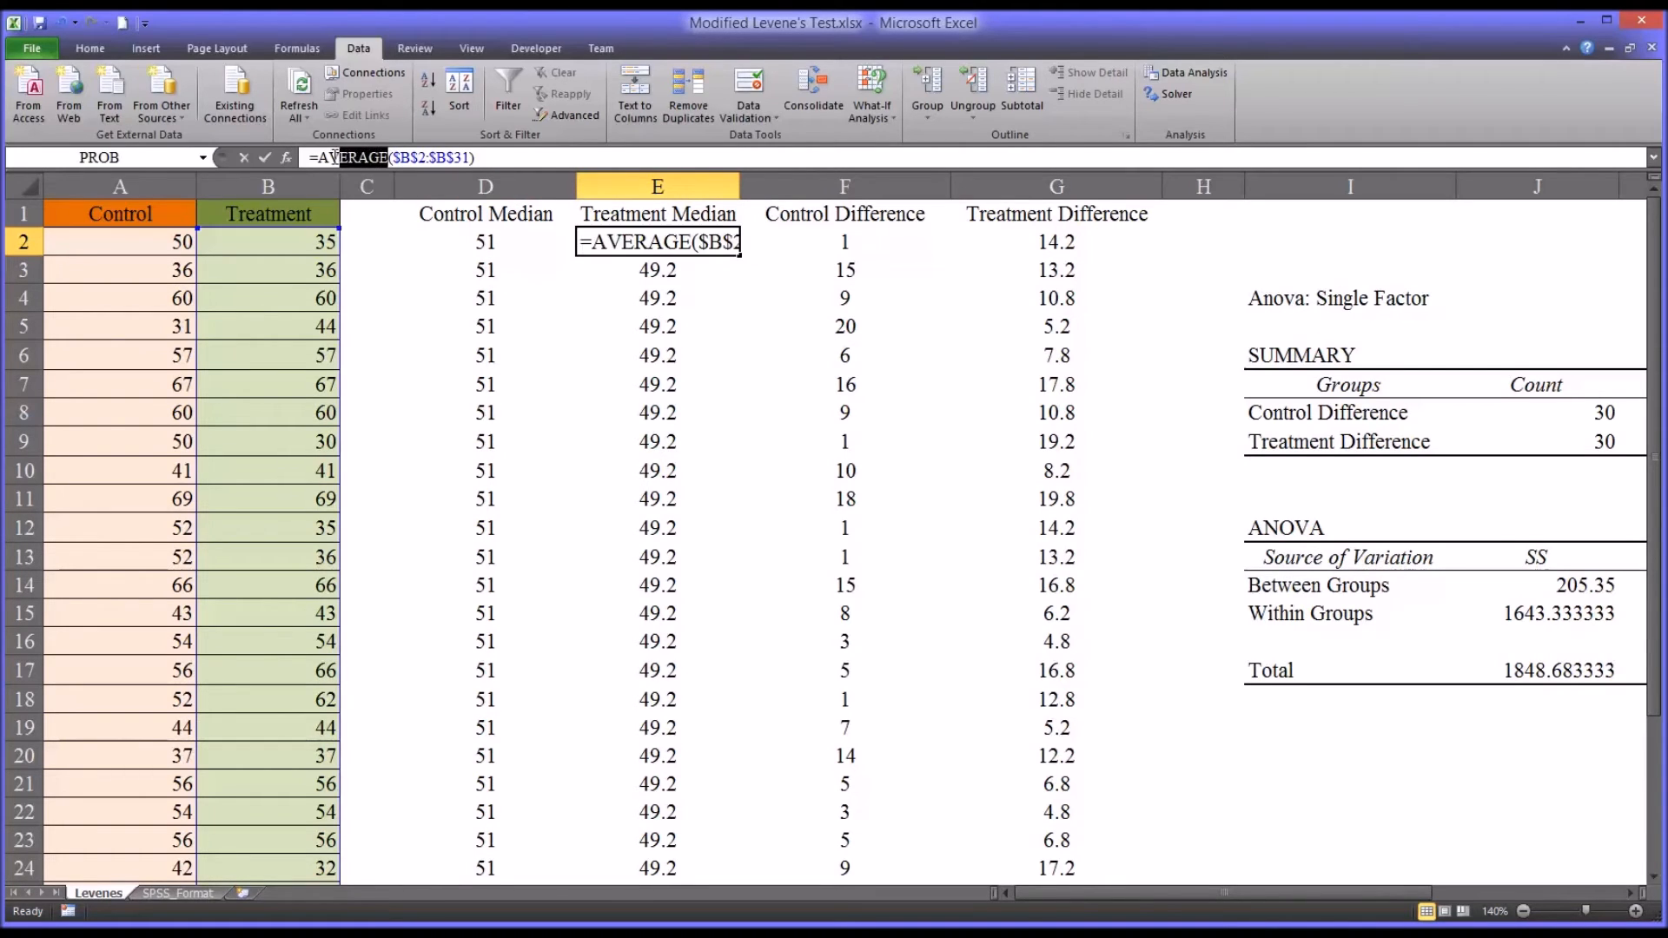
type("median")
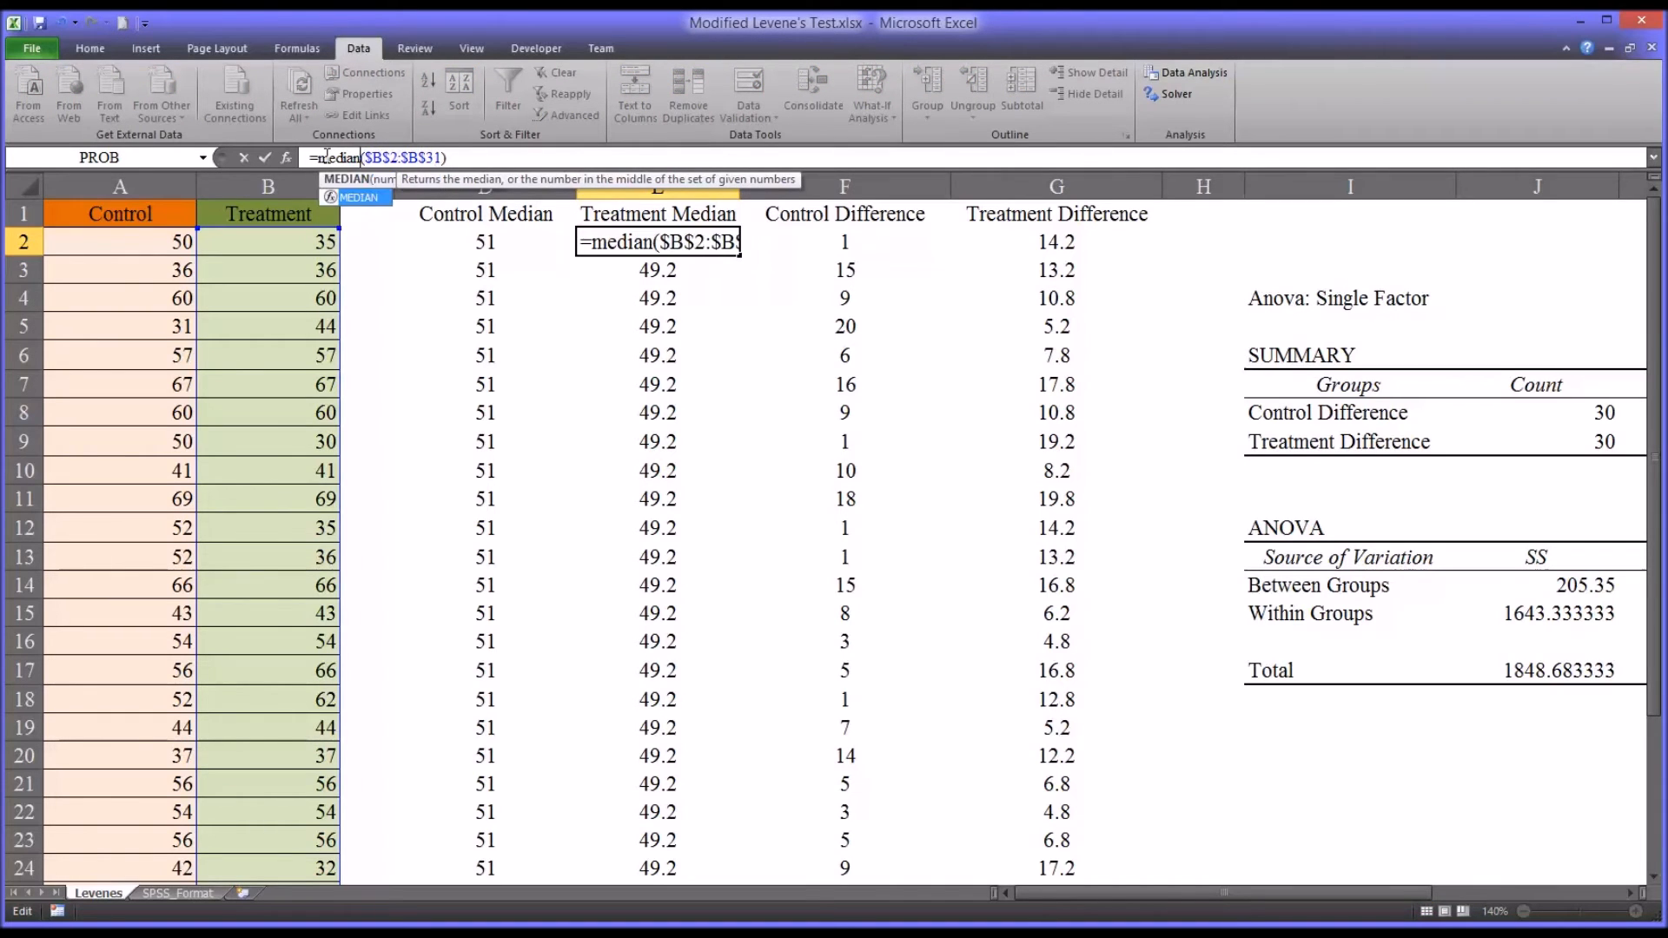
key("Enter")
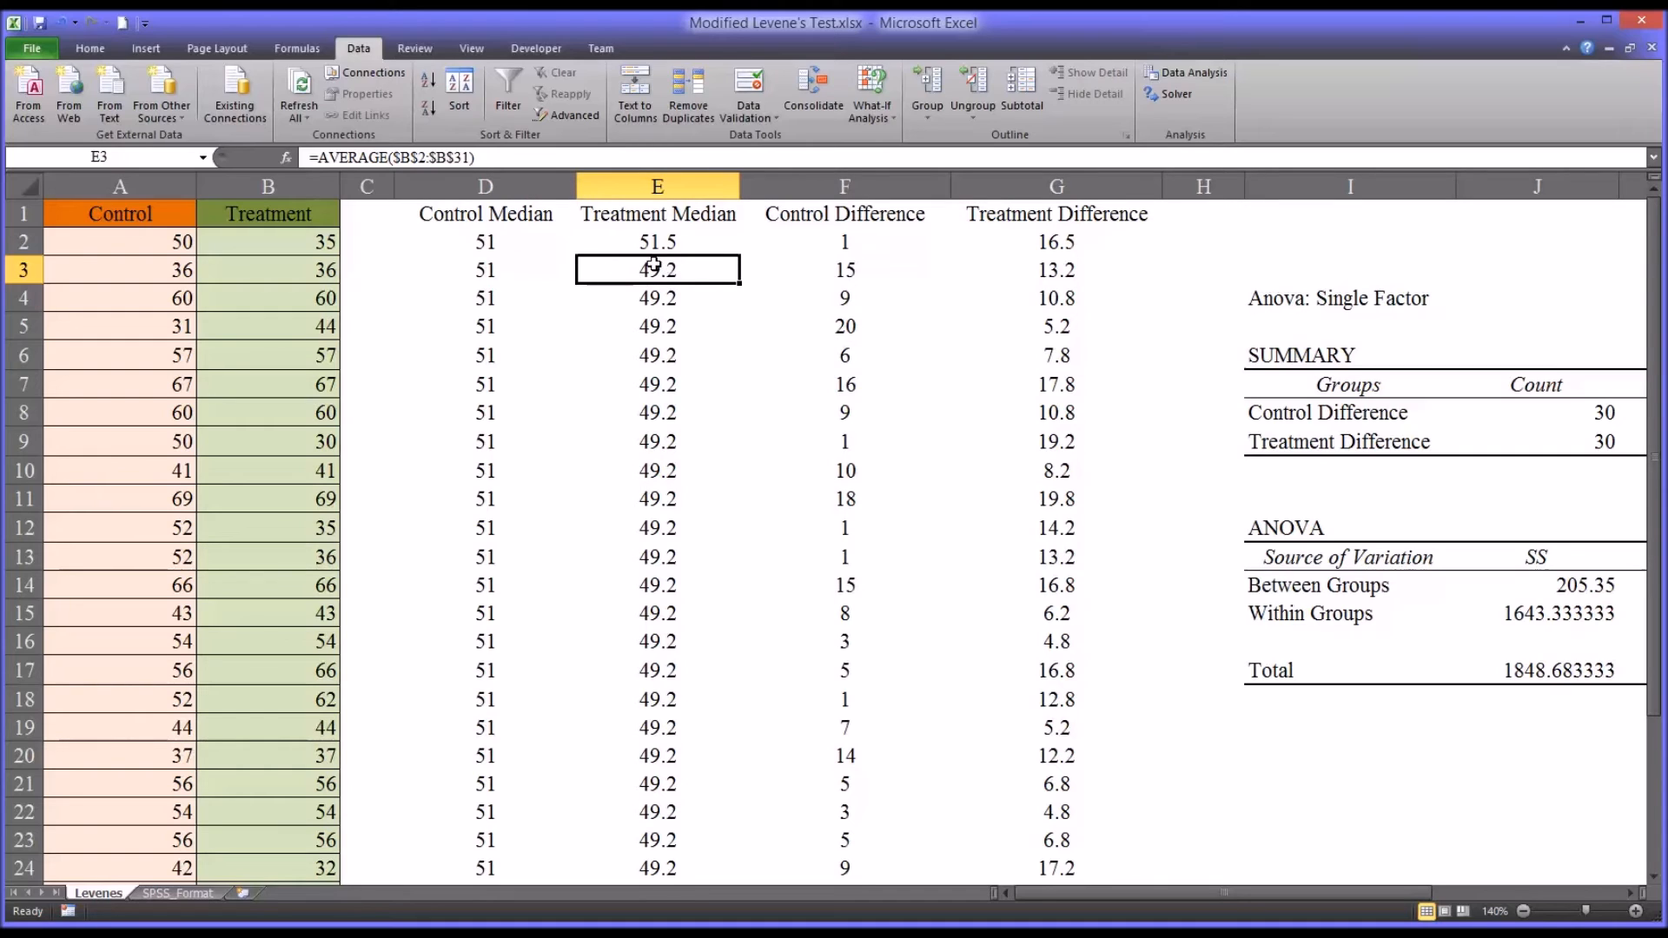
left_click(657, 241)
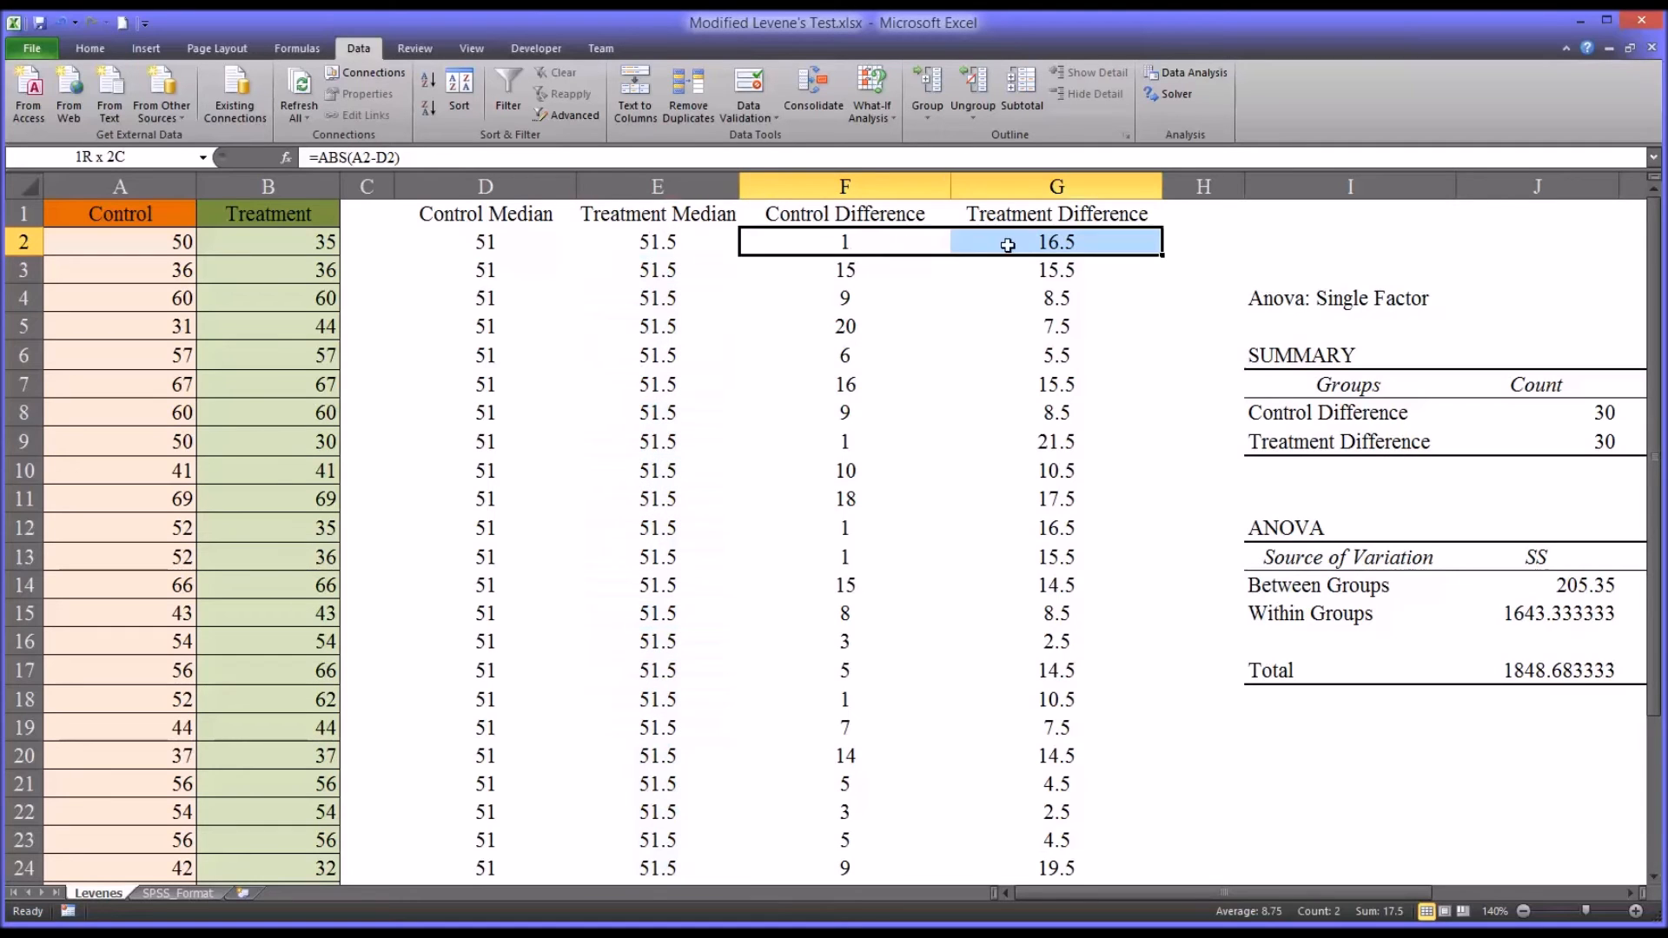
left_click_drag(1006, 244, 1005, 269)
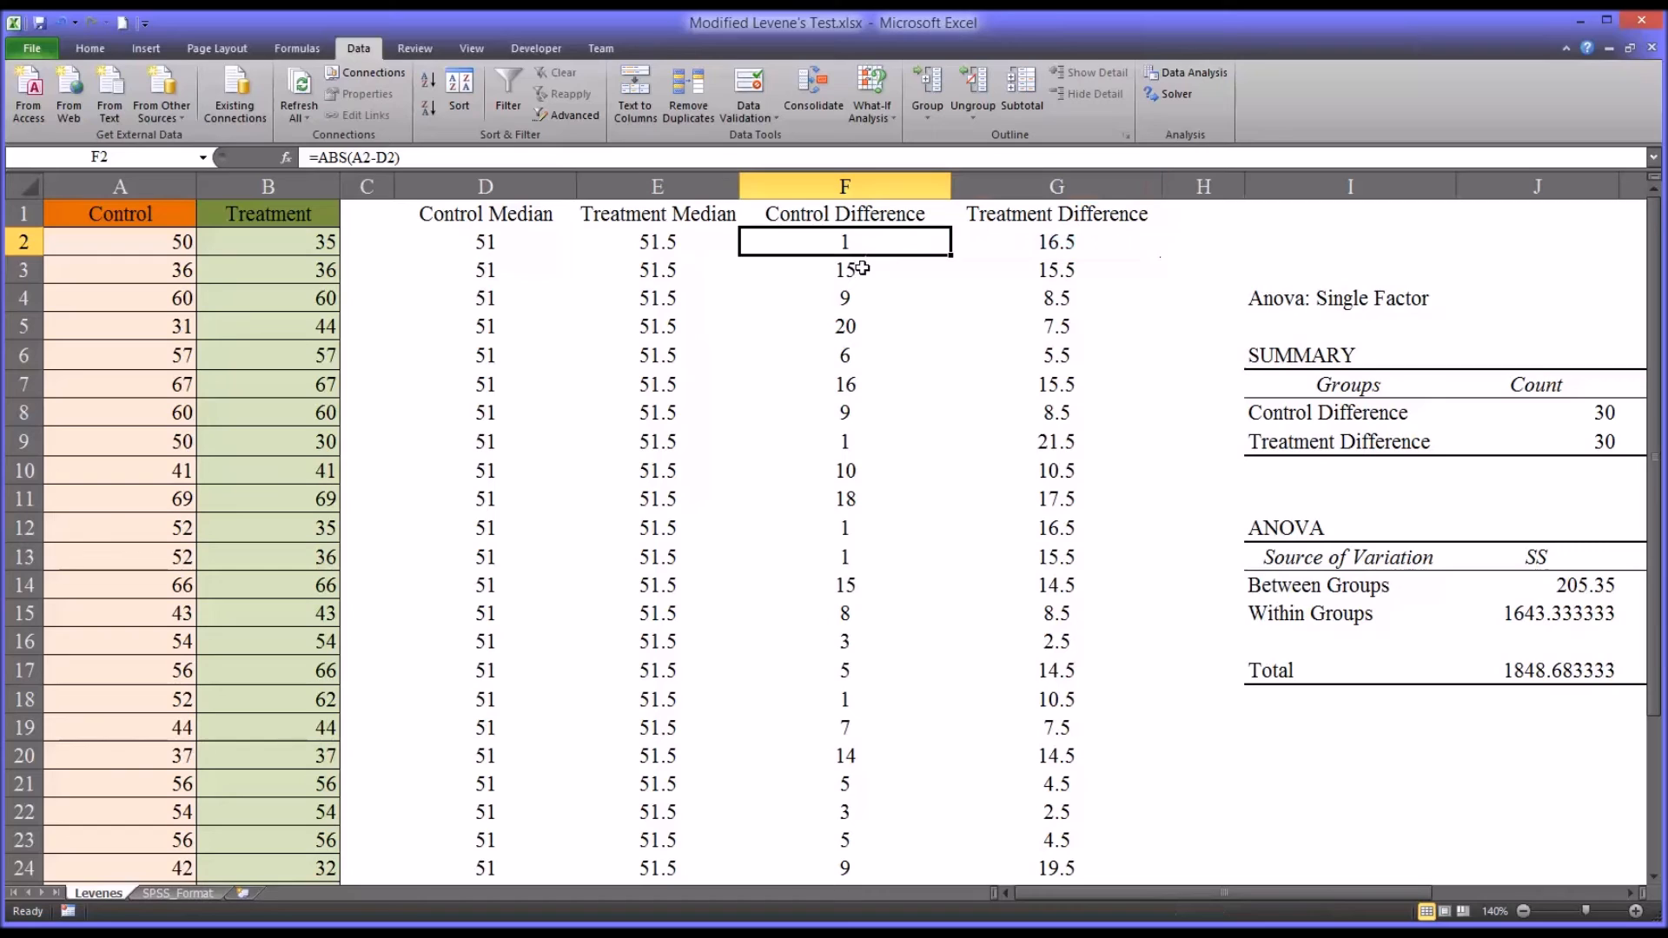
mouse_move(148, 250)
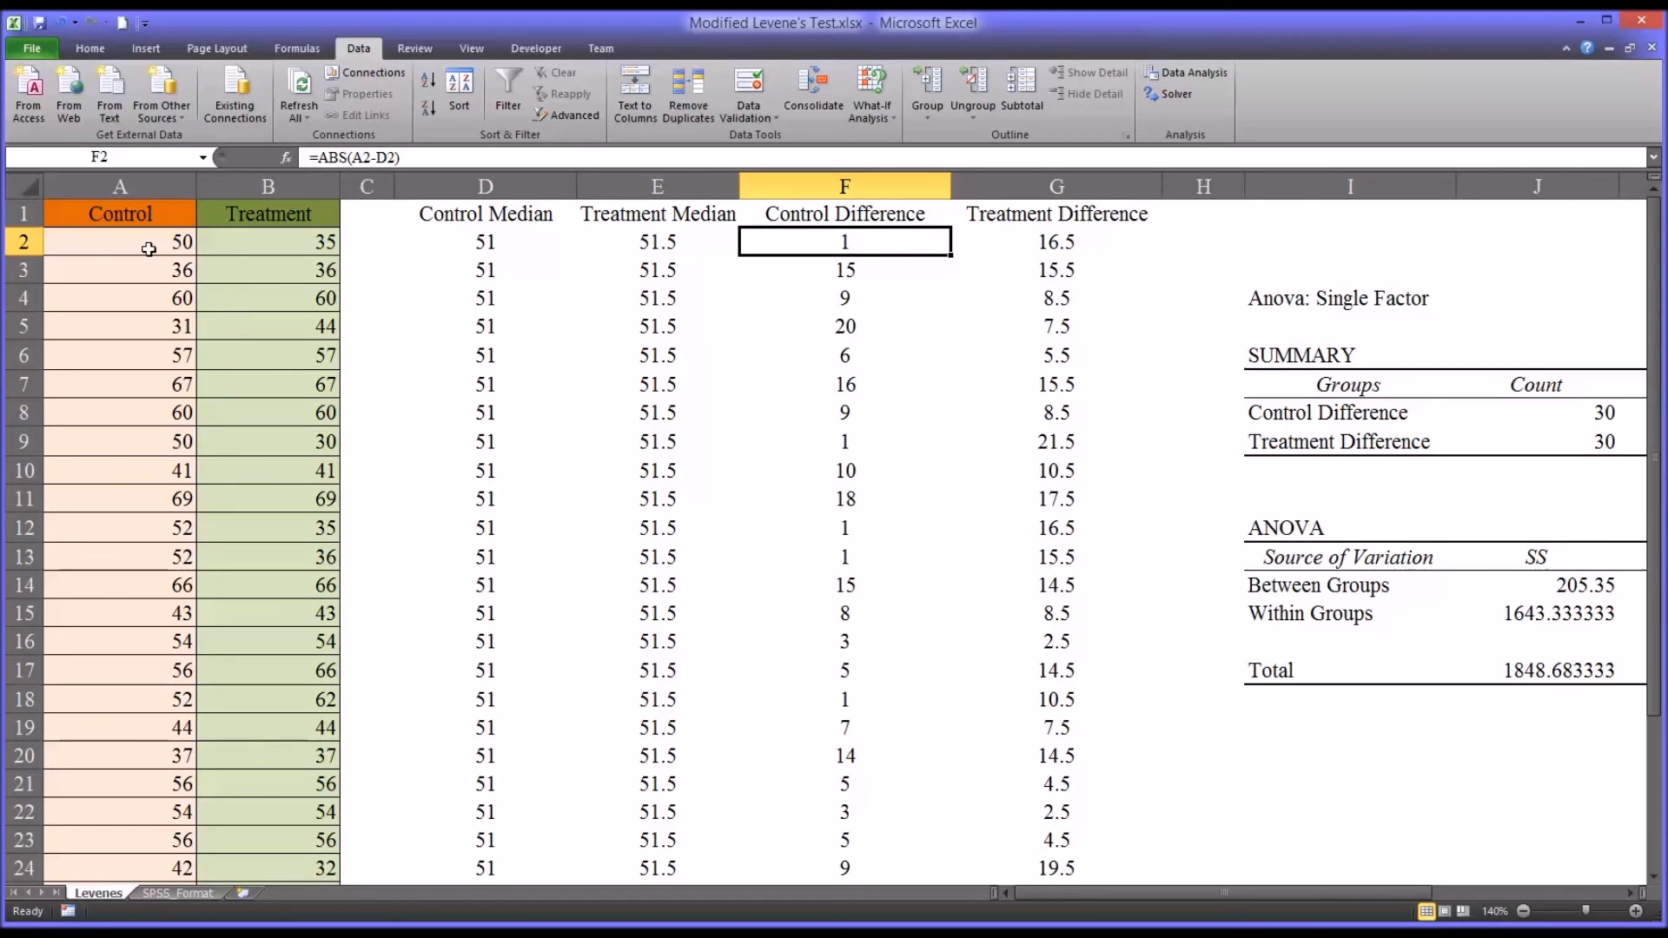
mouse_move(450, 247)
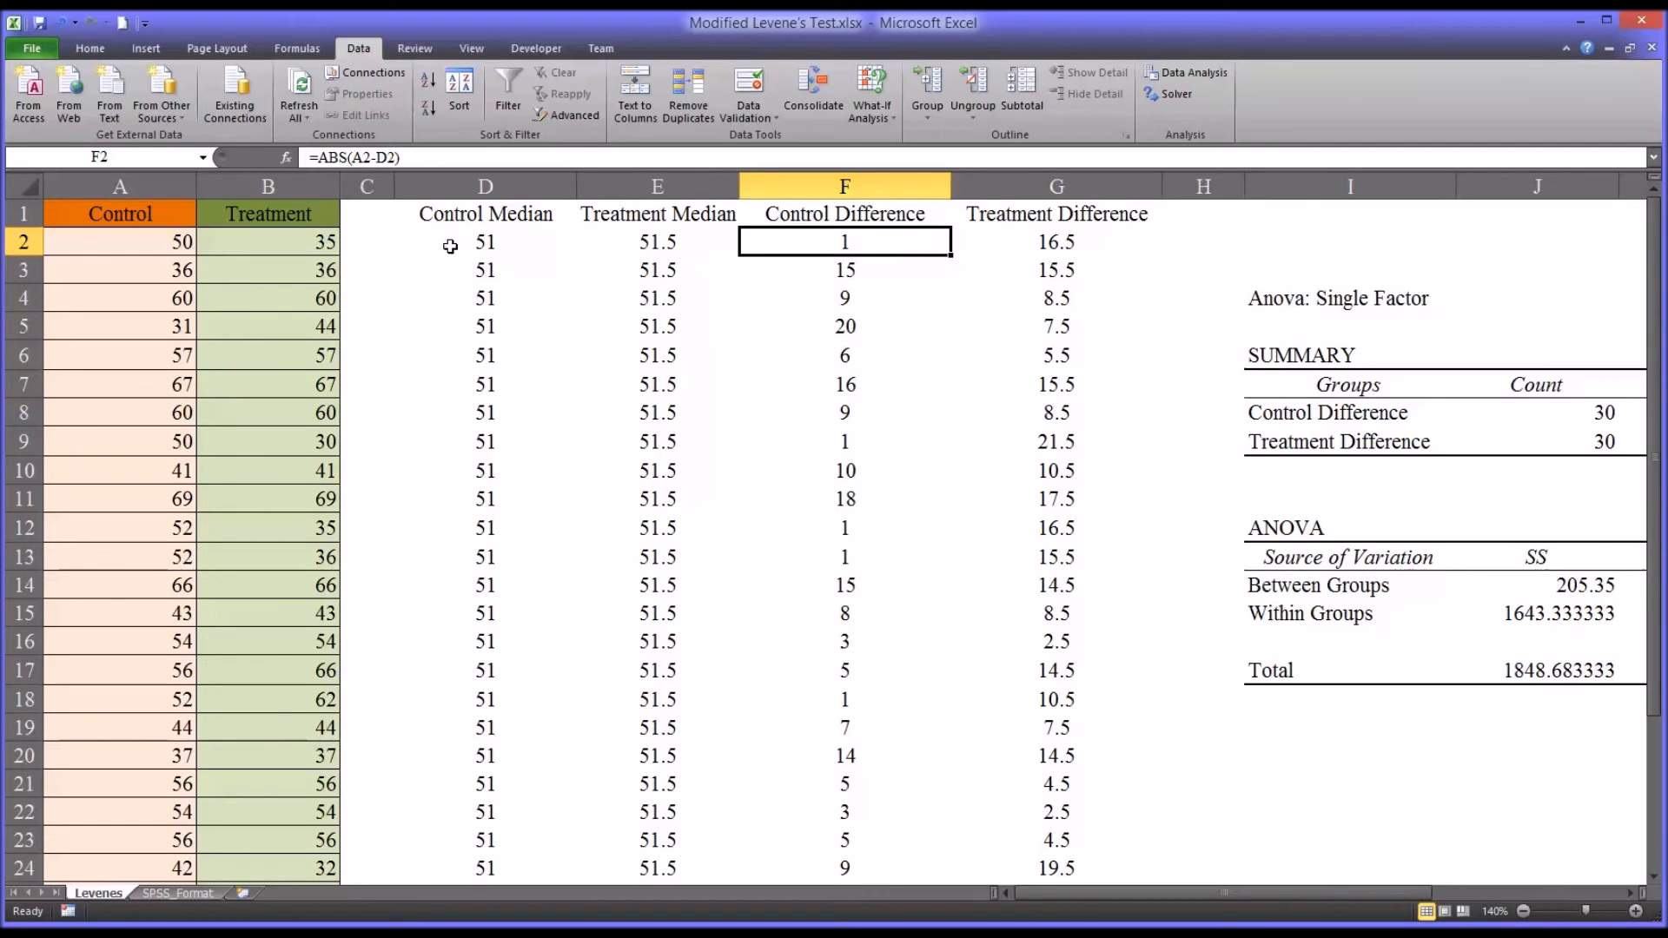
mouse_move(457, 276)
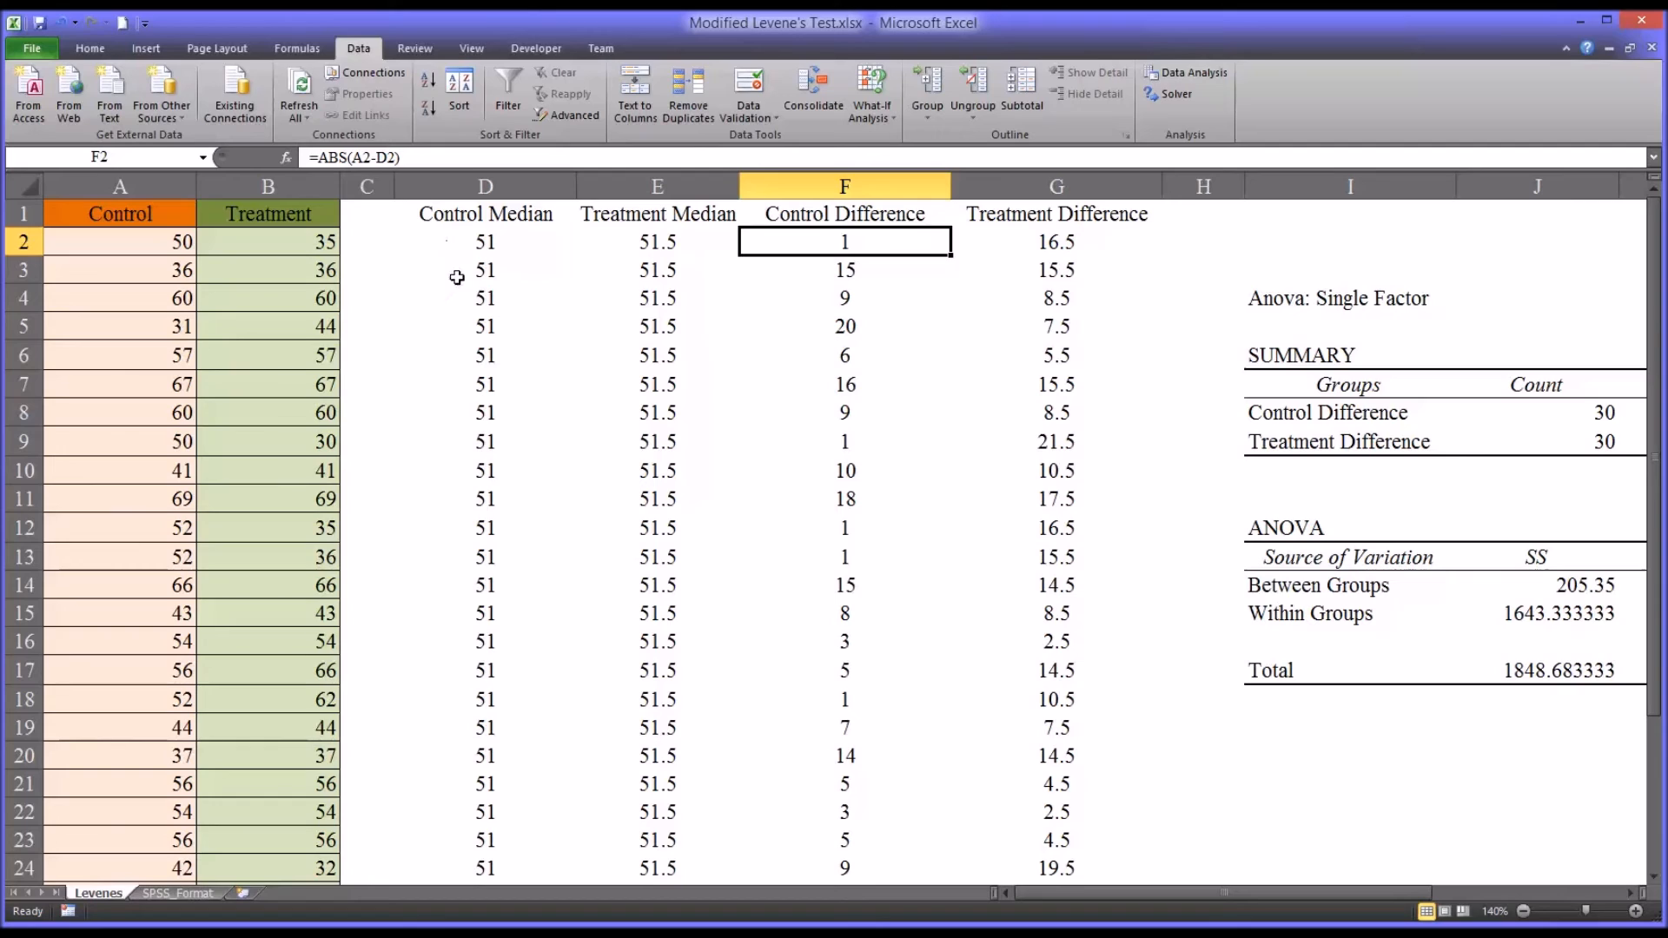
mouse_move(1401, 877)
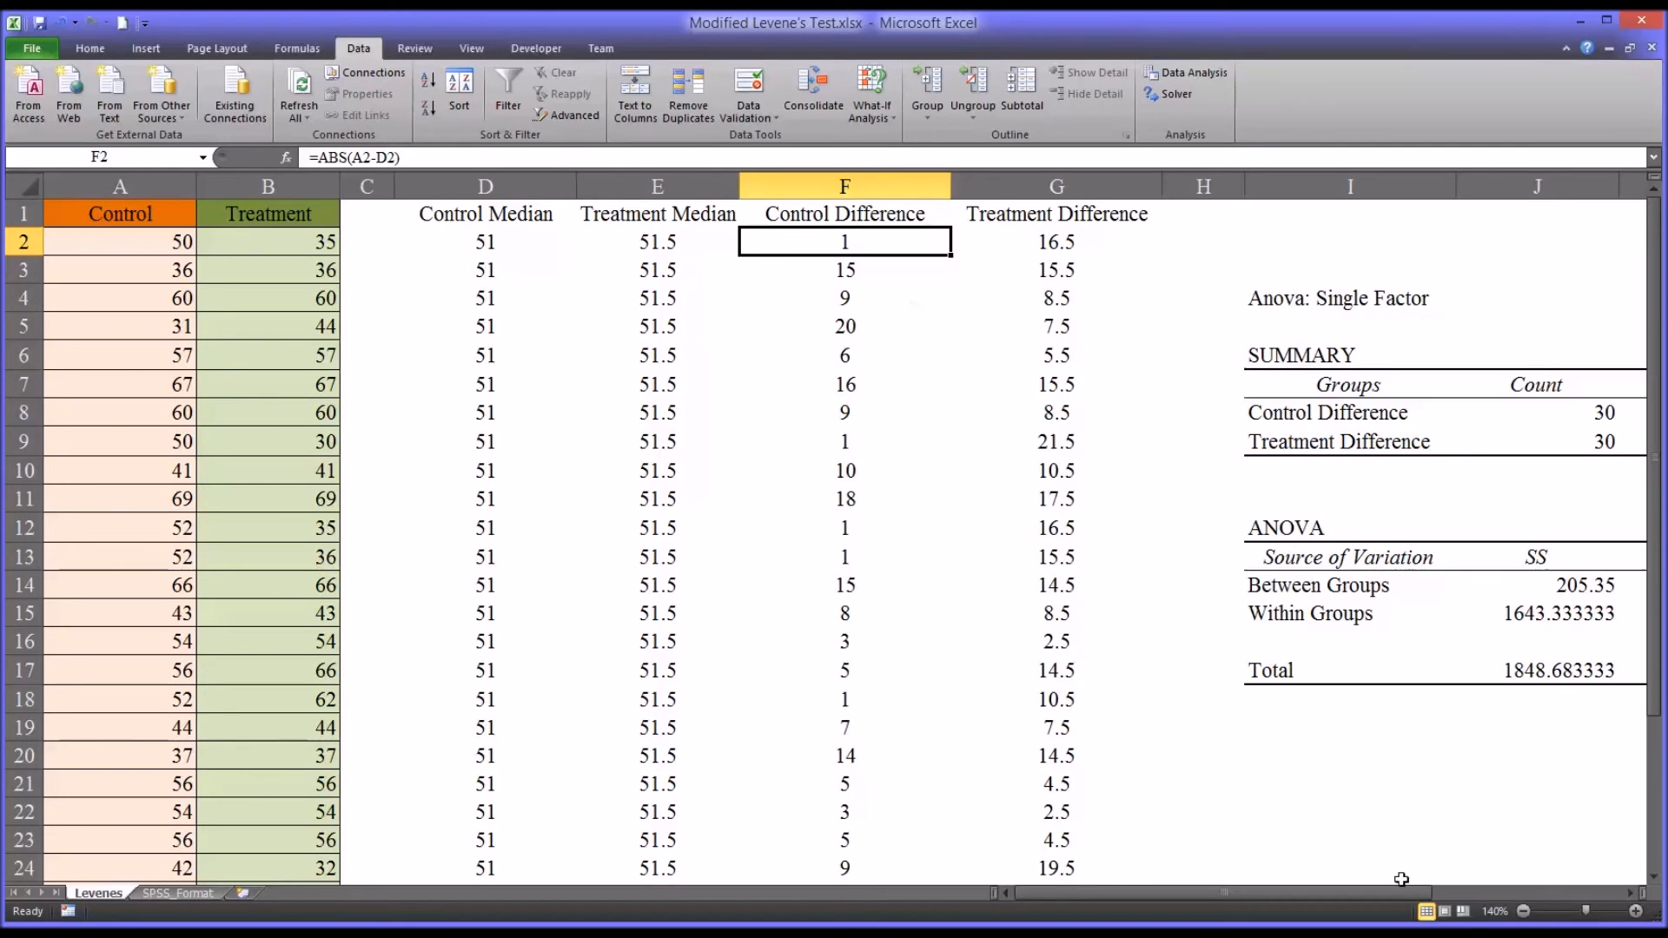
mouse_move(1225, 860)
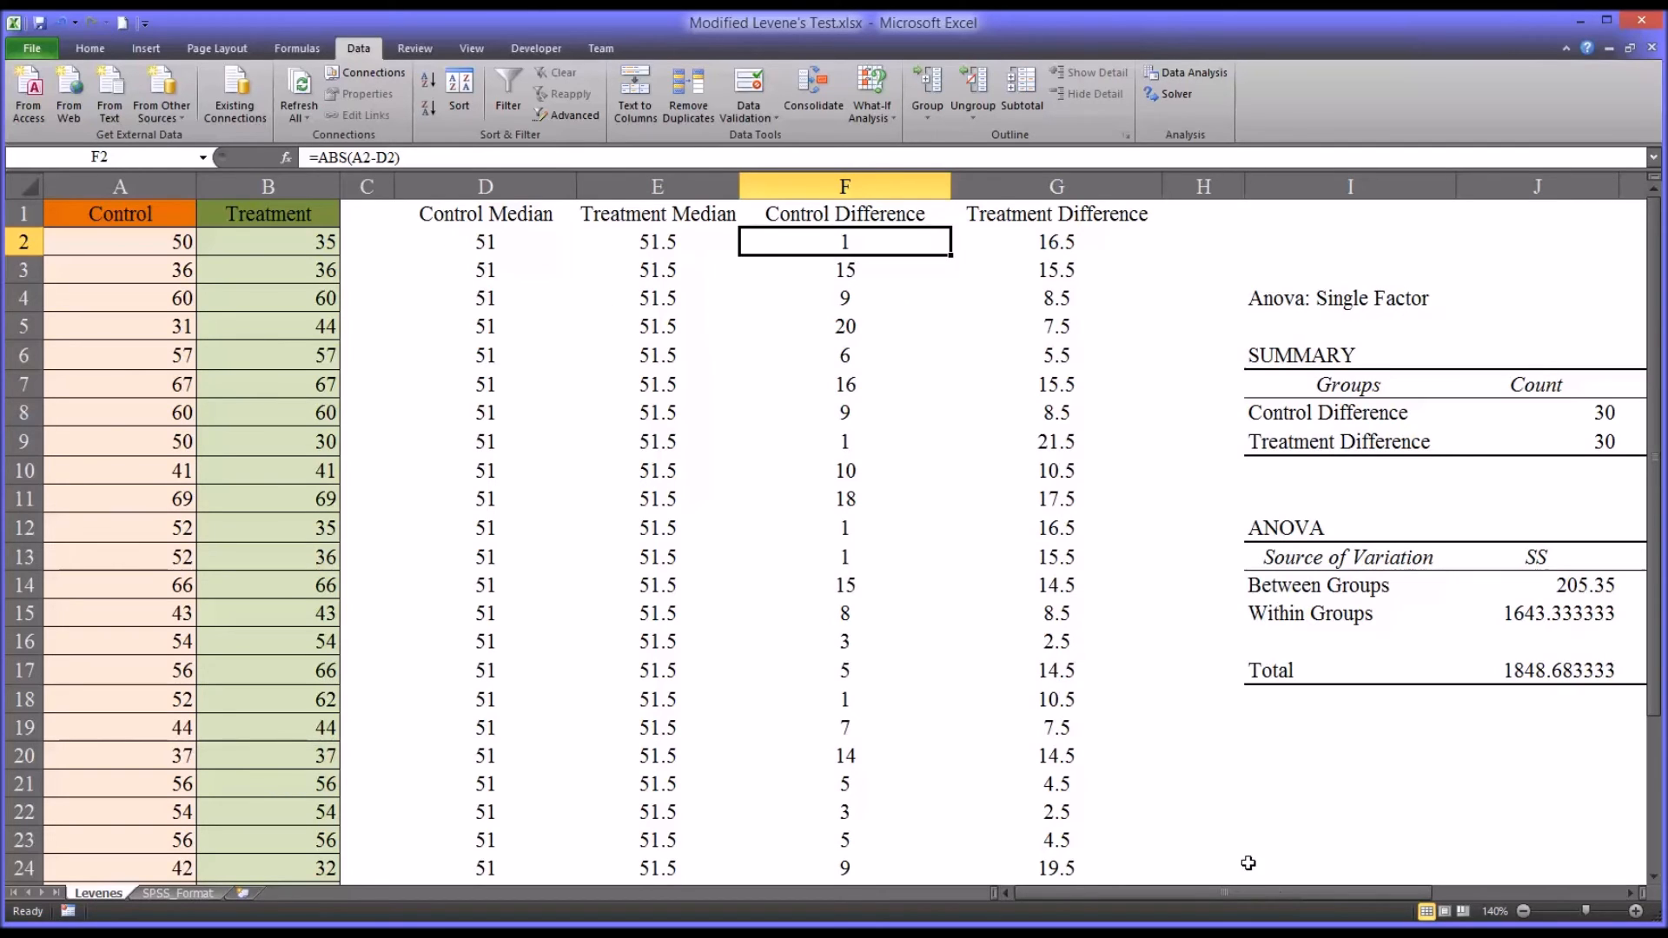
scroll("right", 3)
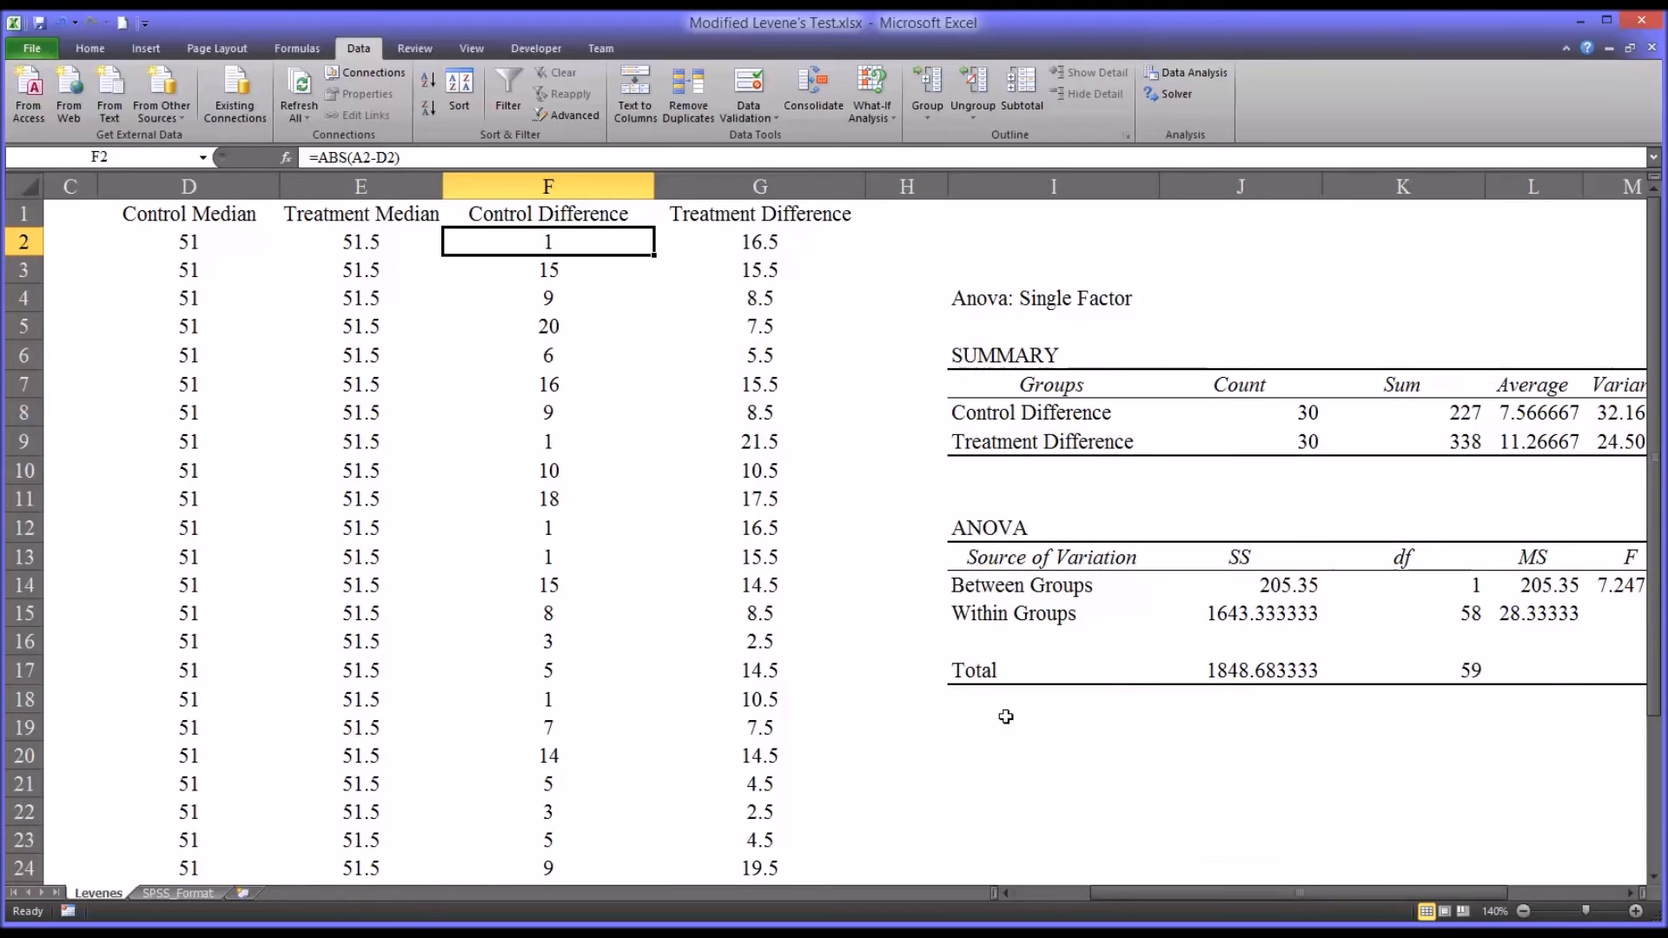
- Rerun Anova: Single Factor on F1:G31, overwriting the old output to get P-value 0.012796
left_click(1192, 73)
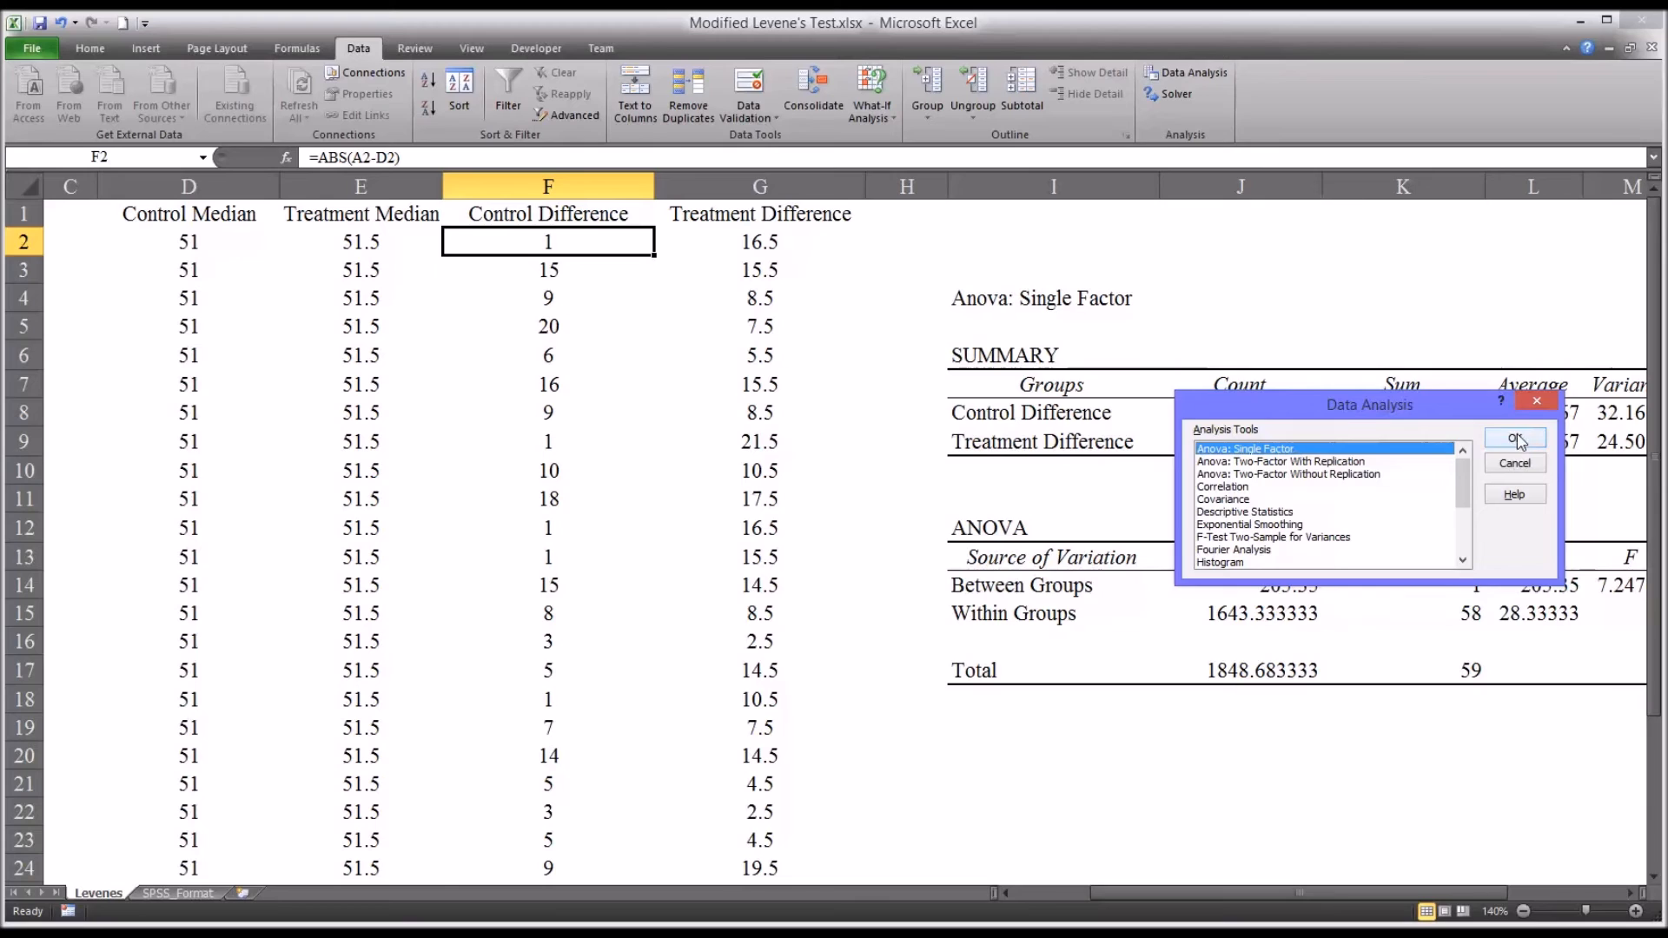
left_click(1513, 438)
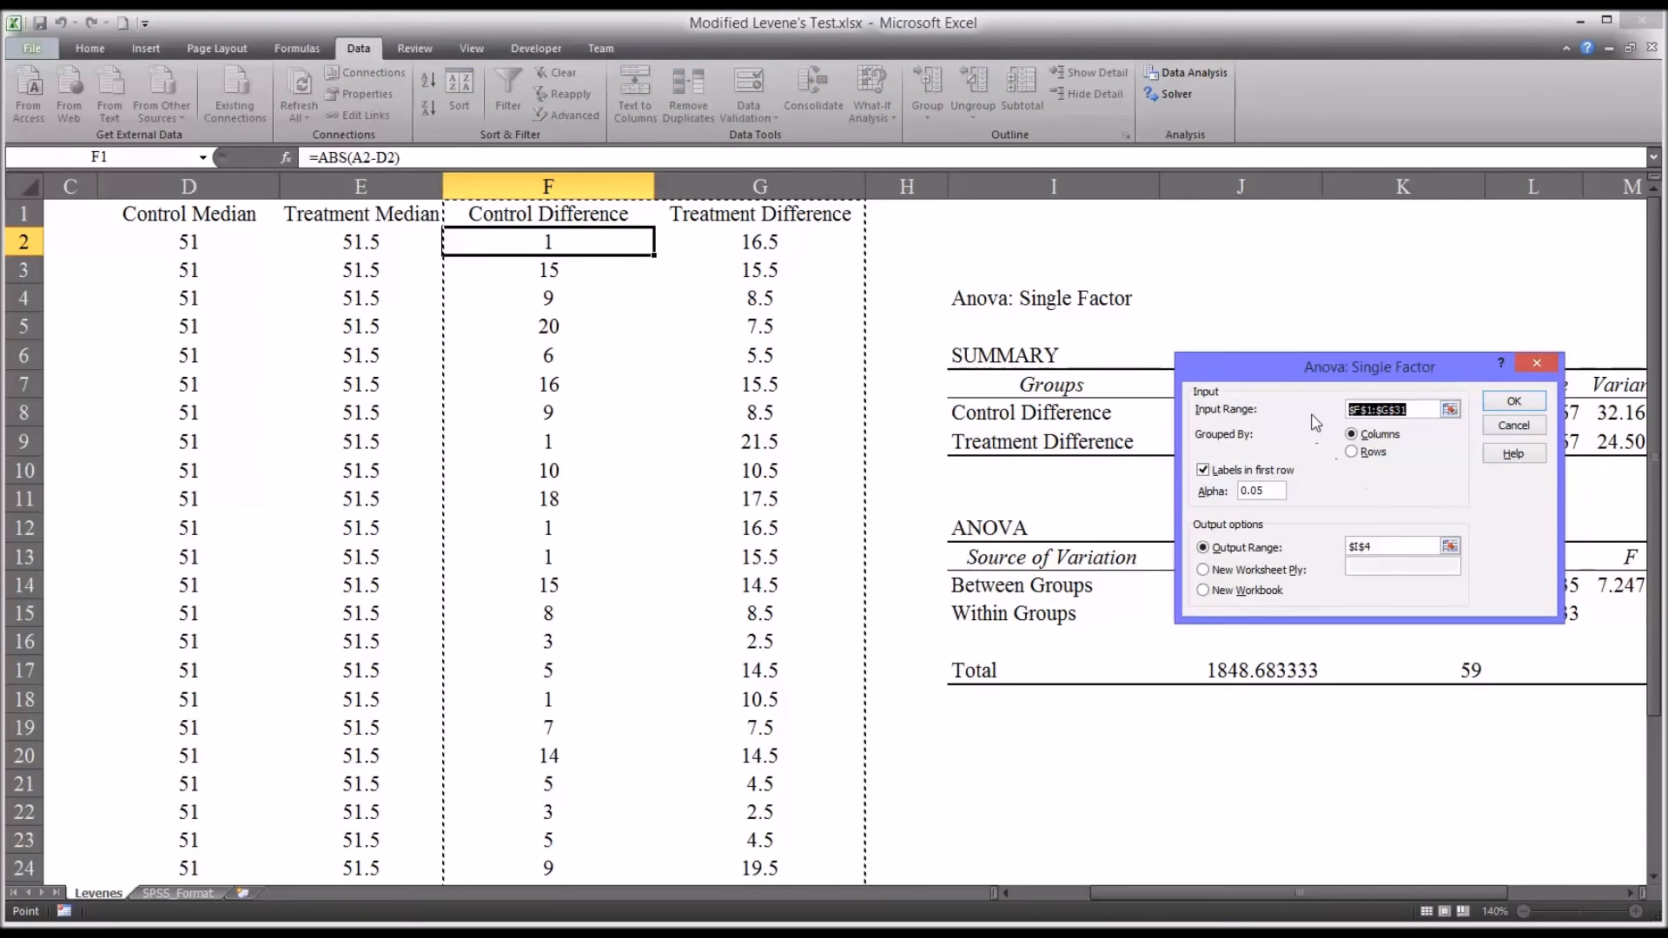
mouse_move(1334, 441)
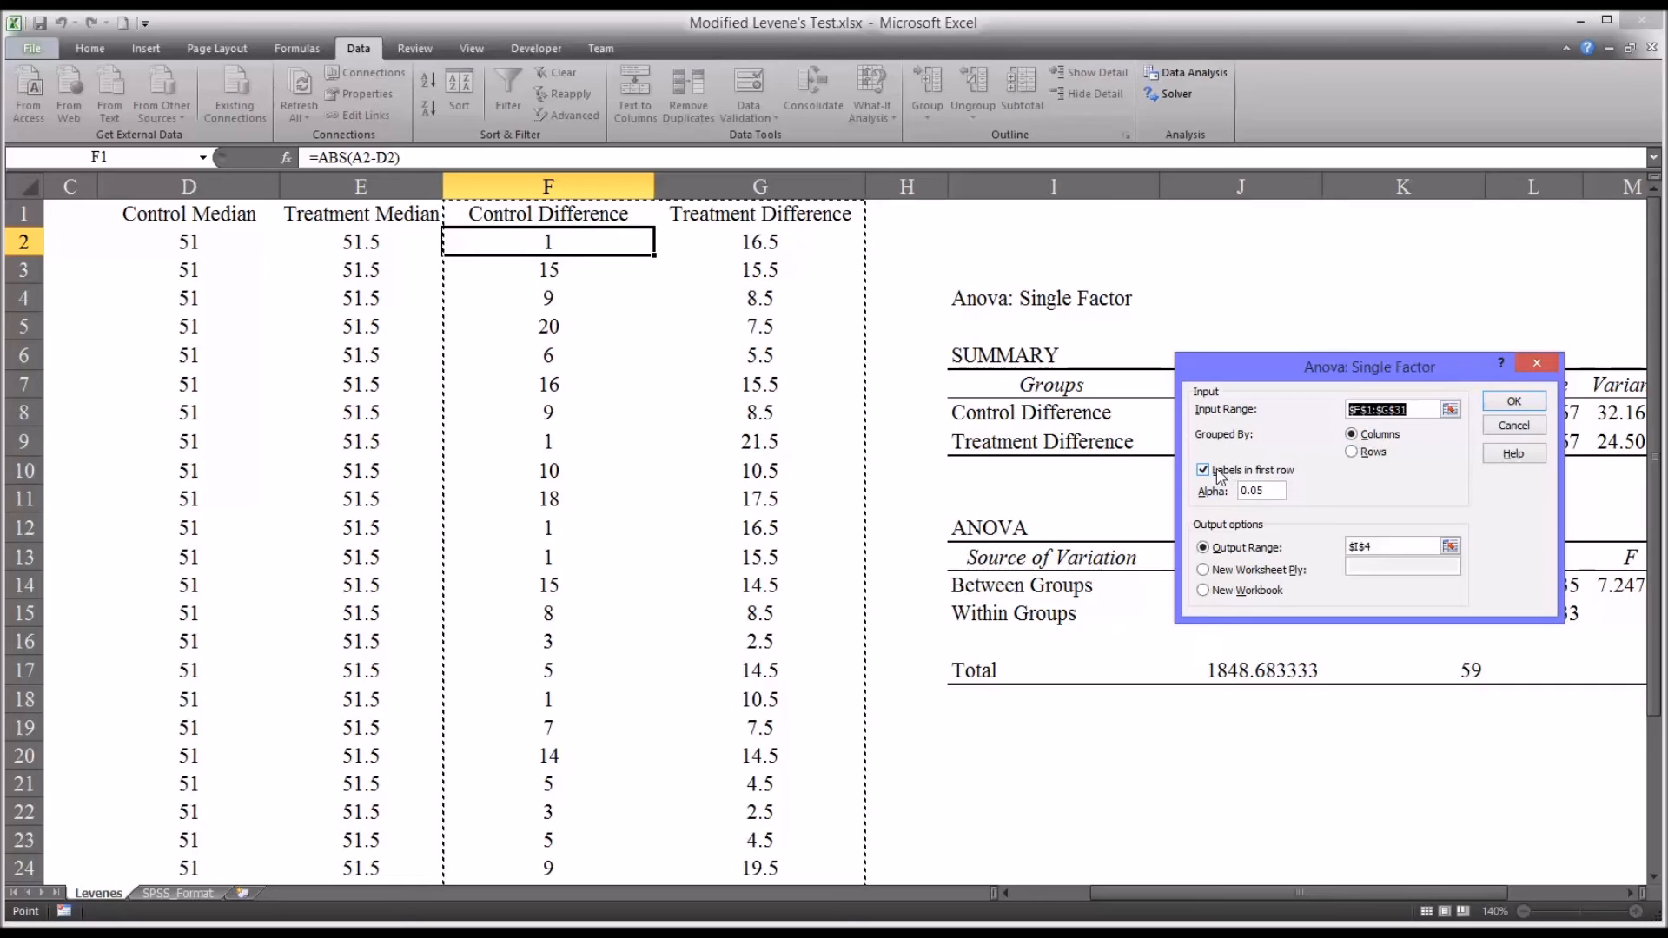
mouse_move(1256, 547)
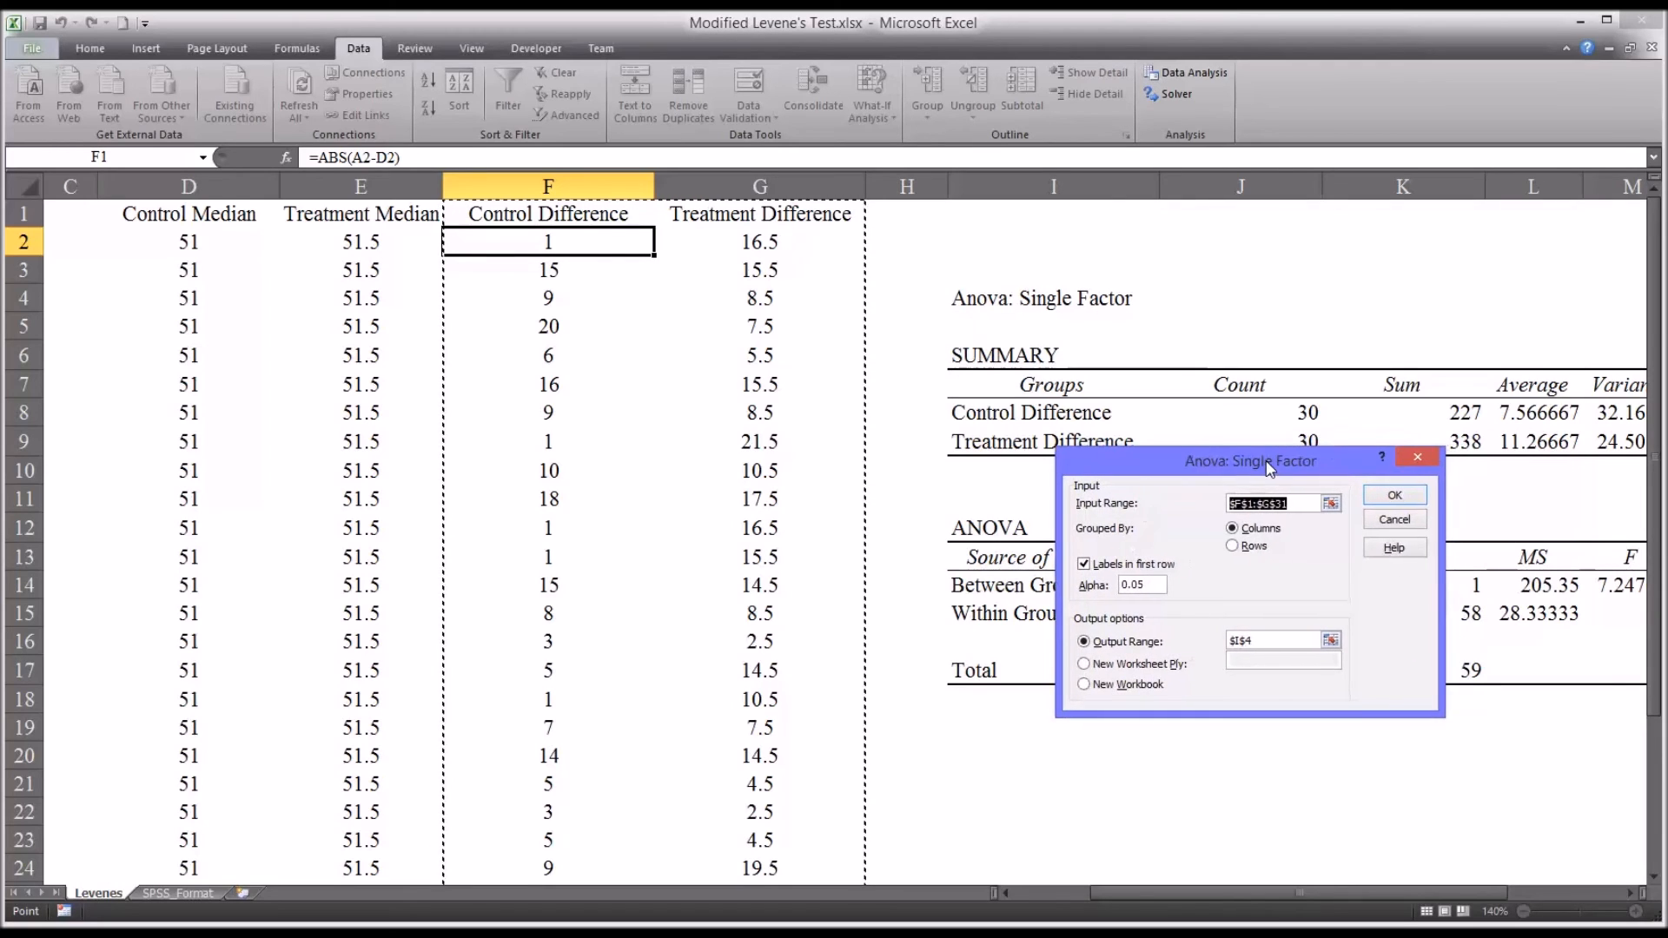
left_click(1393, 493)
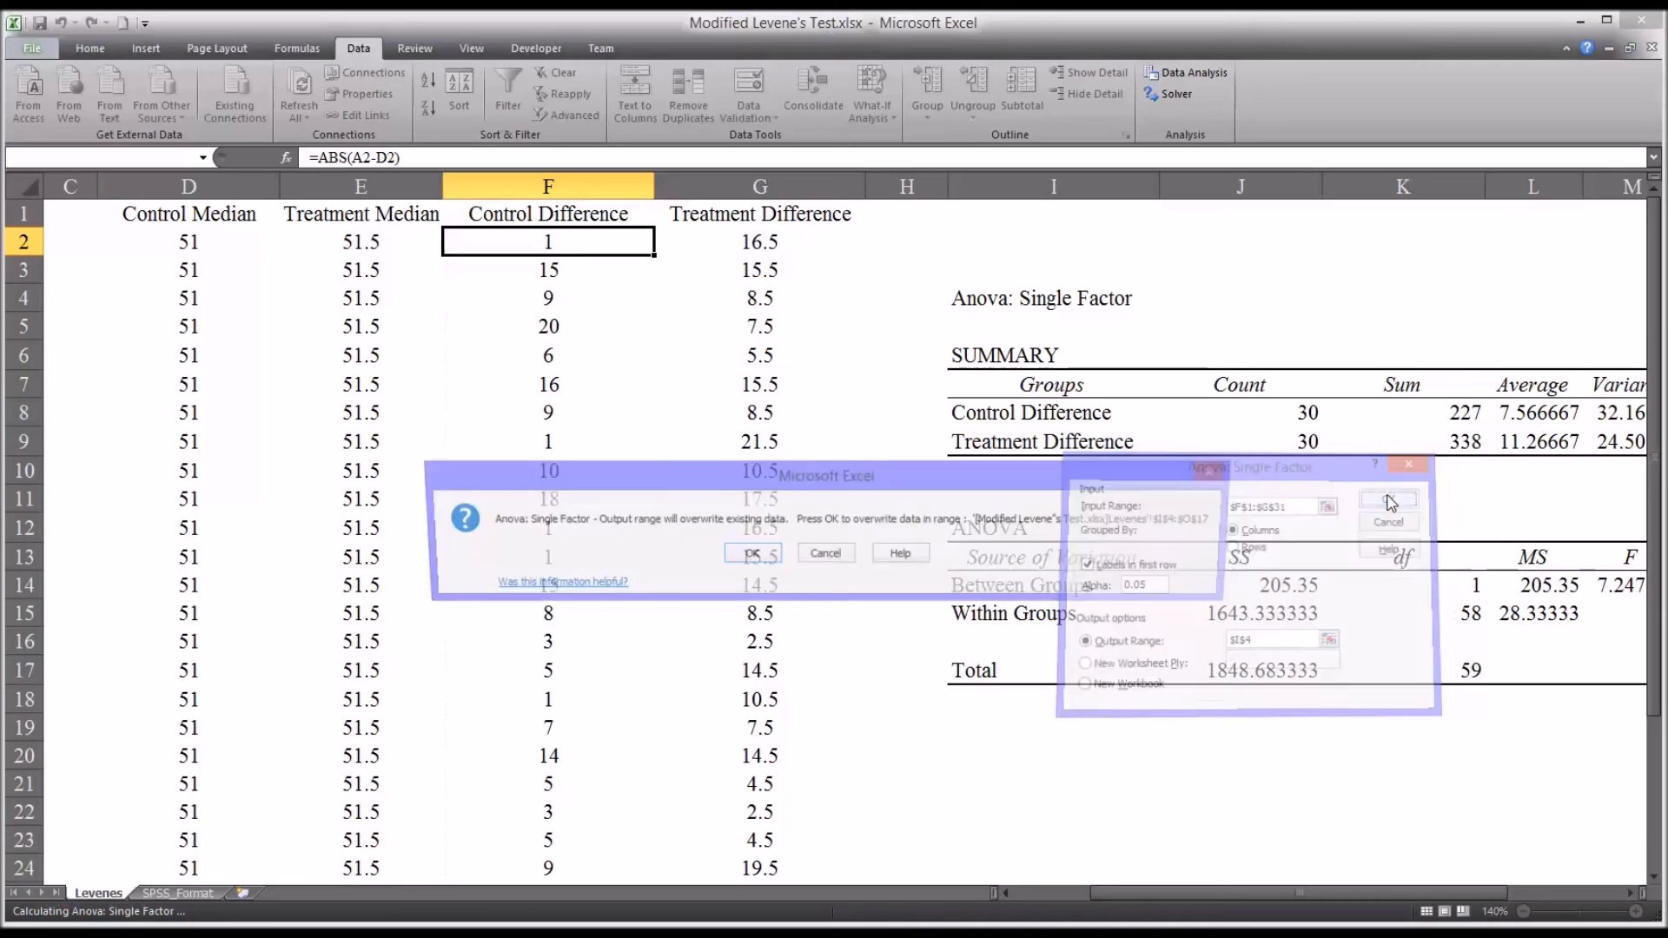
left_click(1390, 504)
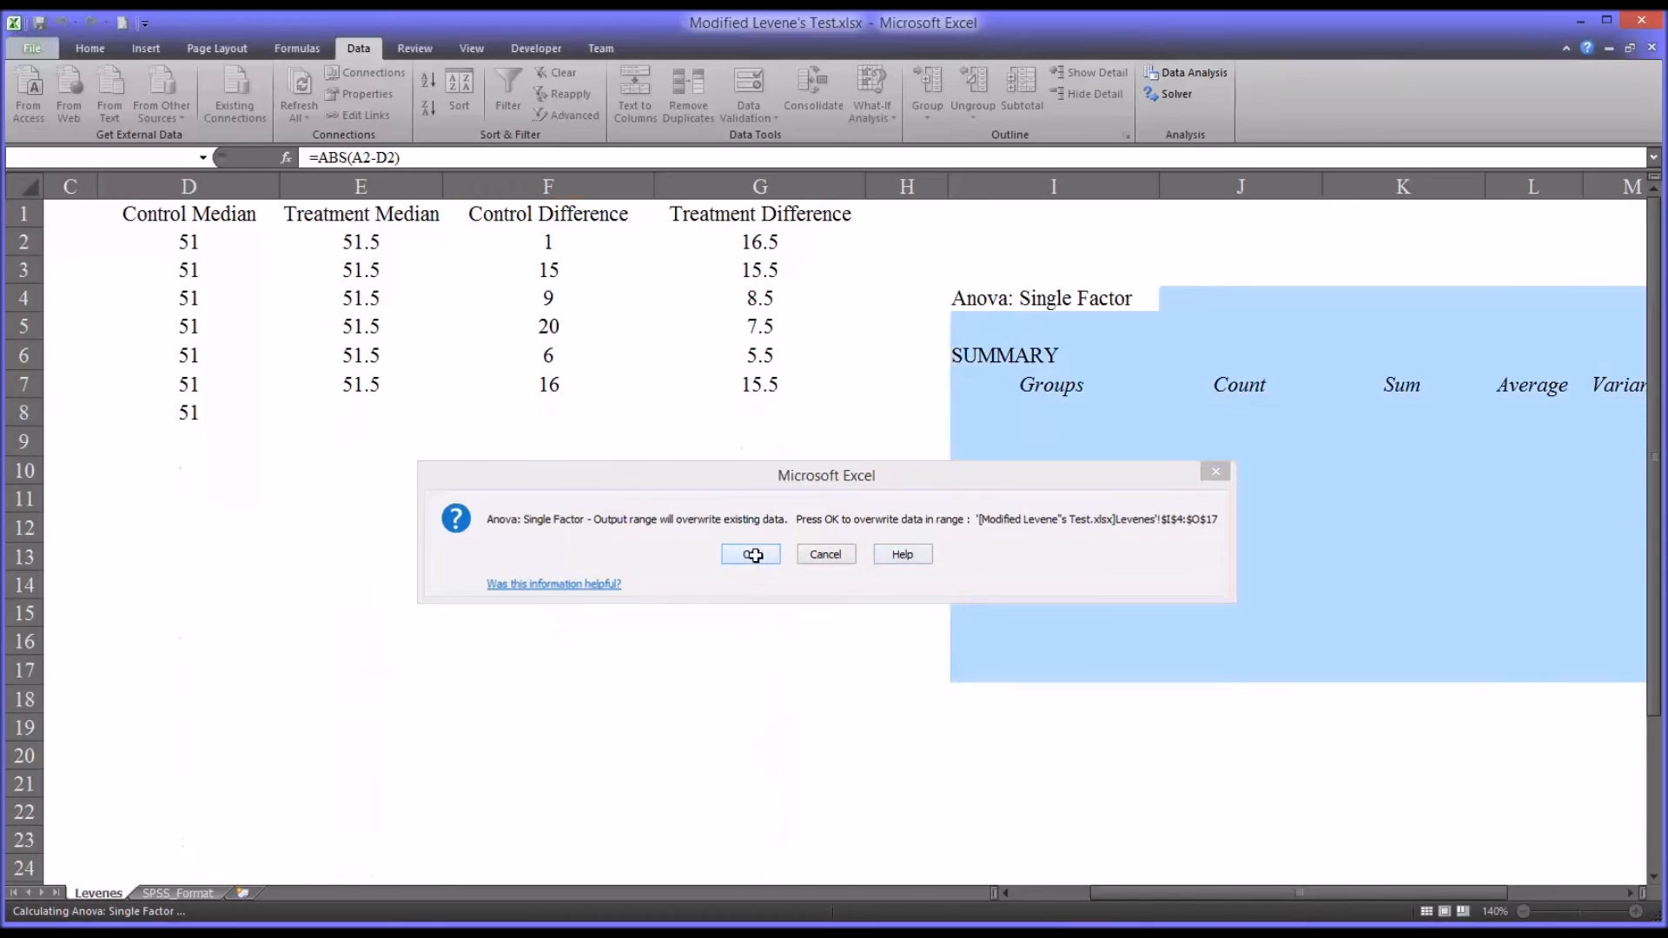
left_click(750, 554)
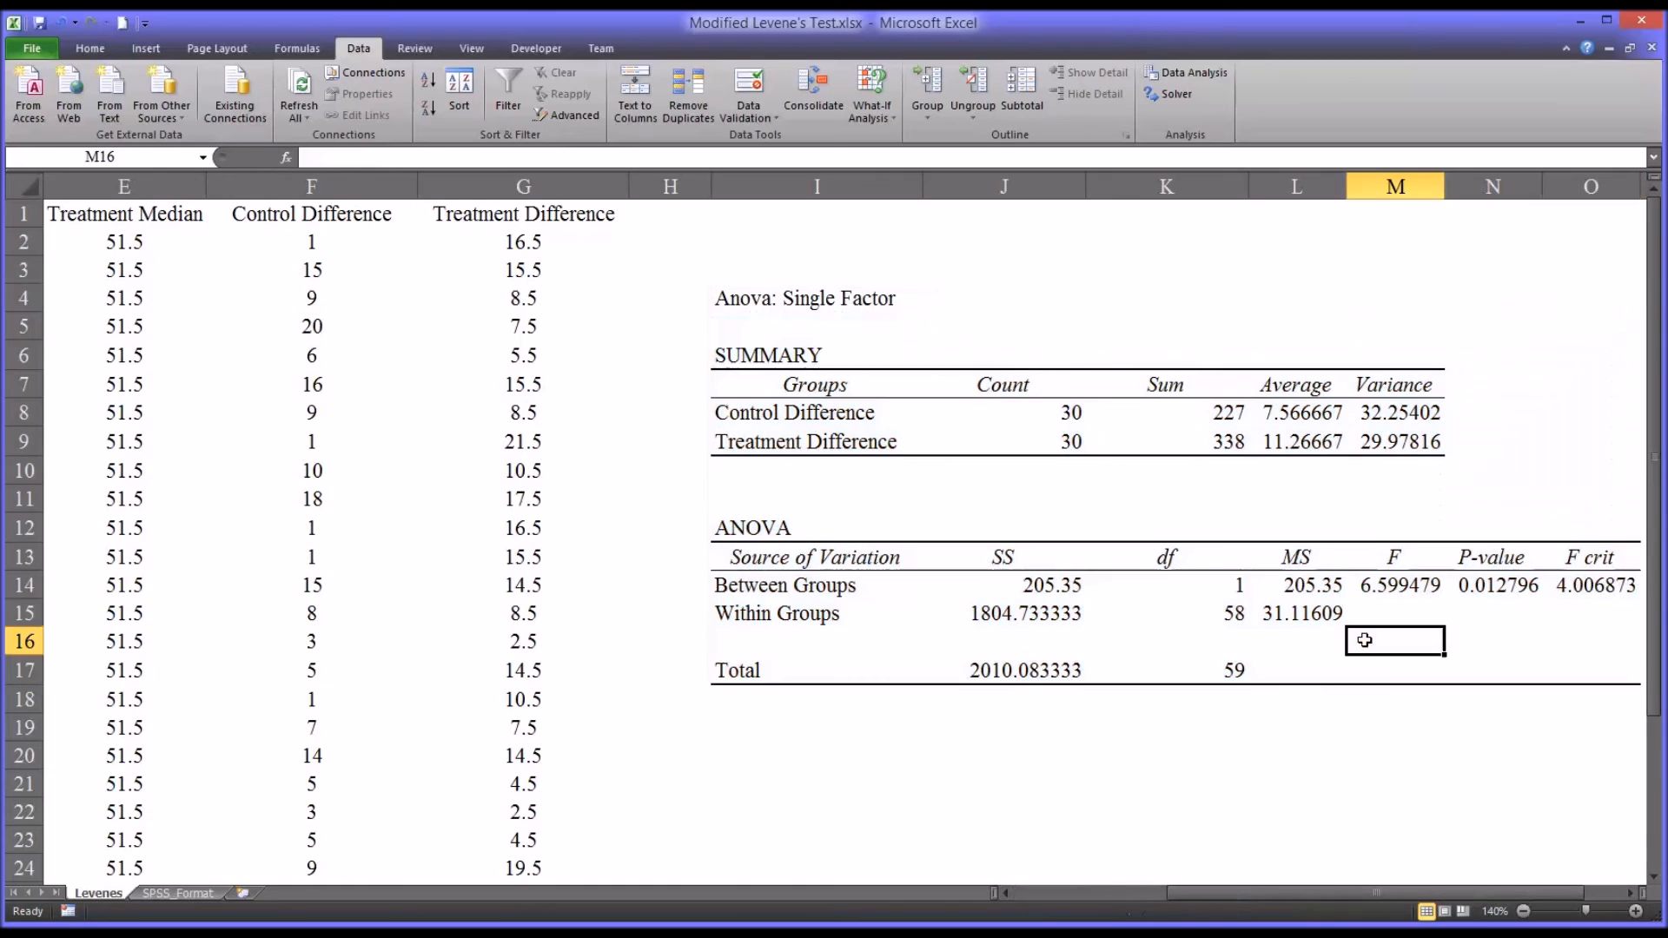
left_click(1487, 584)
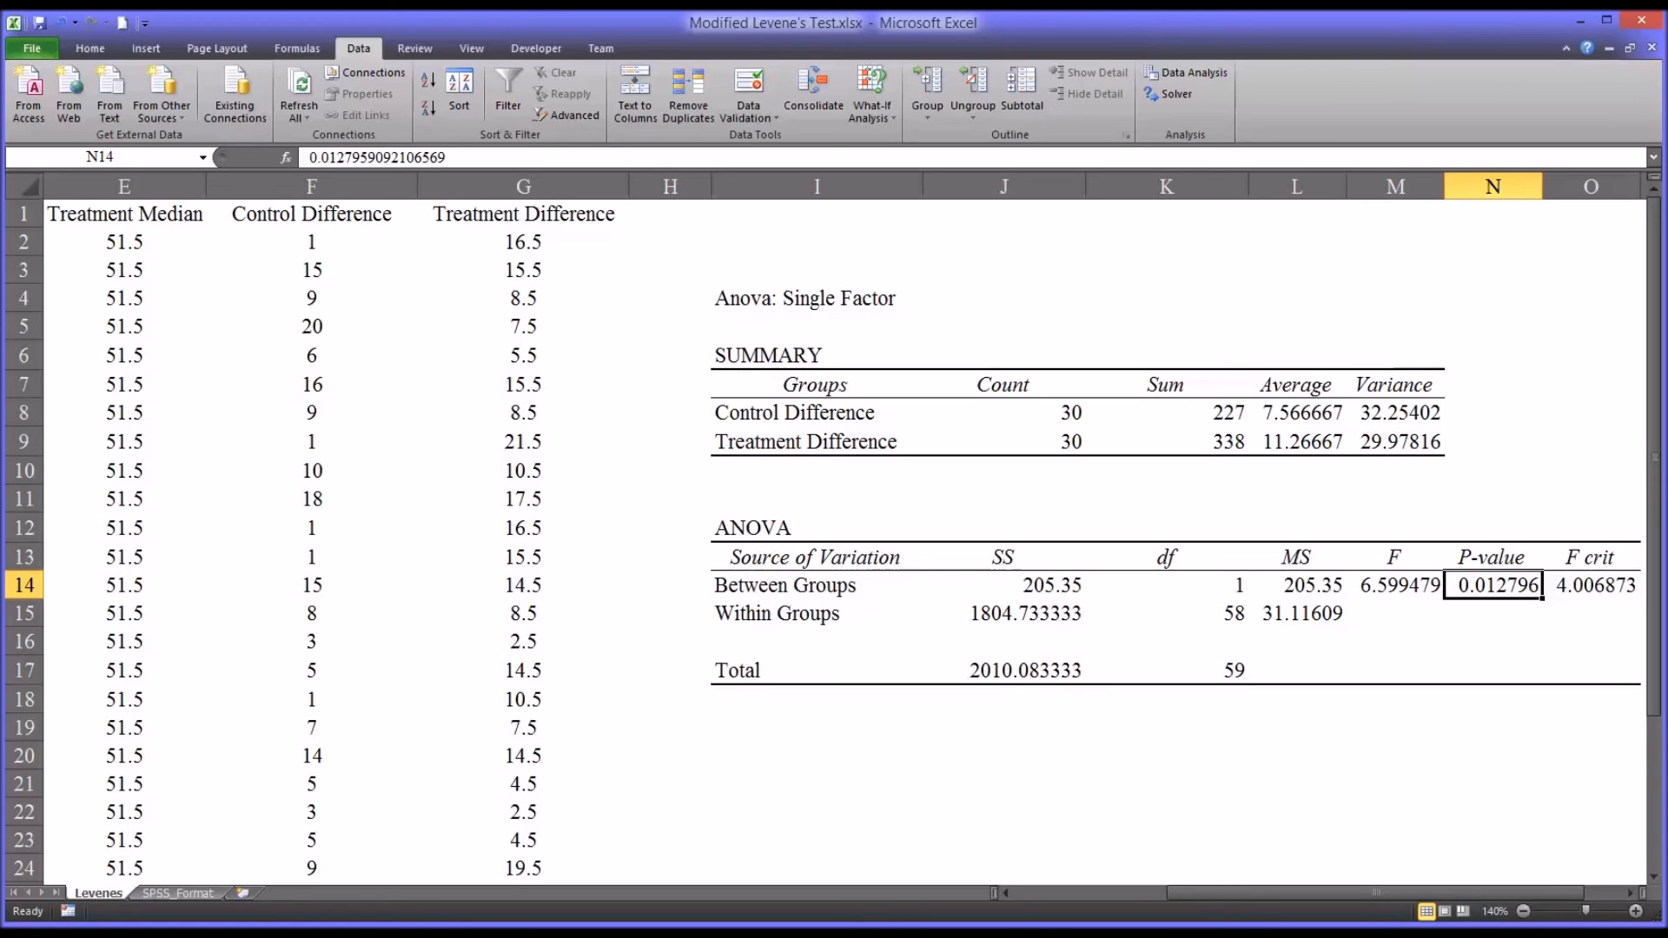
mouse_move(1479, 596)
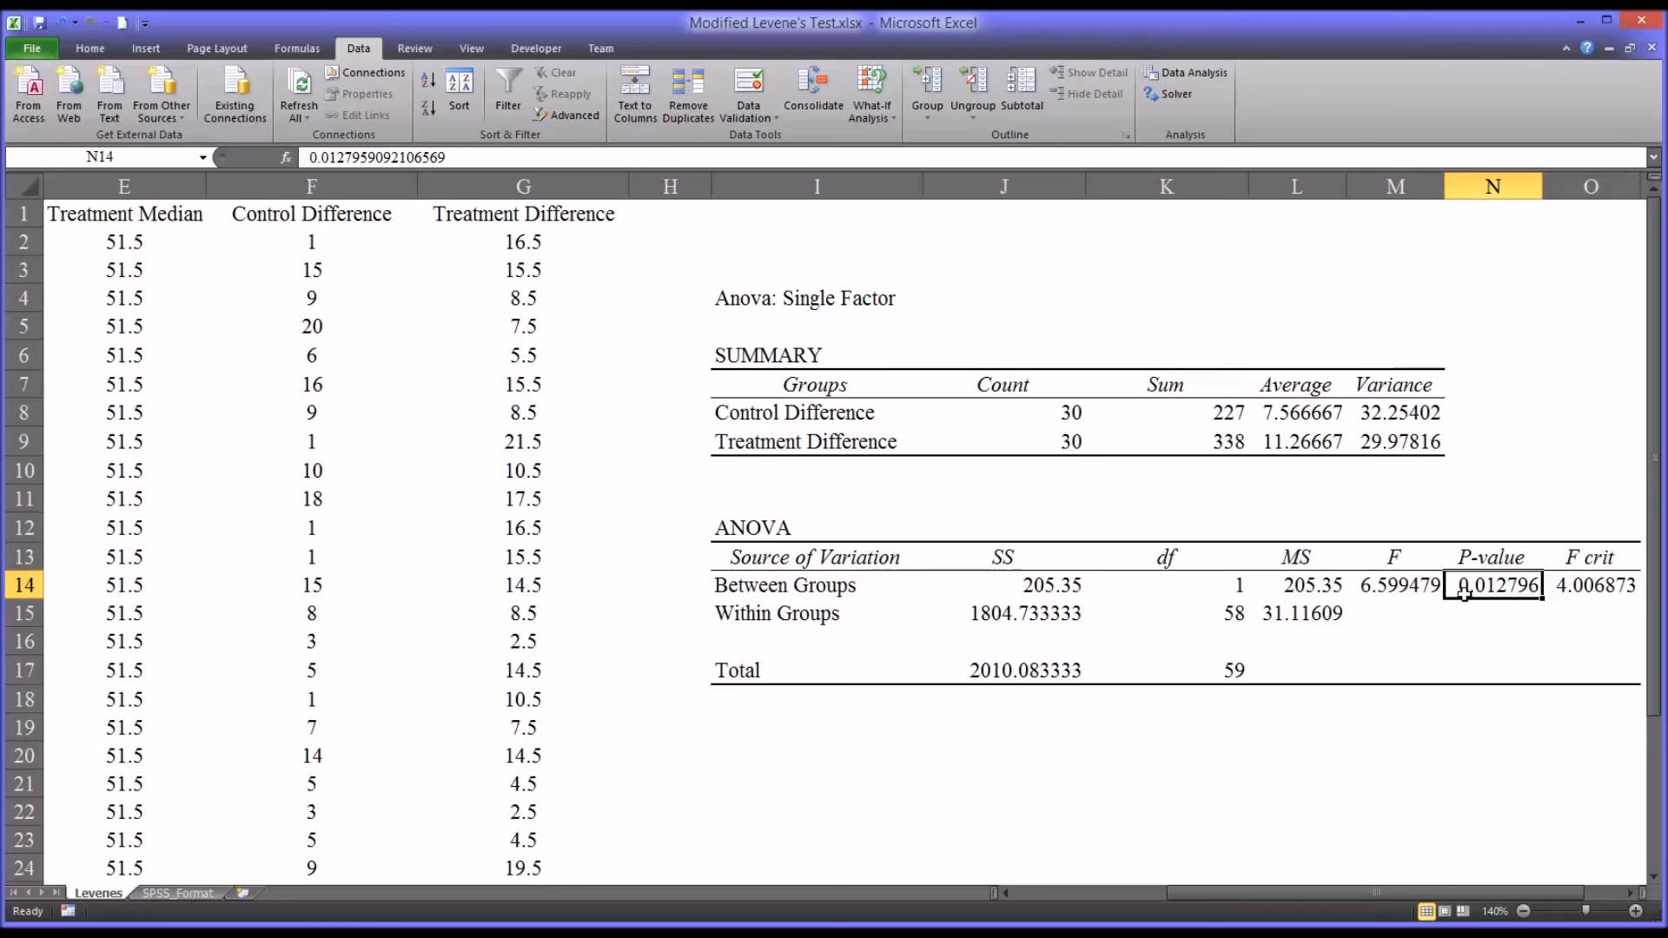
mouse_move(1466, 605)
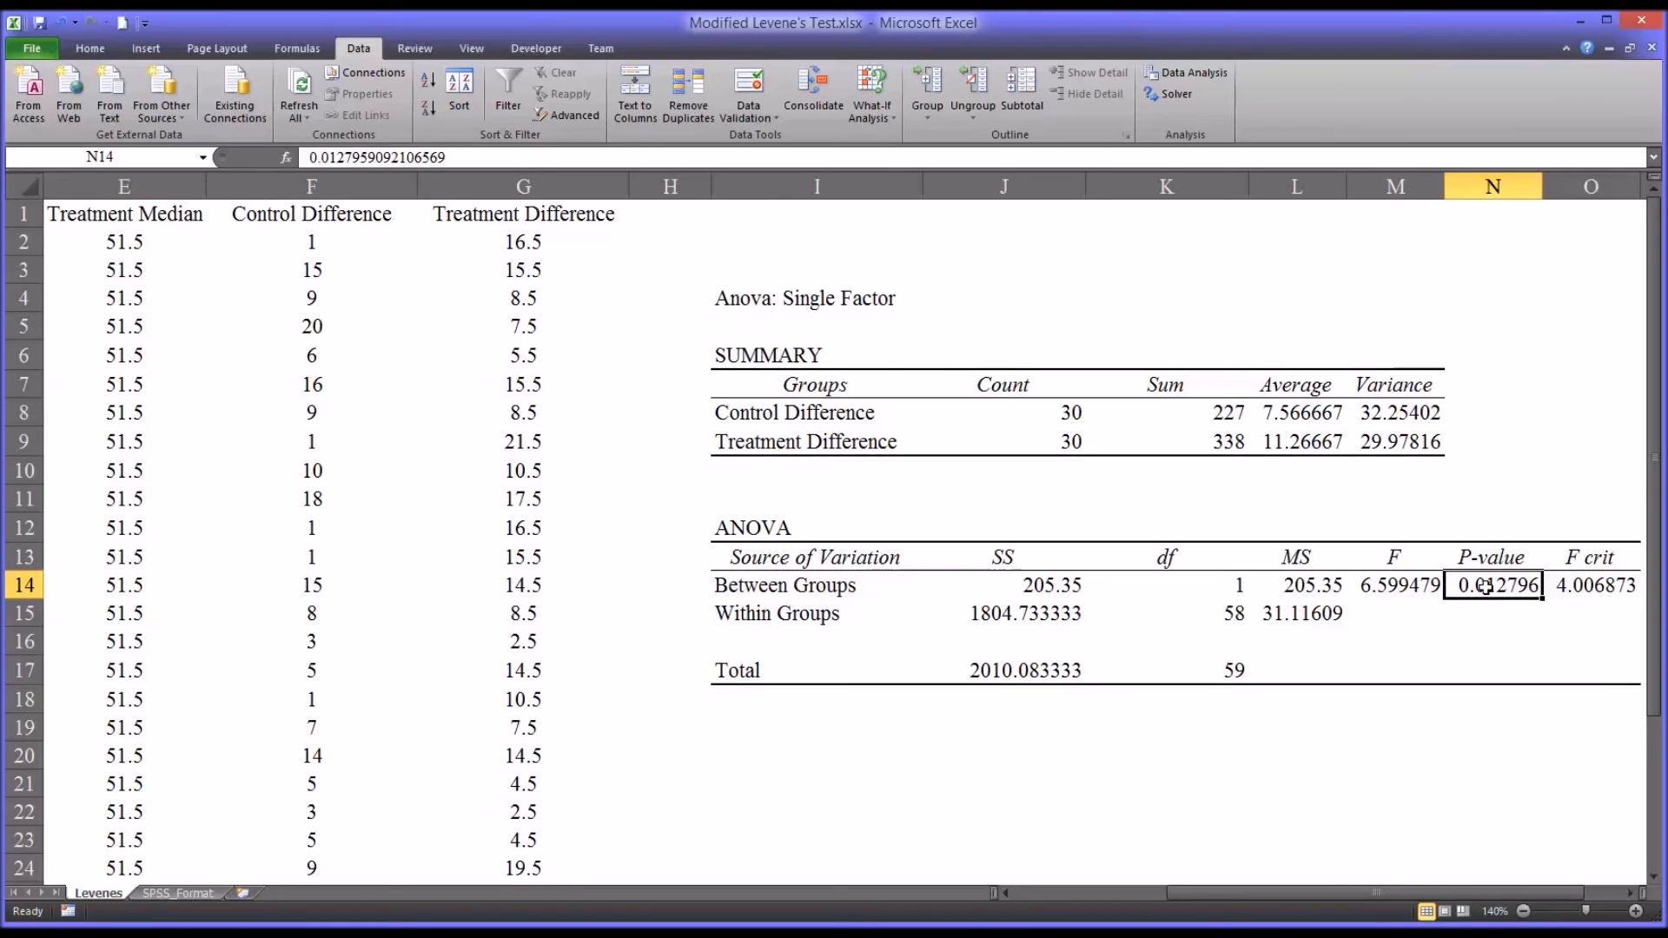
mouse_move(1378, 869)
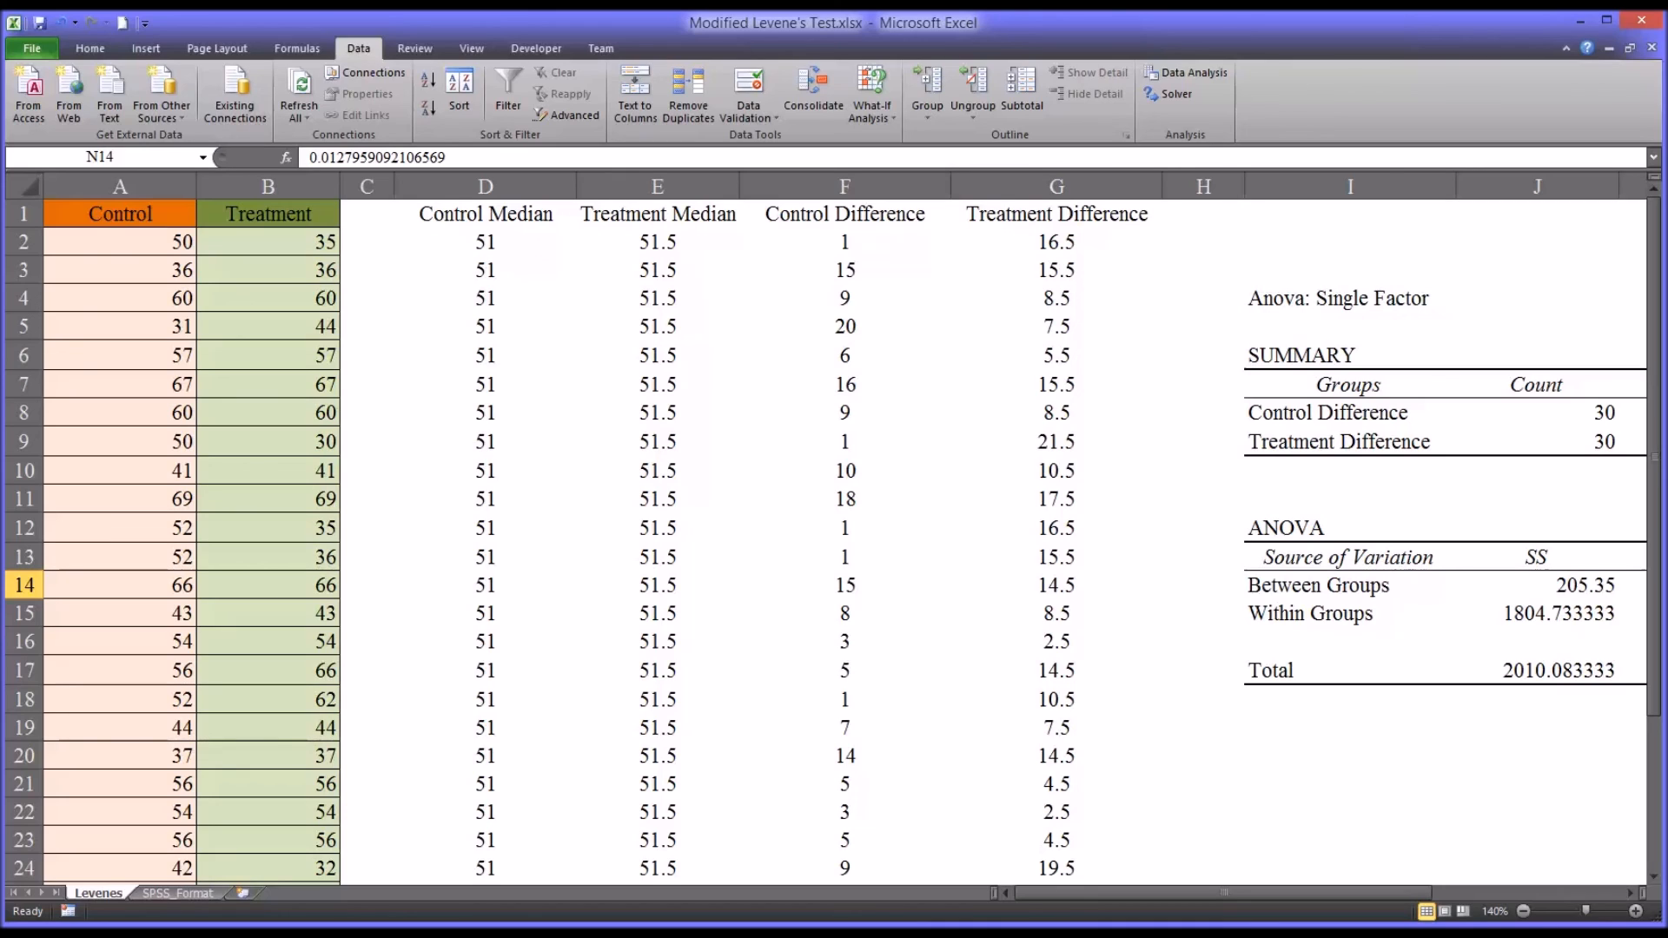
mouse_move(1223, 908)
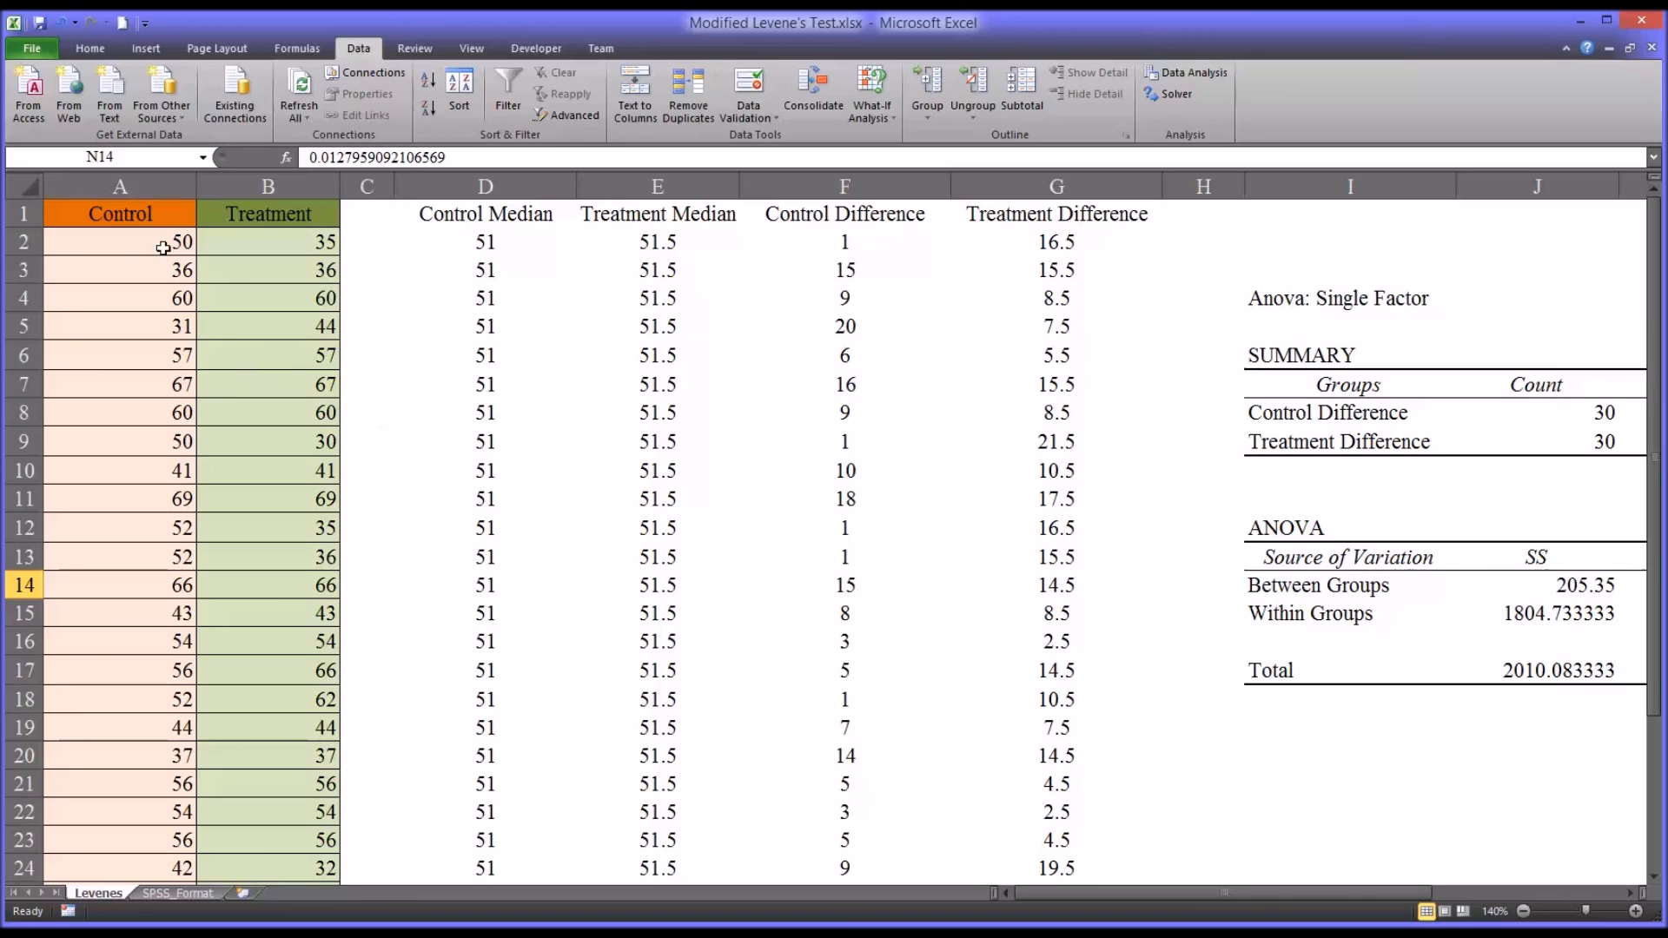
left_click_drag(120, 212, 267, 812)
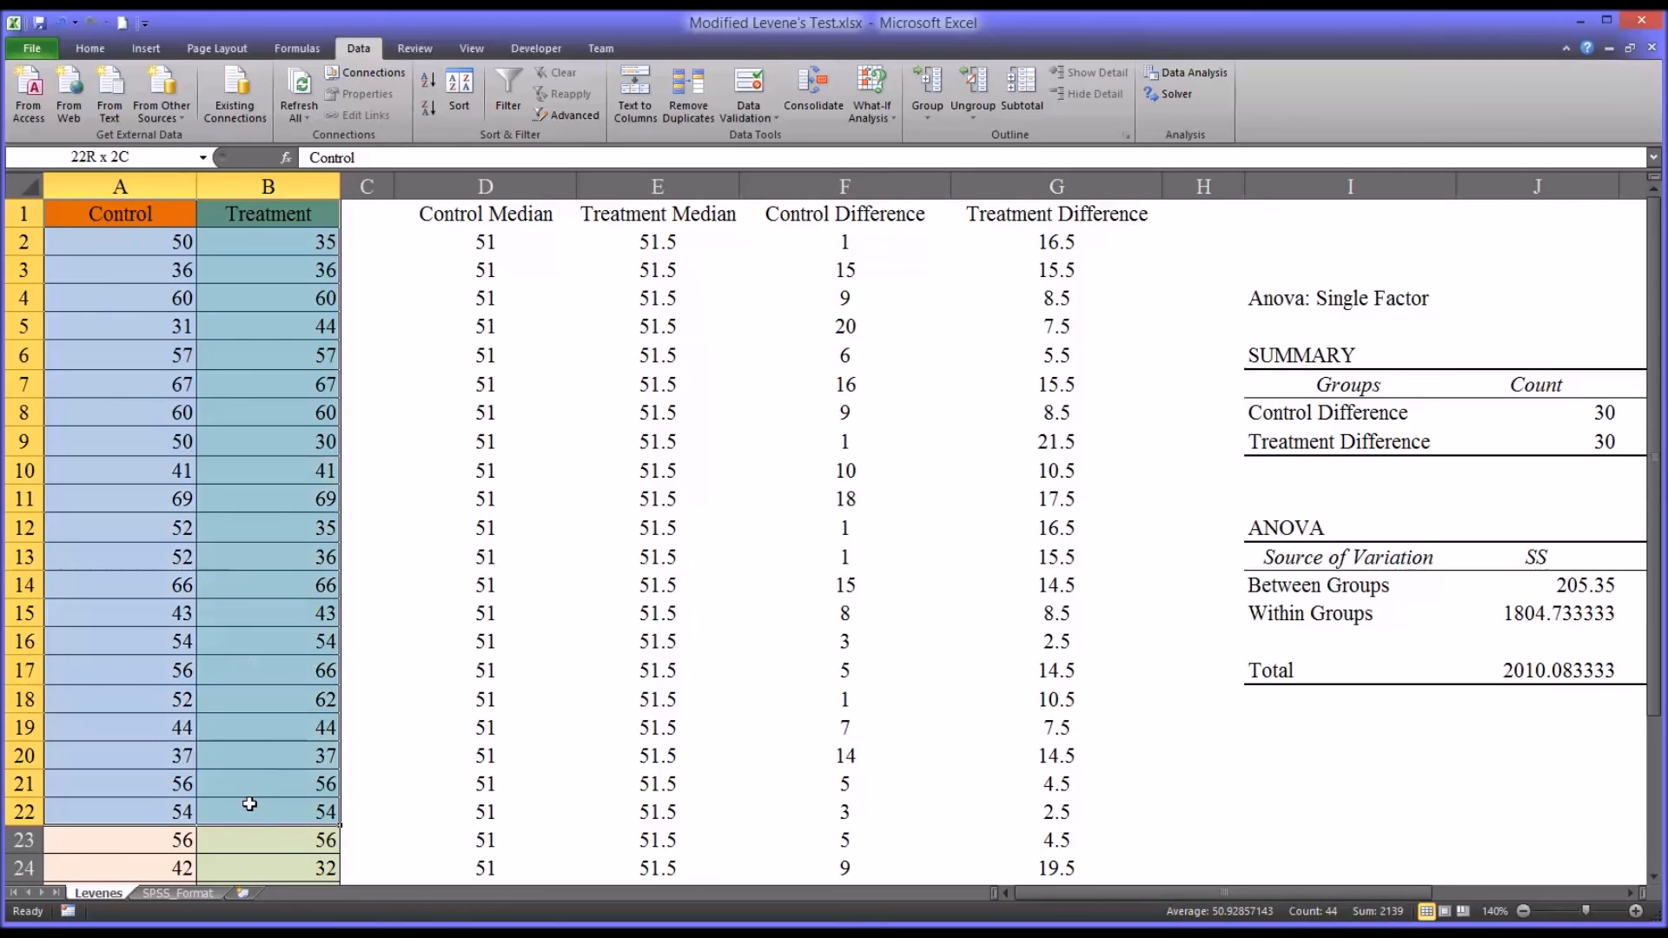
left_click(120, 214)
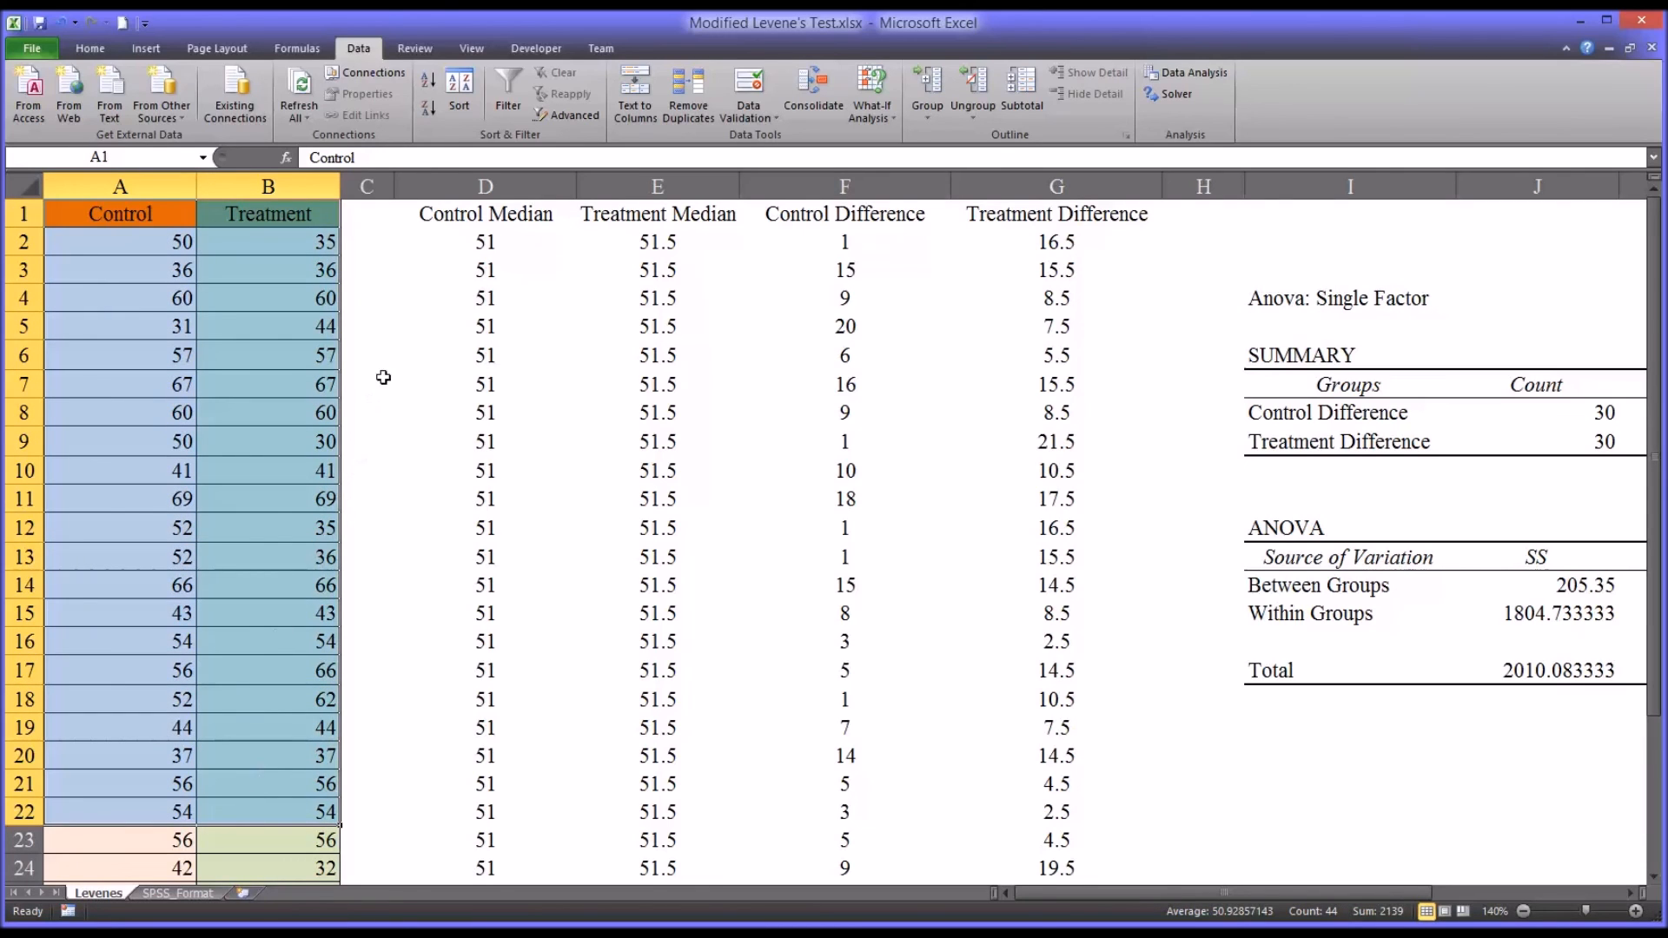
left_click(485, 241)
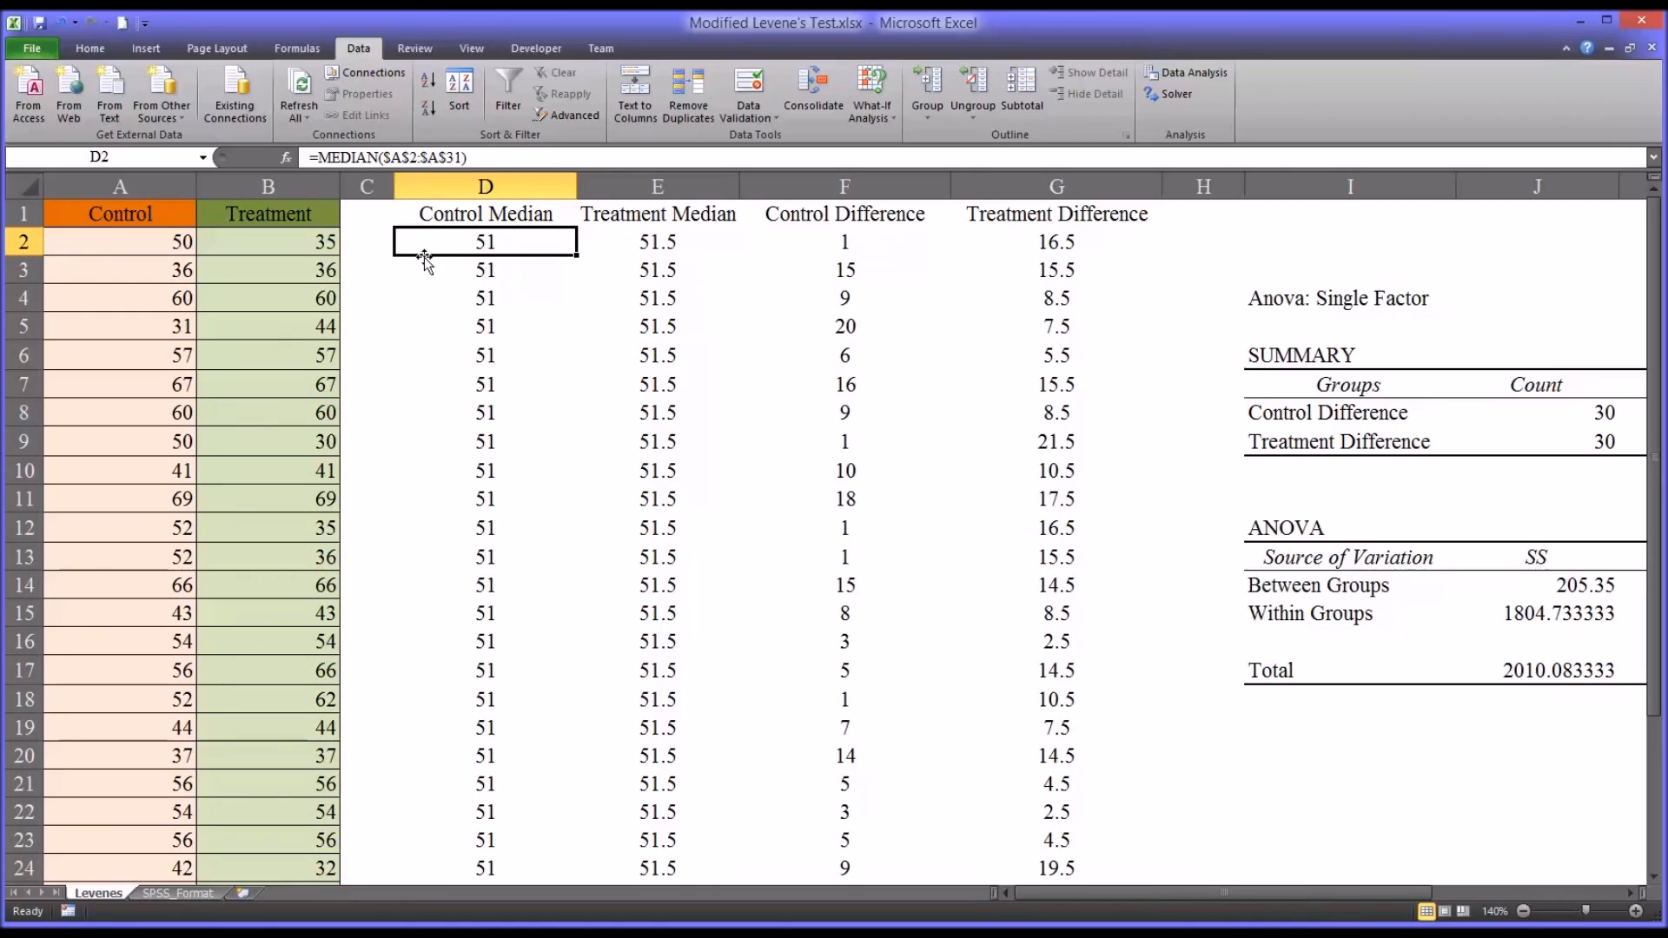
mouse_move(781, 569)
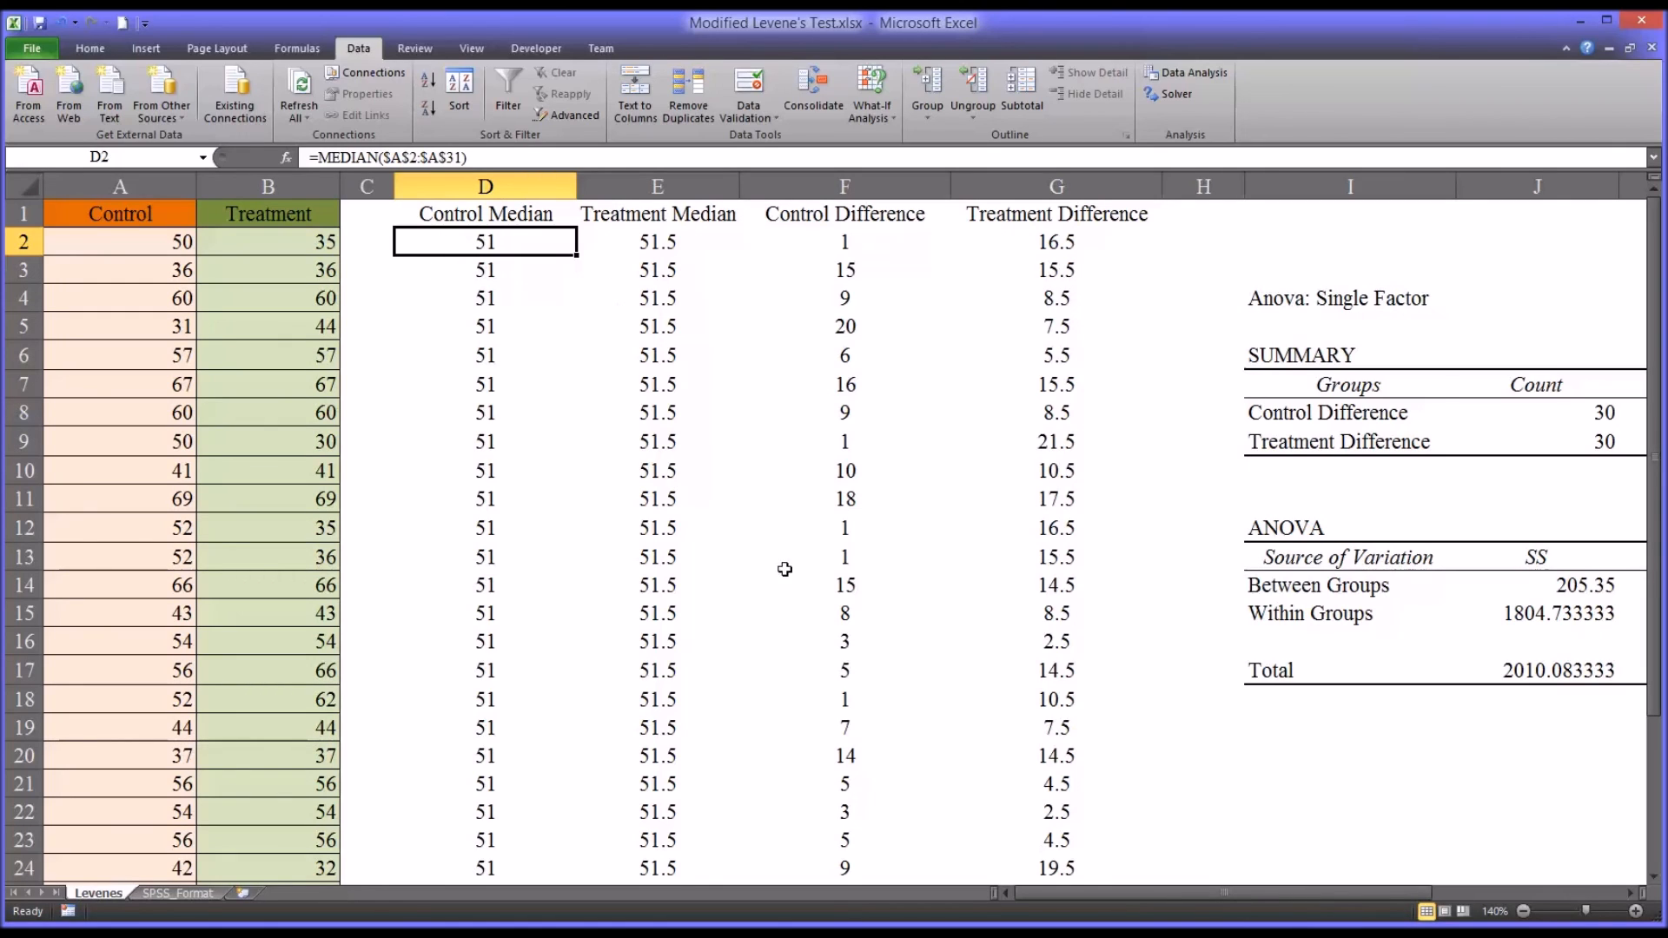